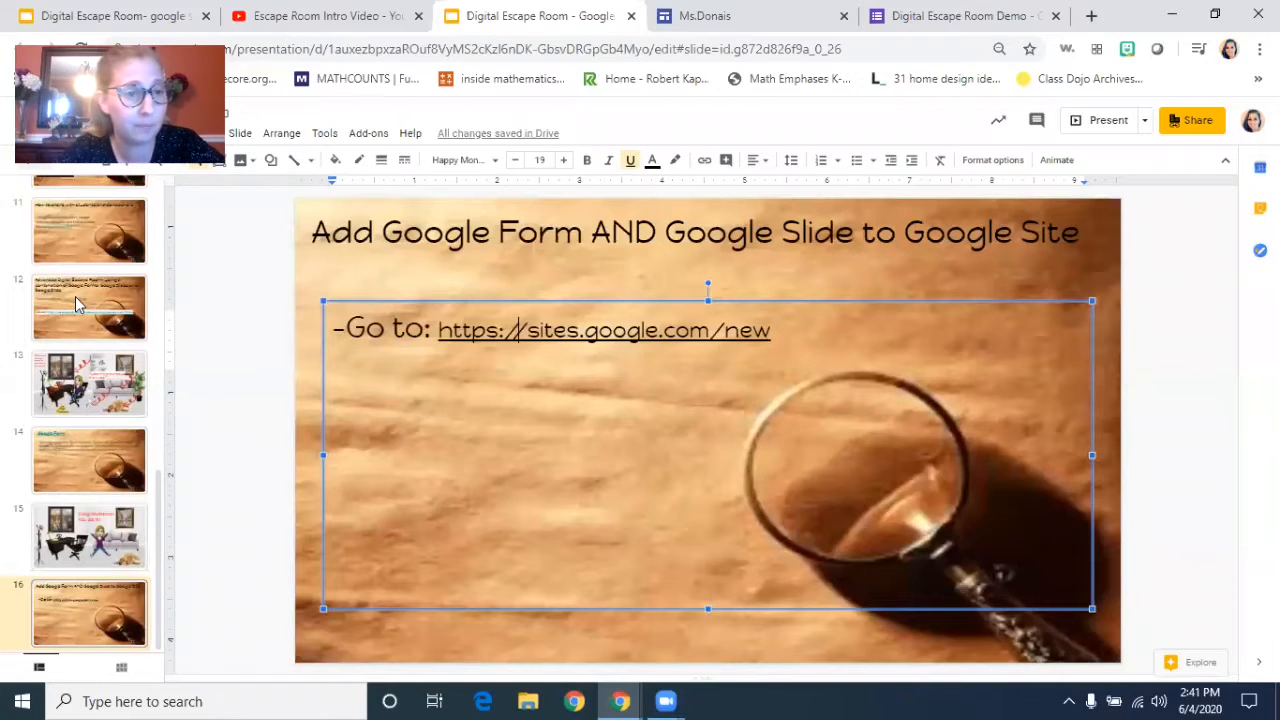
Step: Bring up slide 13, the escape room scene with hyperlinked clue pictures
click(88, 384)
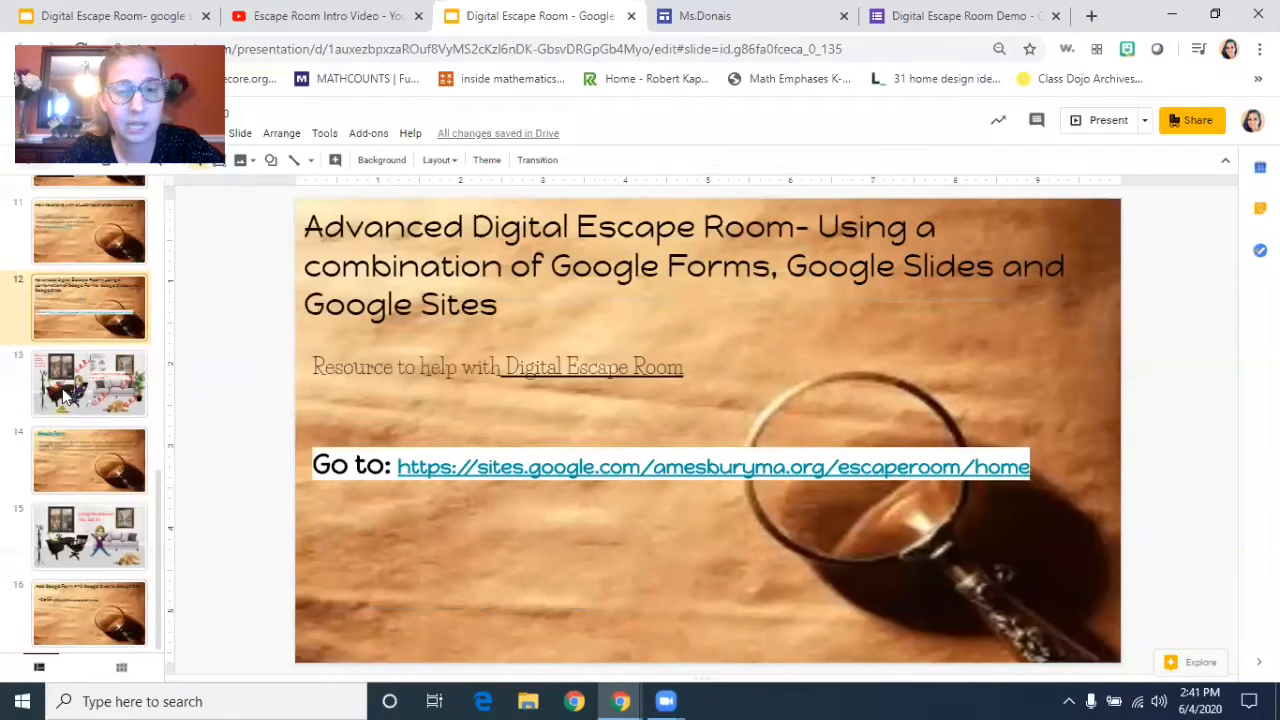
click(88, 384)
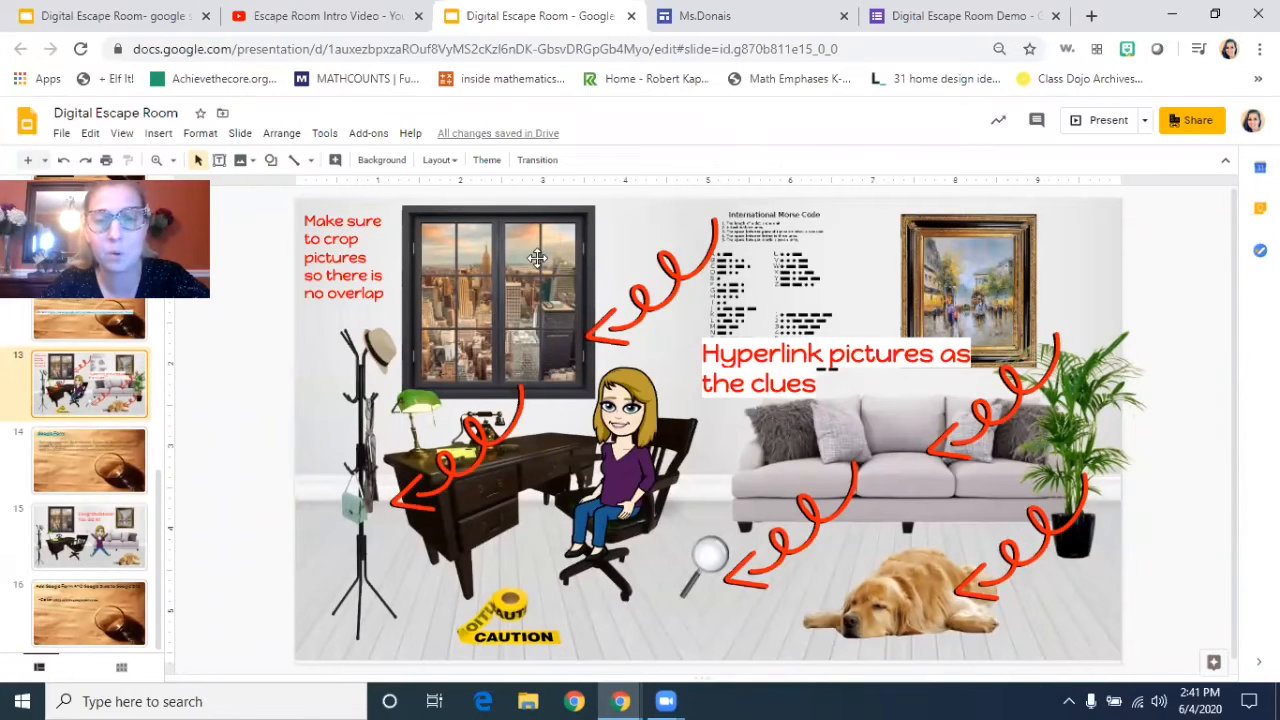
mouse_move(460, 500)
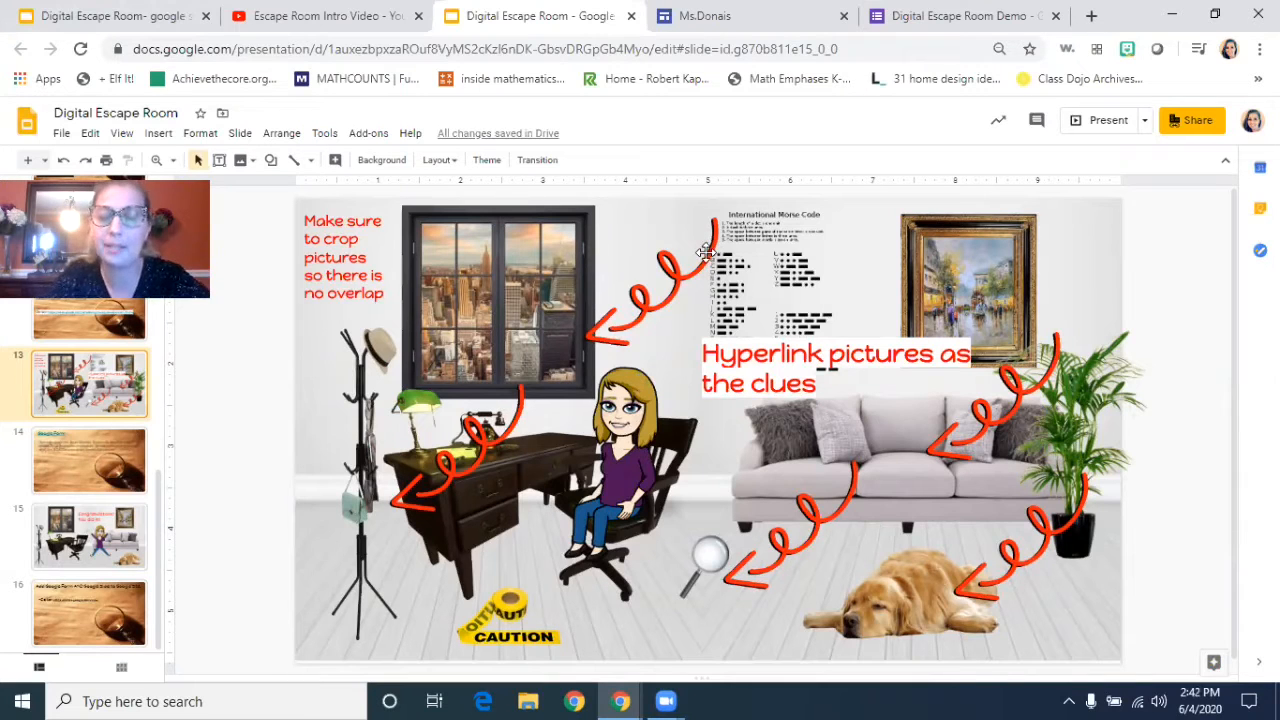
mouse_move(568, 352)
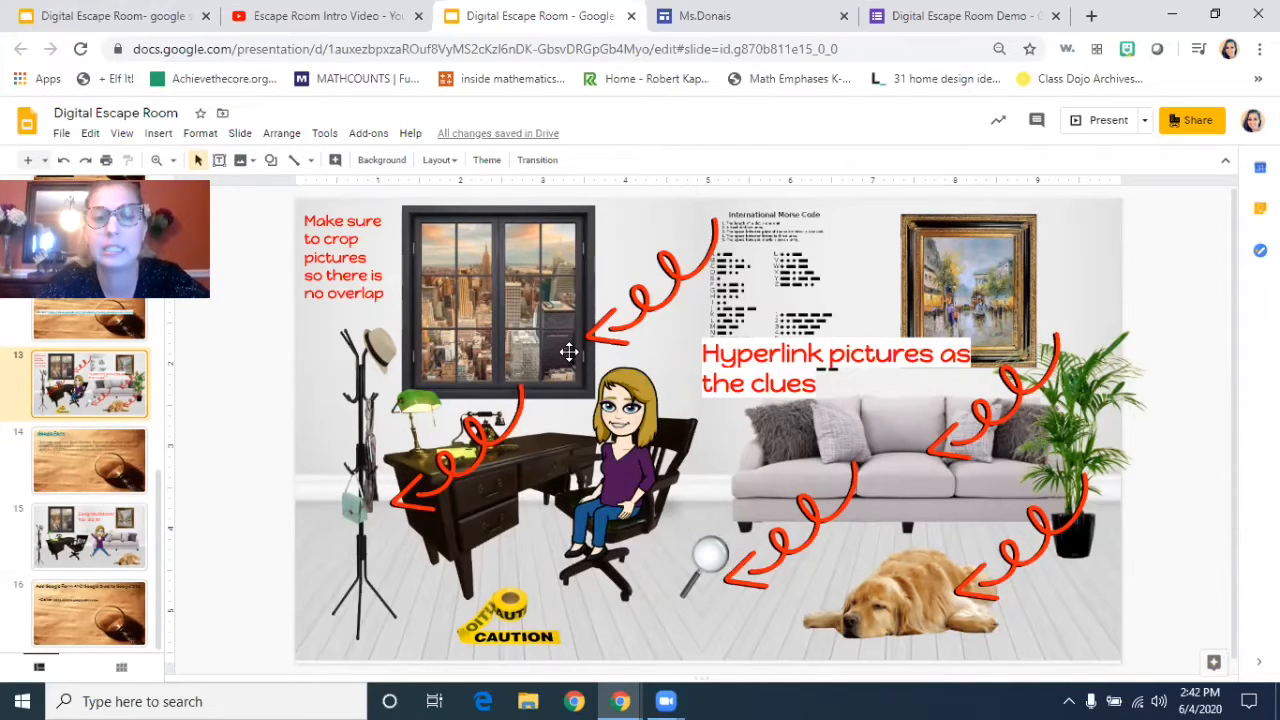
mouse_move(484, 320)
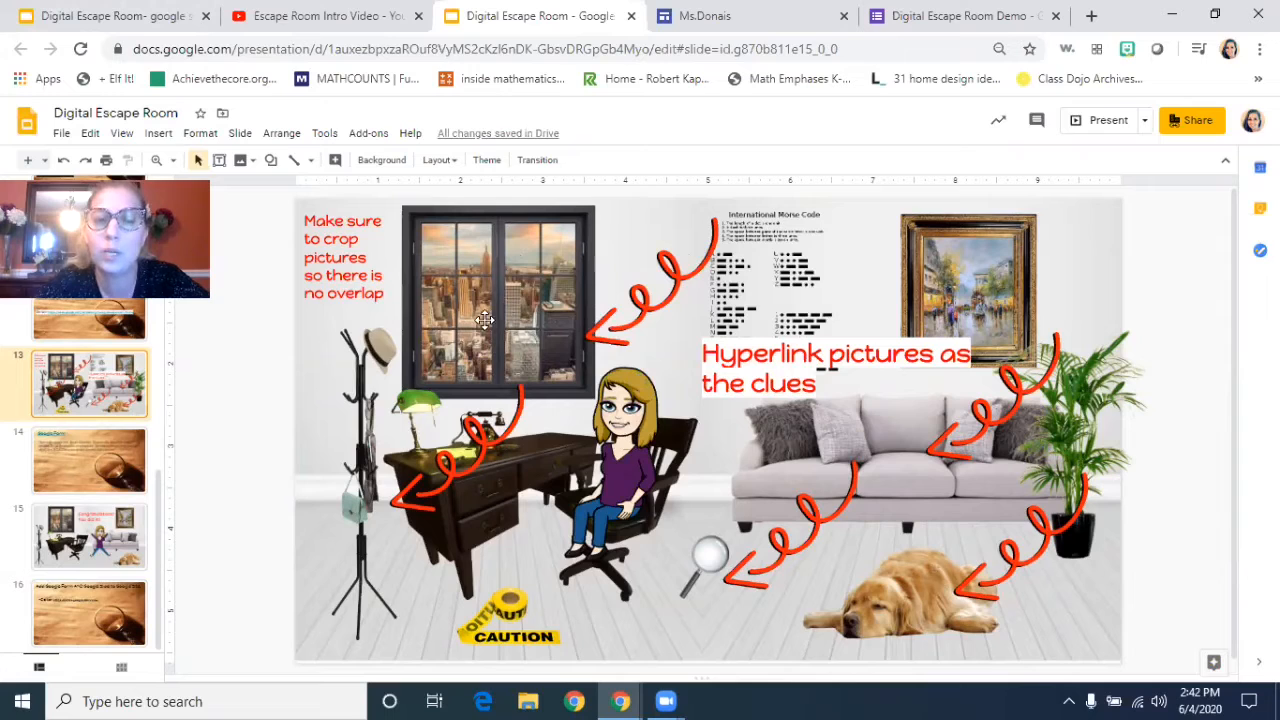
Step: Check the window picture's link, then follow the coat rack's Jigsaw Planet puzzle link
click(496, 300)
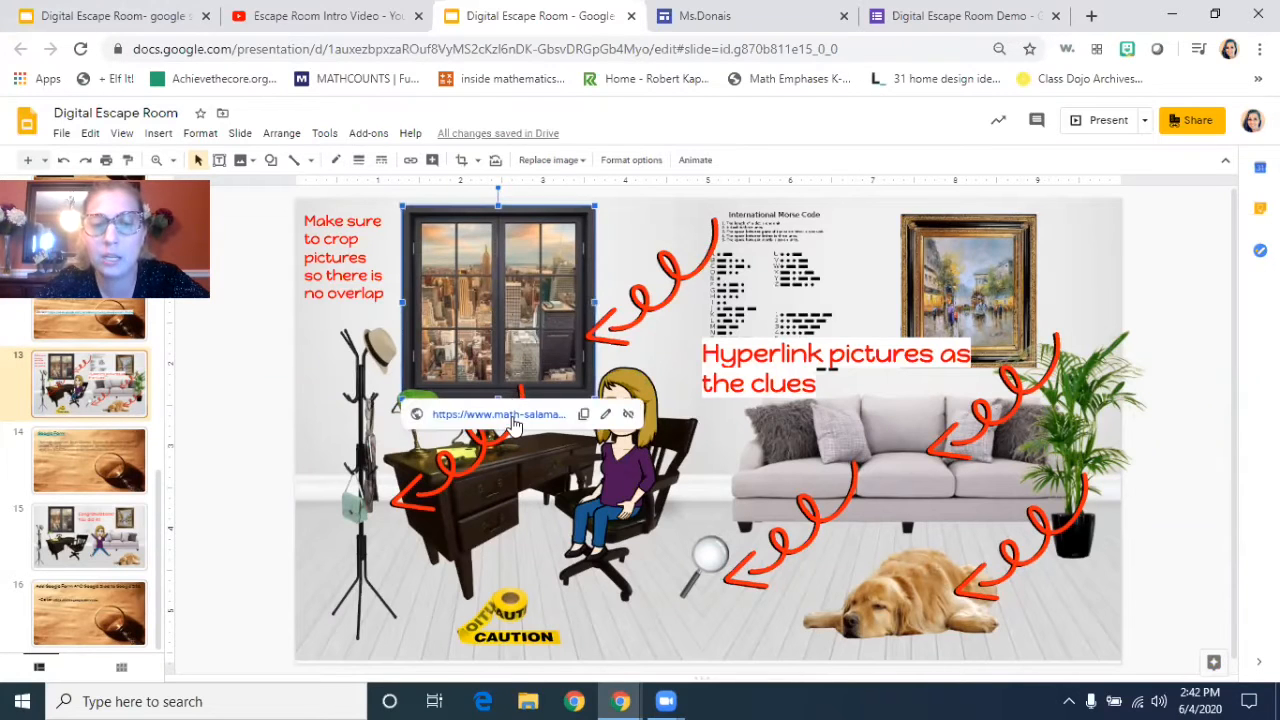
click(498, 414)
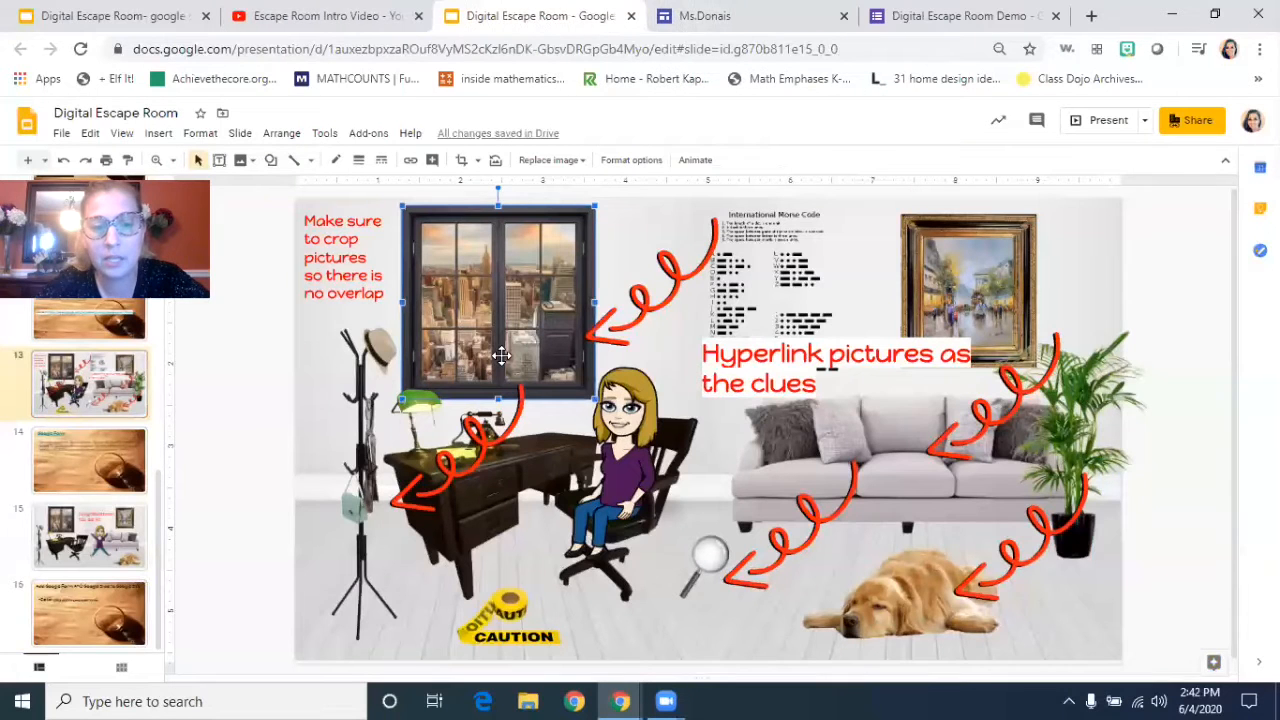
mouse_move(364, 456)
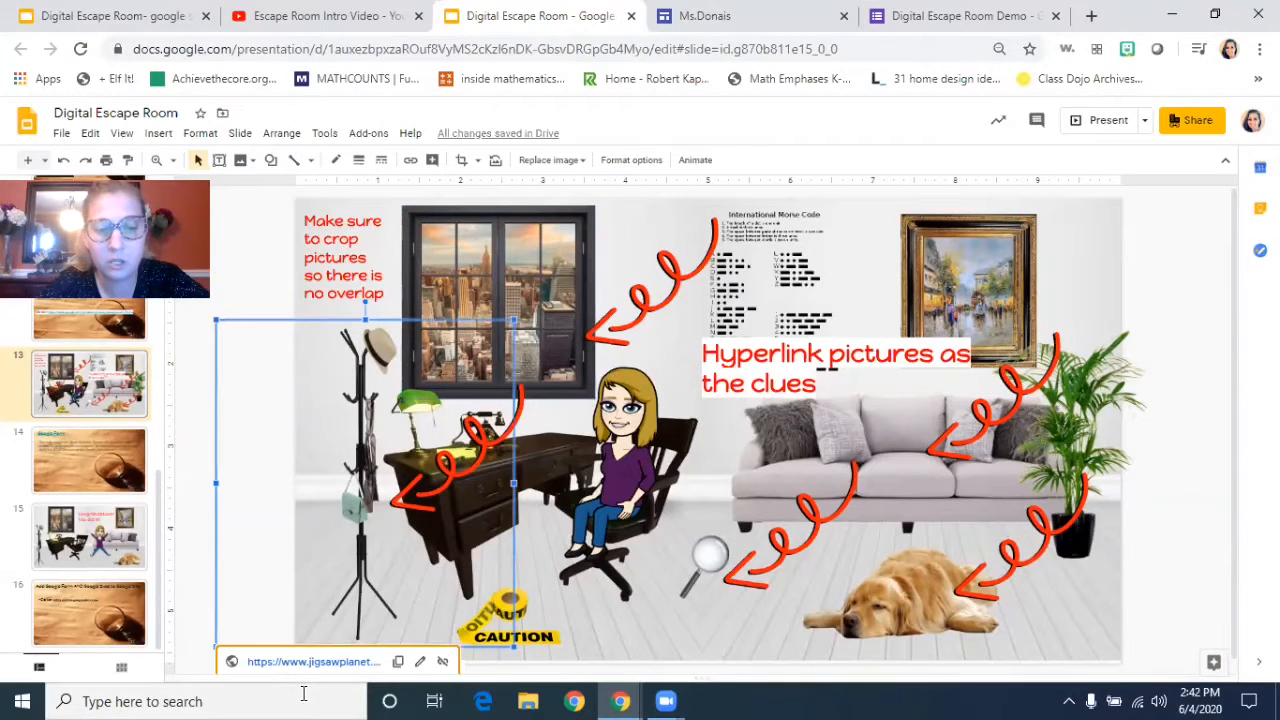
click(312, 662)
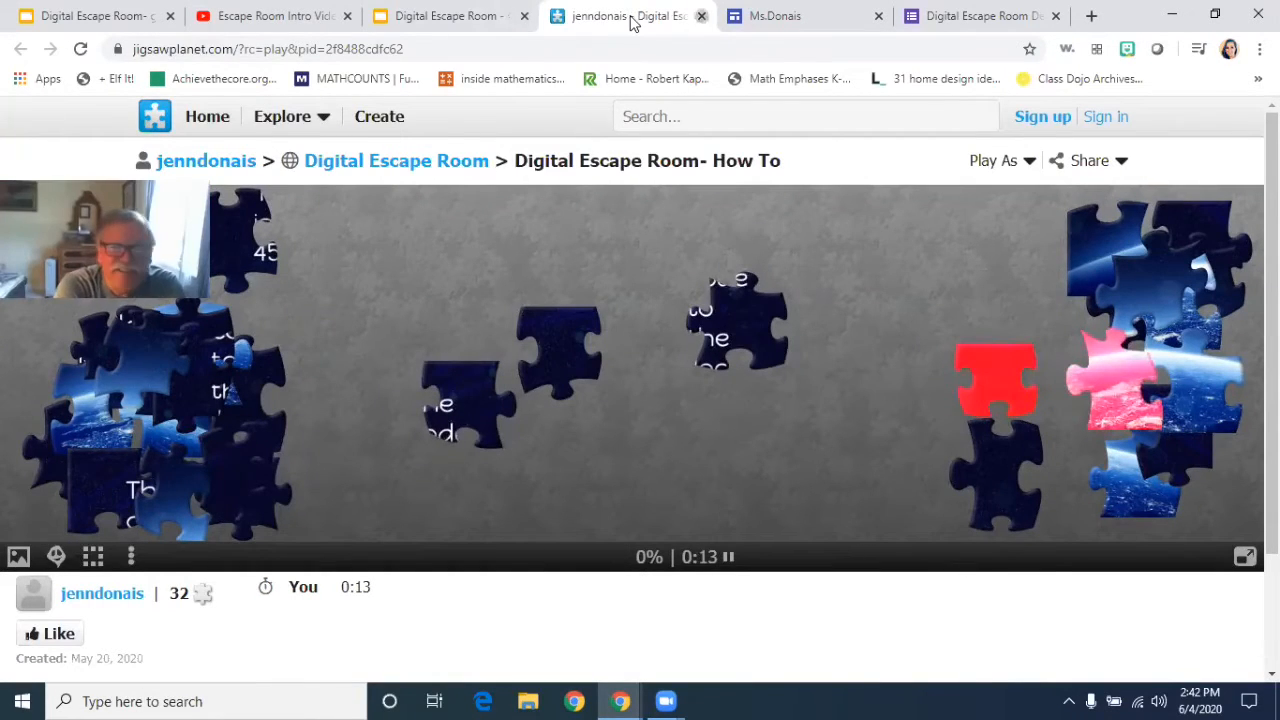
Step: Close the Jigsaw Planet and Crack the code.jpg tabs, returning to the Slides scene
click(532, 16)
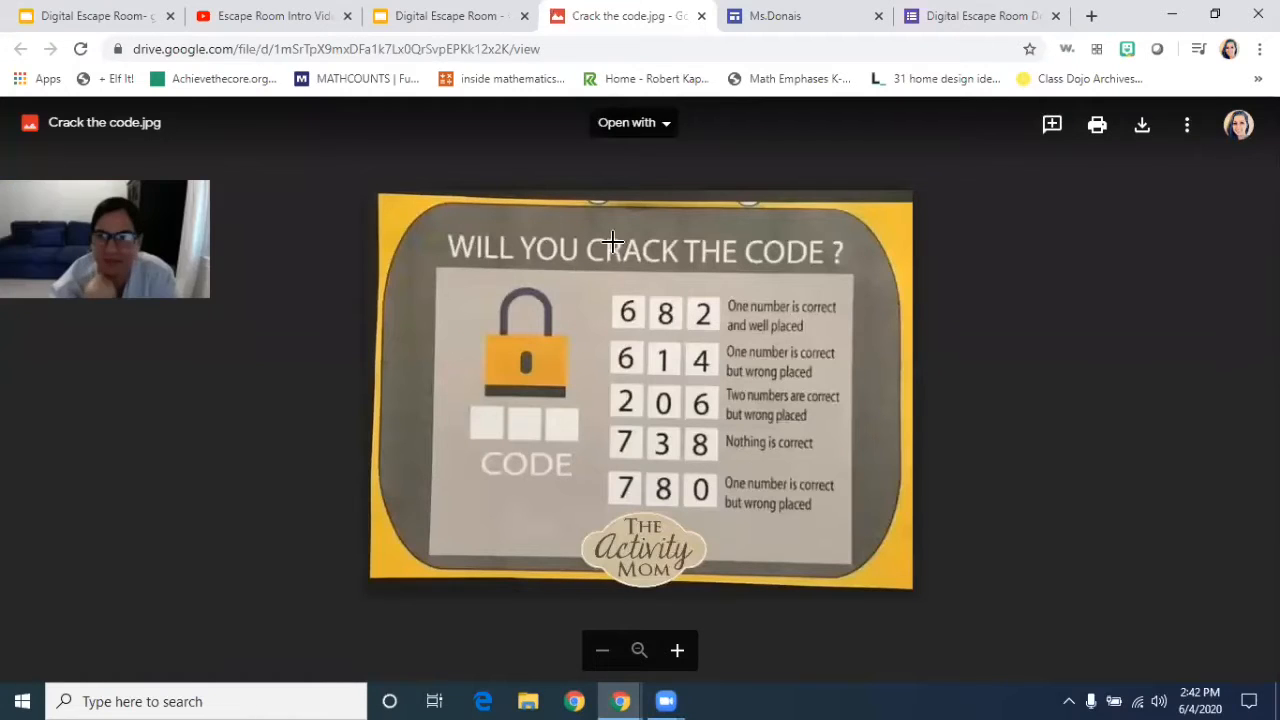
mouse_move(560, 276)
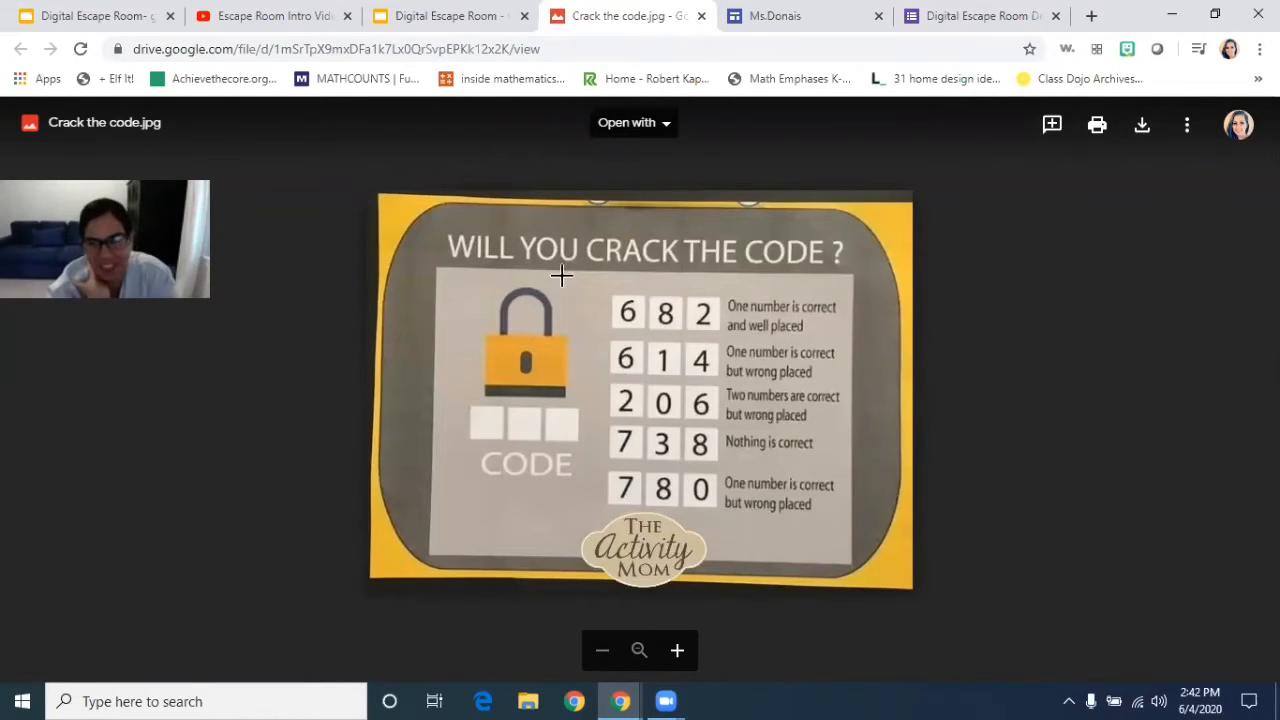
click(440, 16)
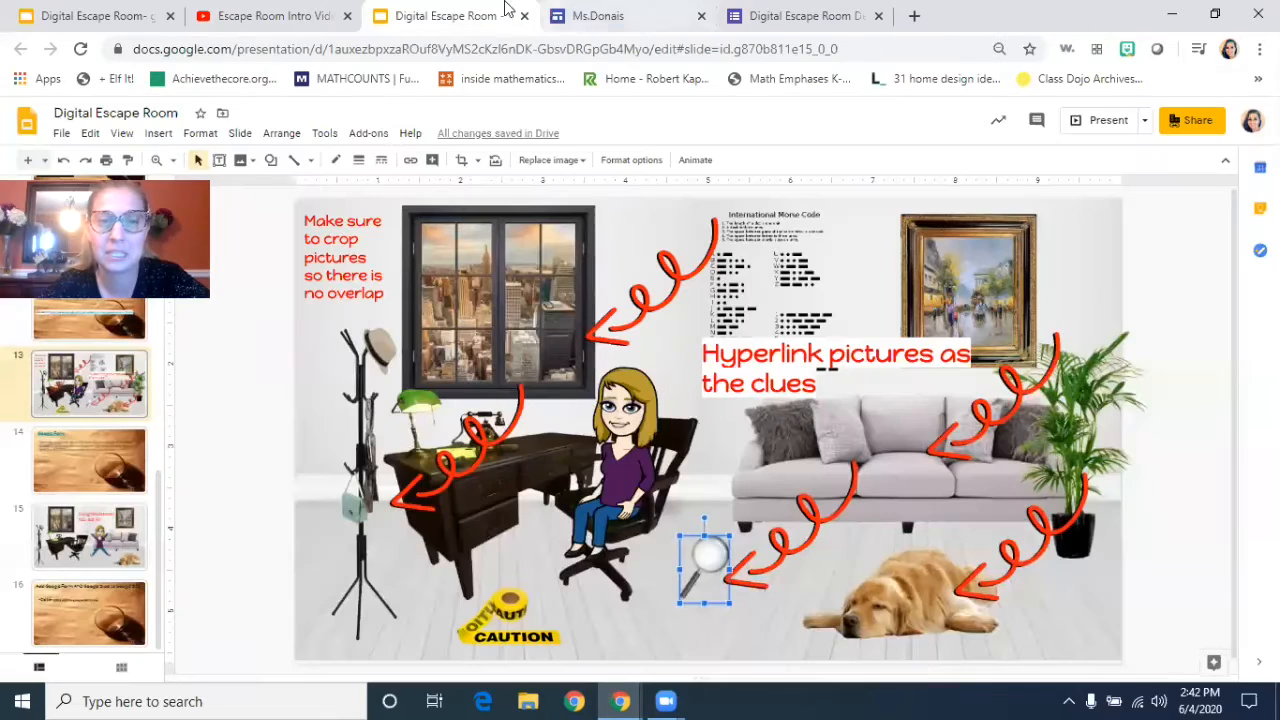
click(900, 596)
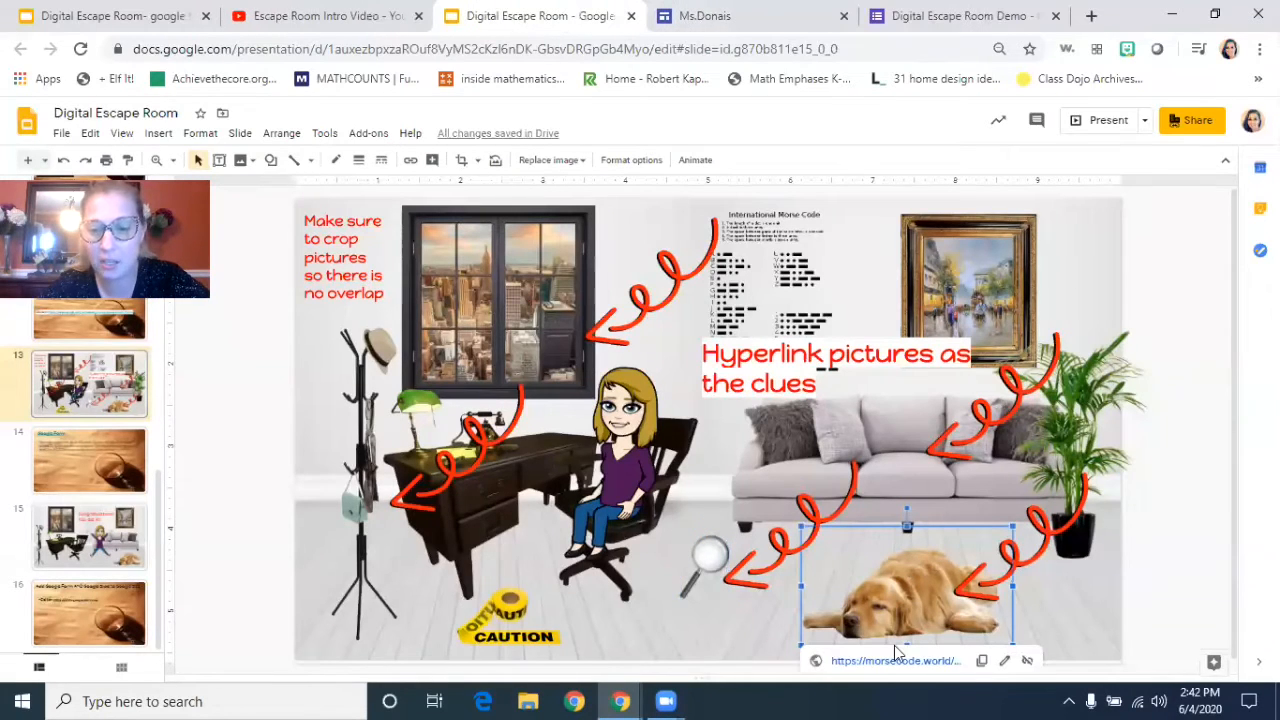
click(894, 660)
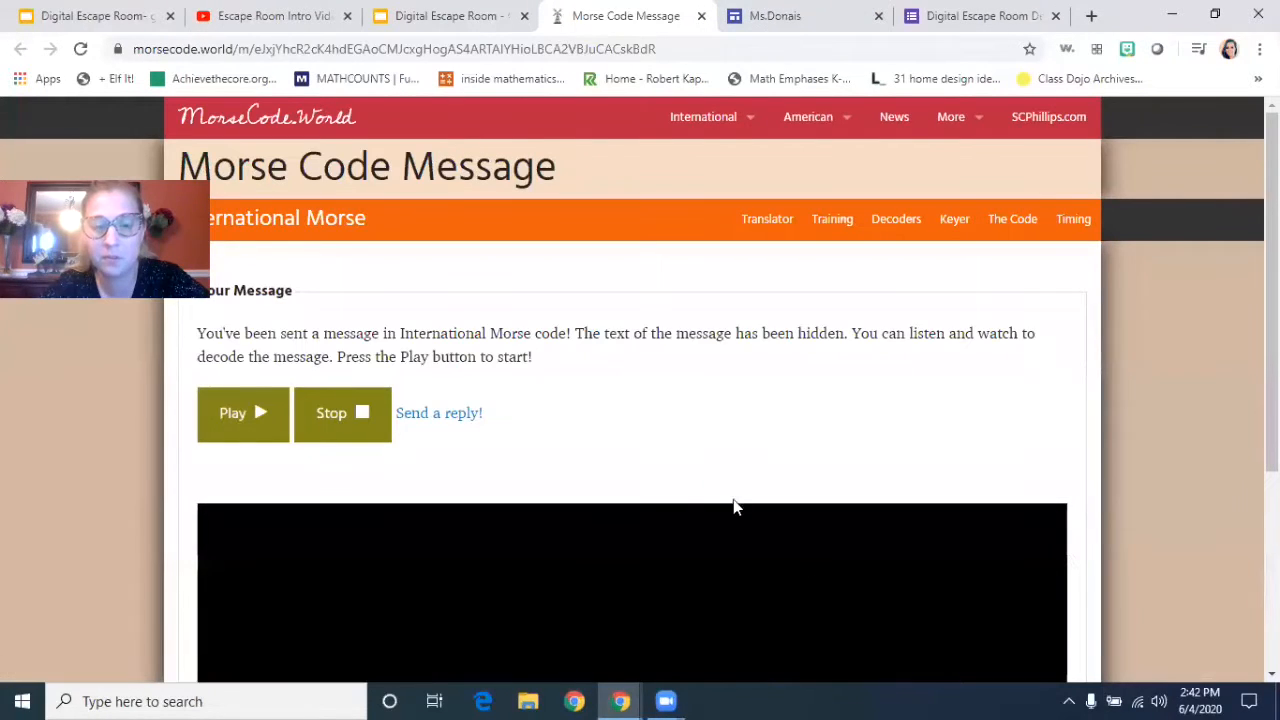
click(242, 412)
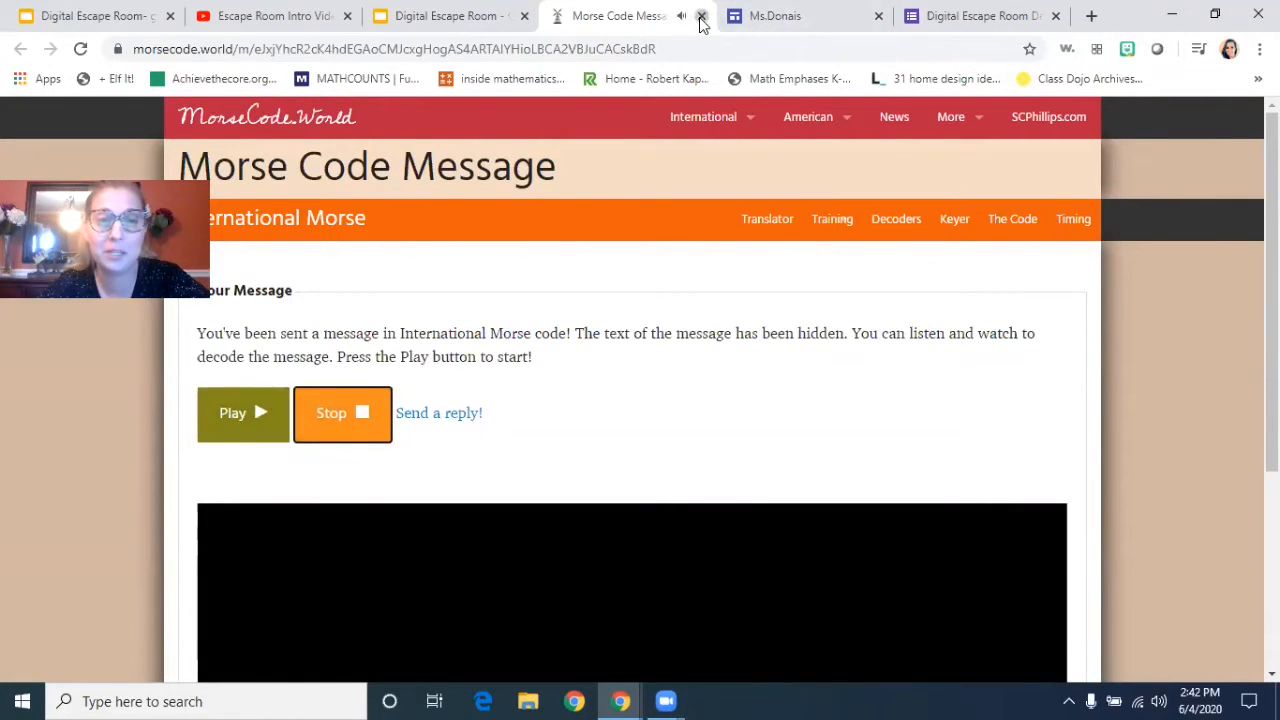
click(702, 16)
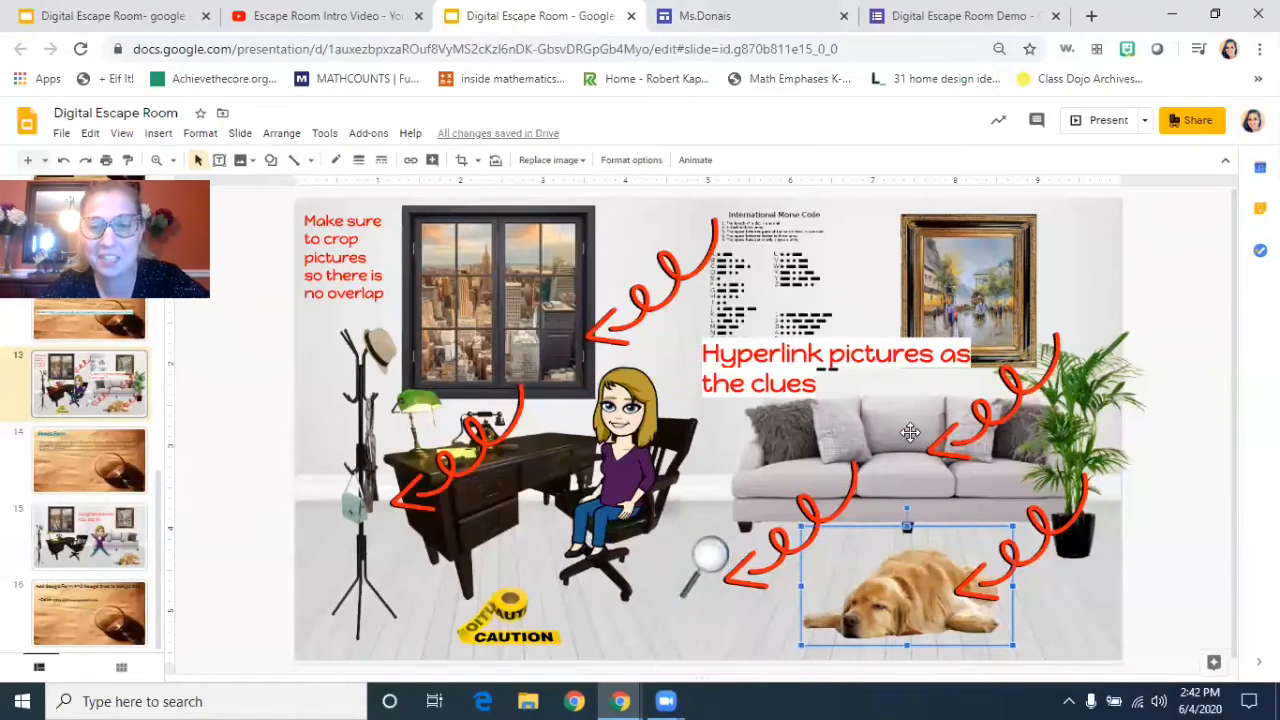
click(992, 280)
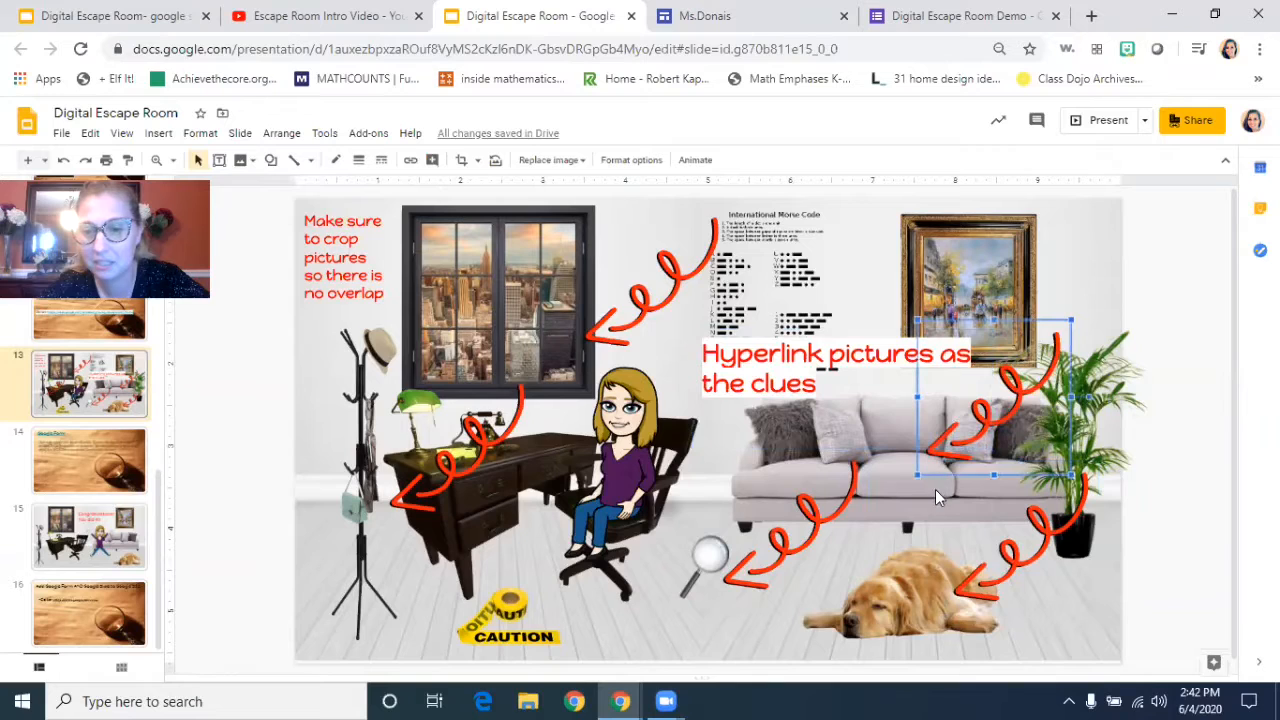
click(880, 450)
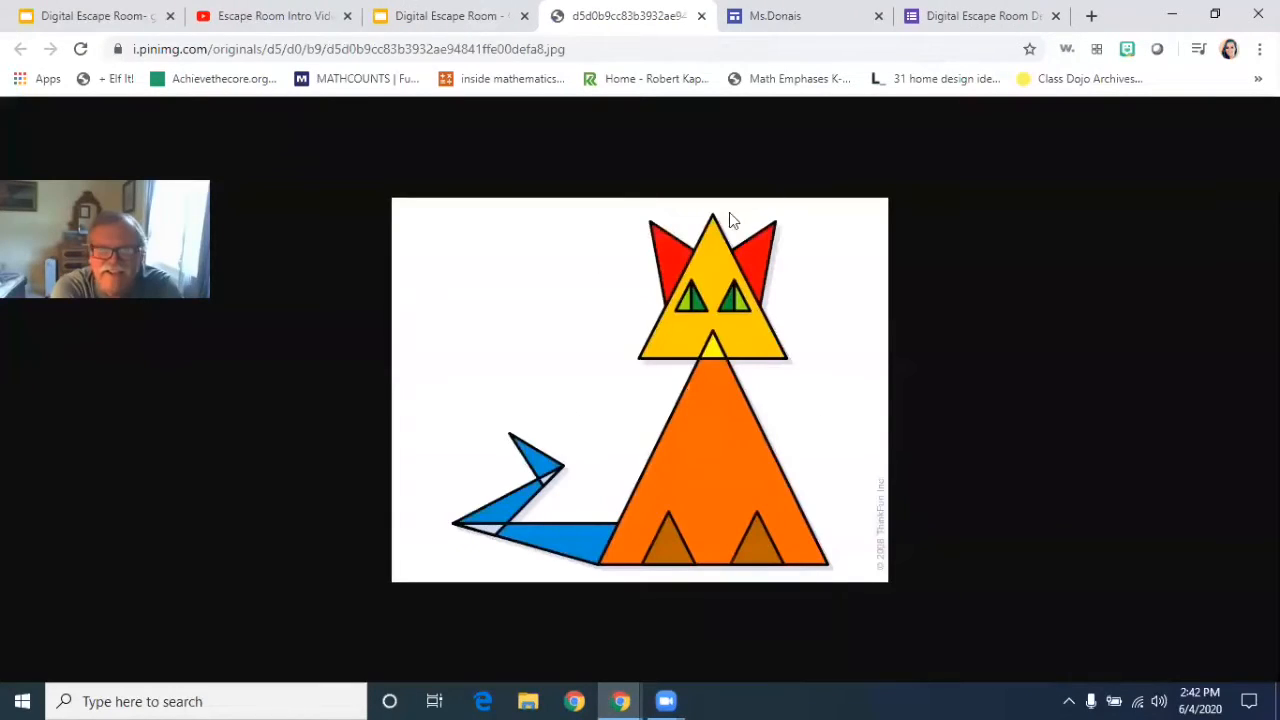
mouse_move(750, 556)
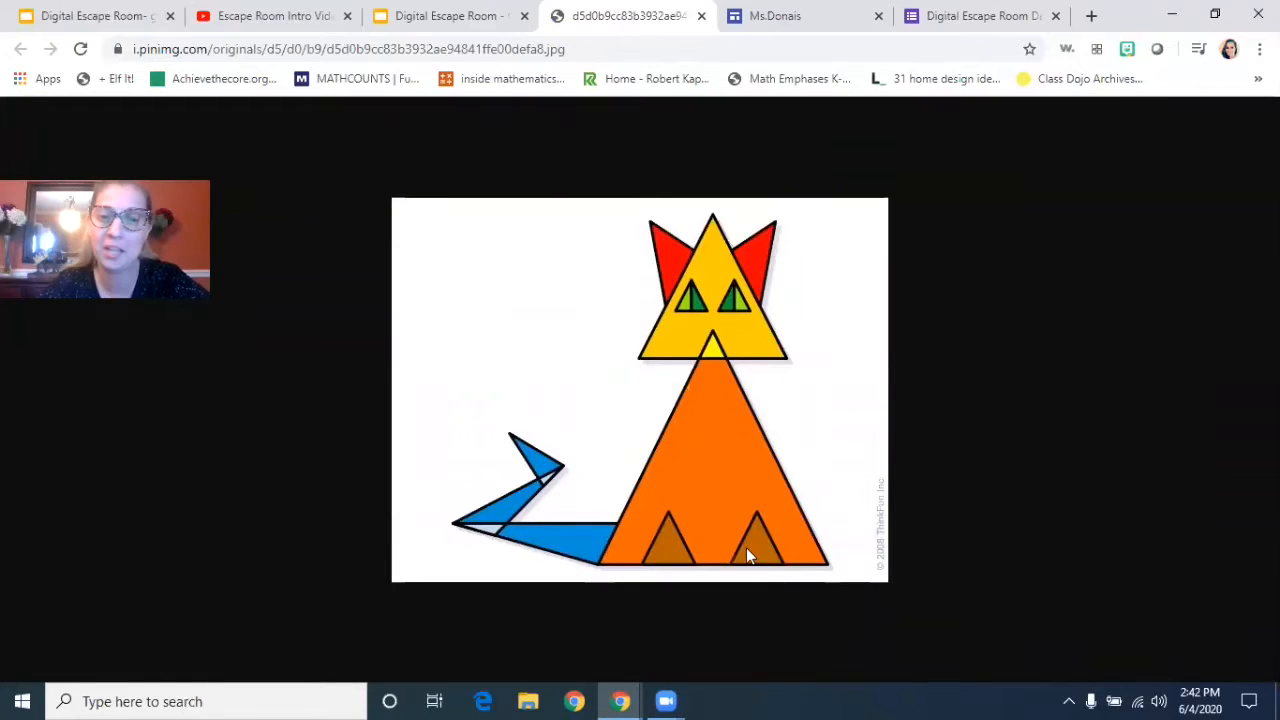
mouse_move(868, 292)
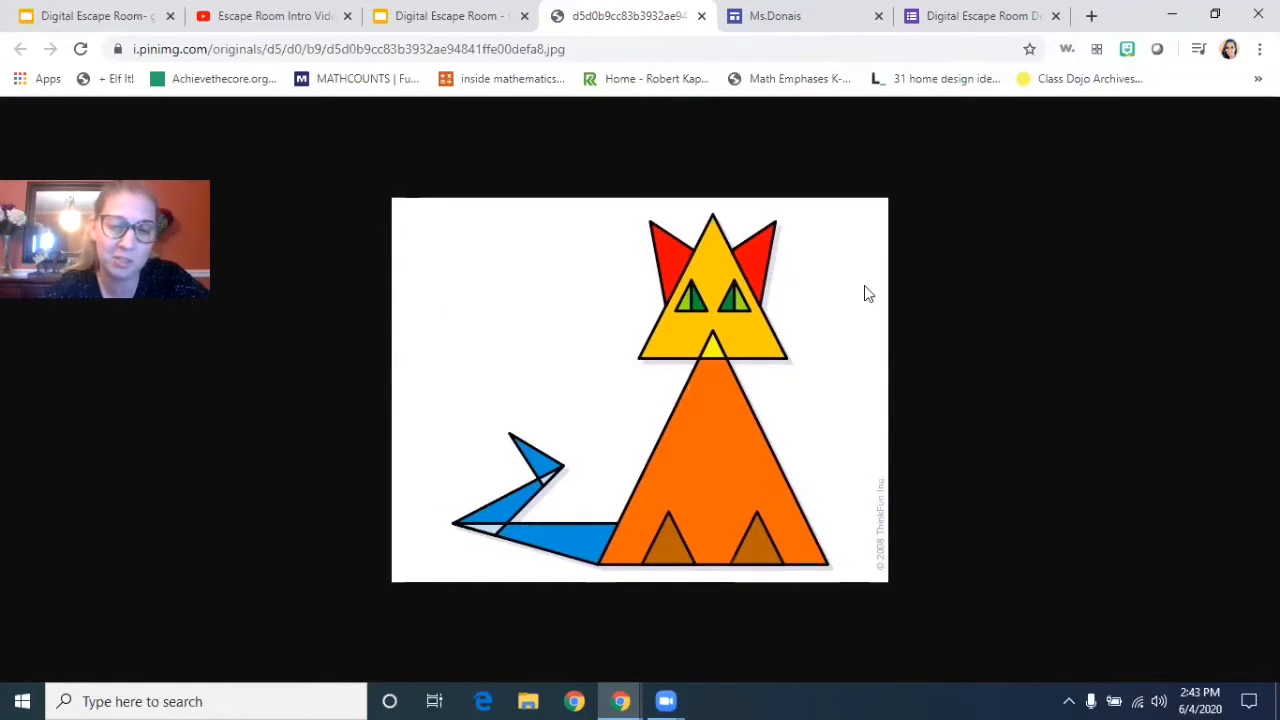
mouse_move(724, 364)
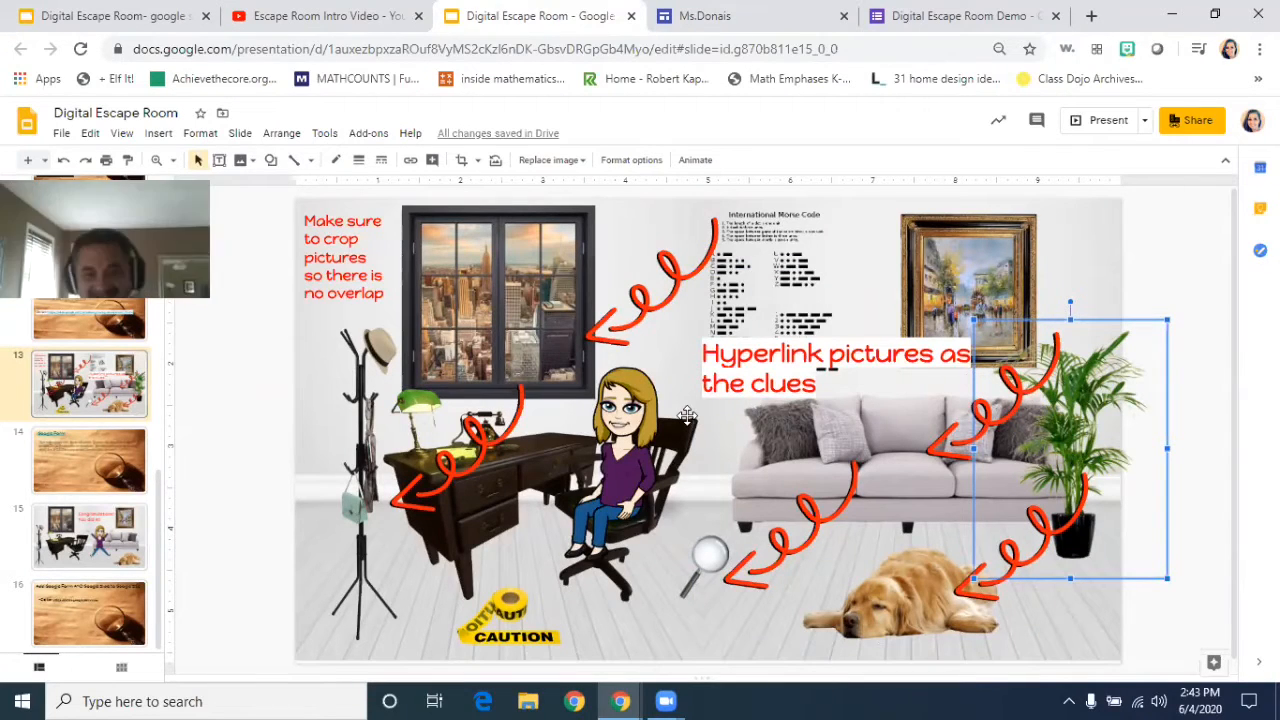
mouse_move(412, 428)
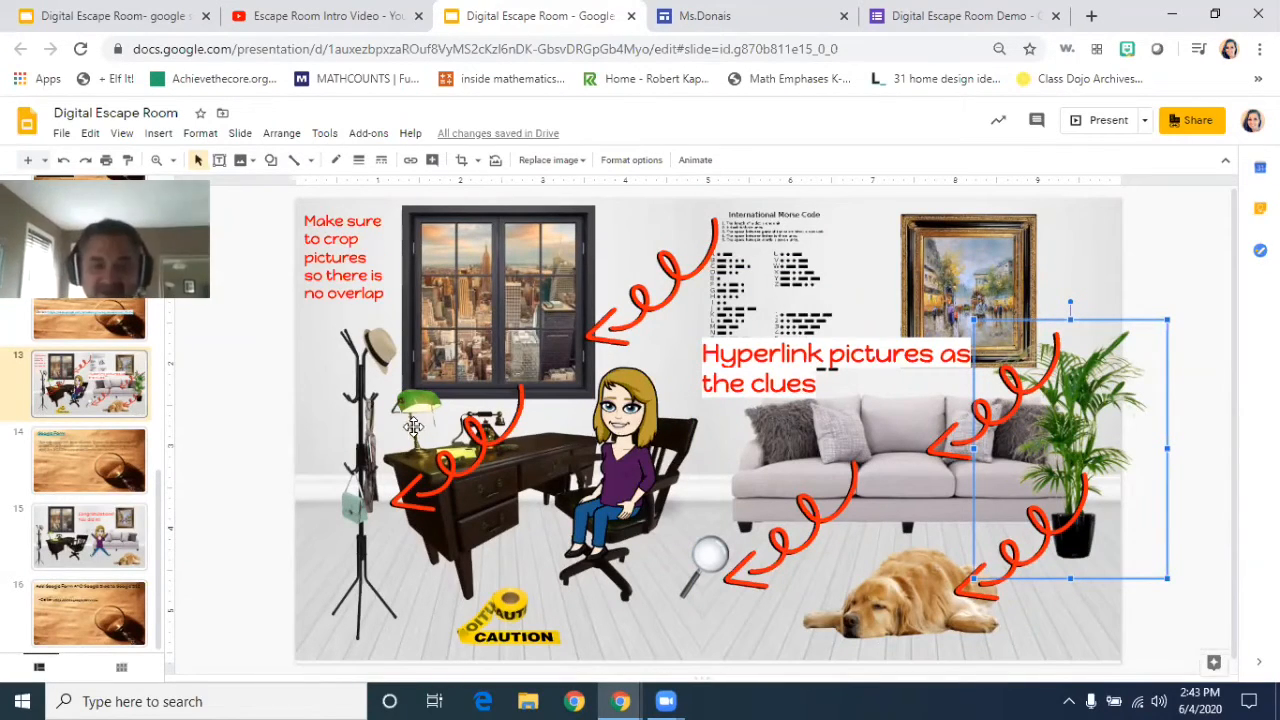
mouse_move(356, 336)
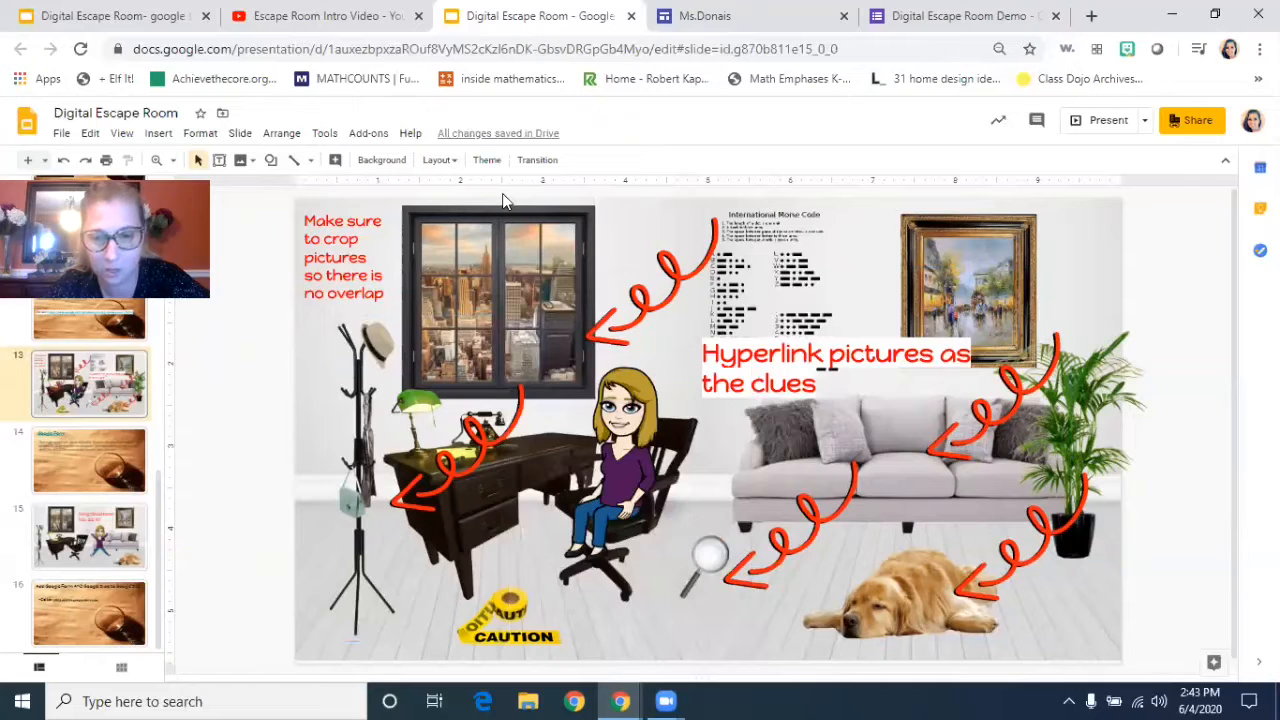
Step: Select the coat rack picture so its Jigsaw Planet puzzle link shows
click(784, 290)
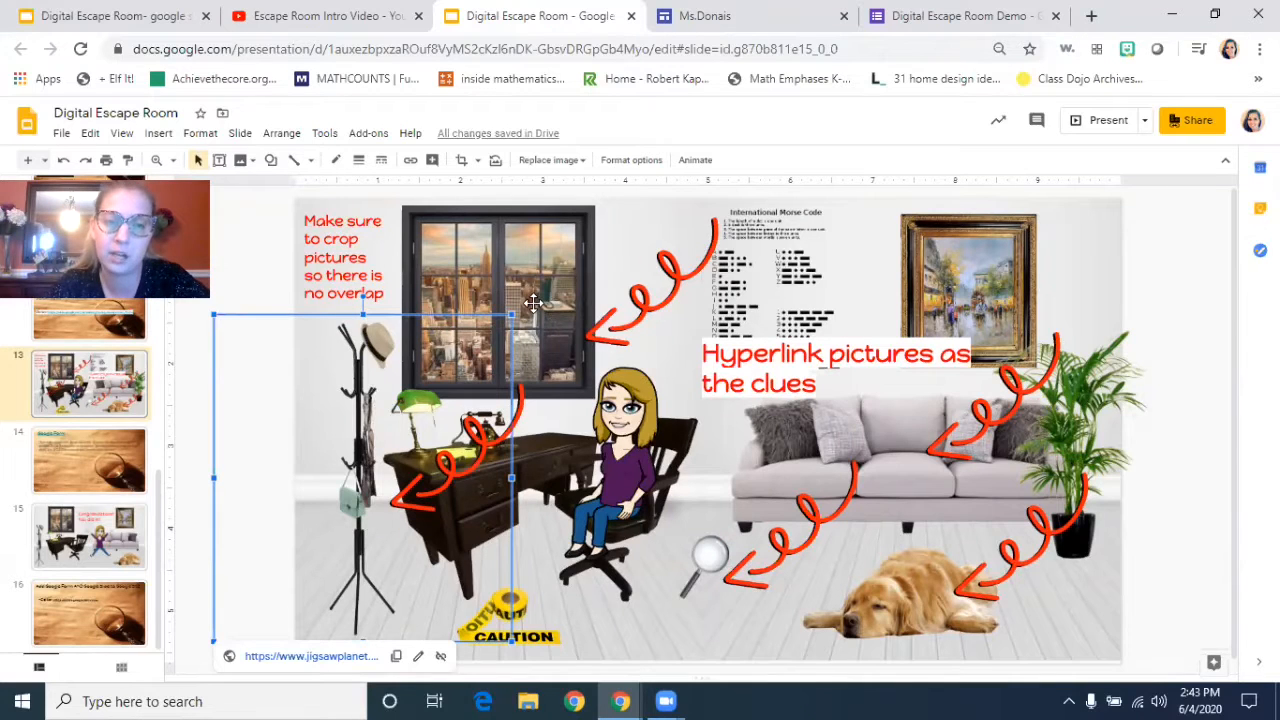
mouse_move(532, 382)
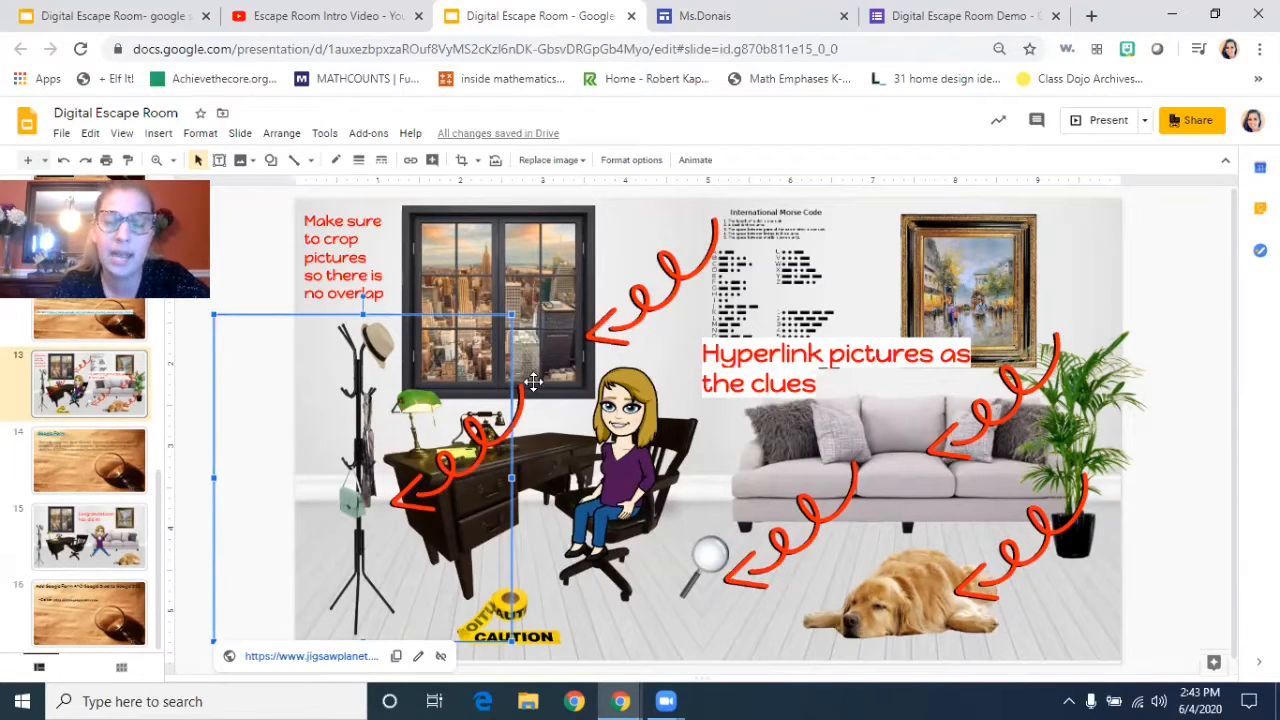
mouse_move(588, 368)
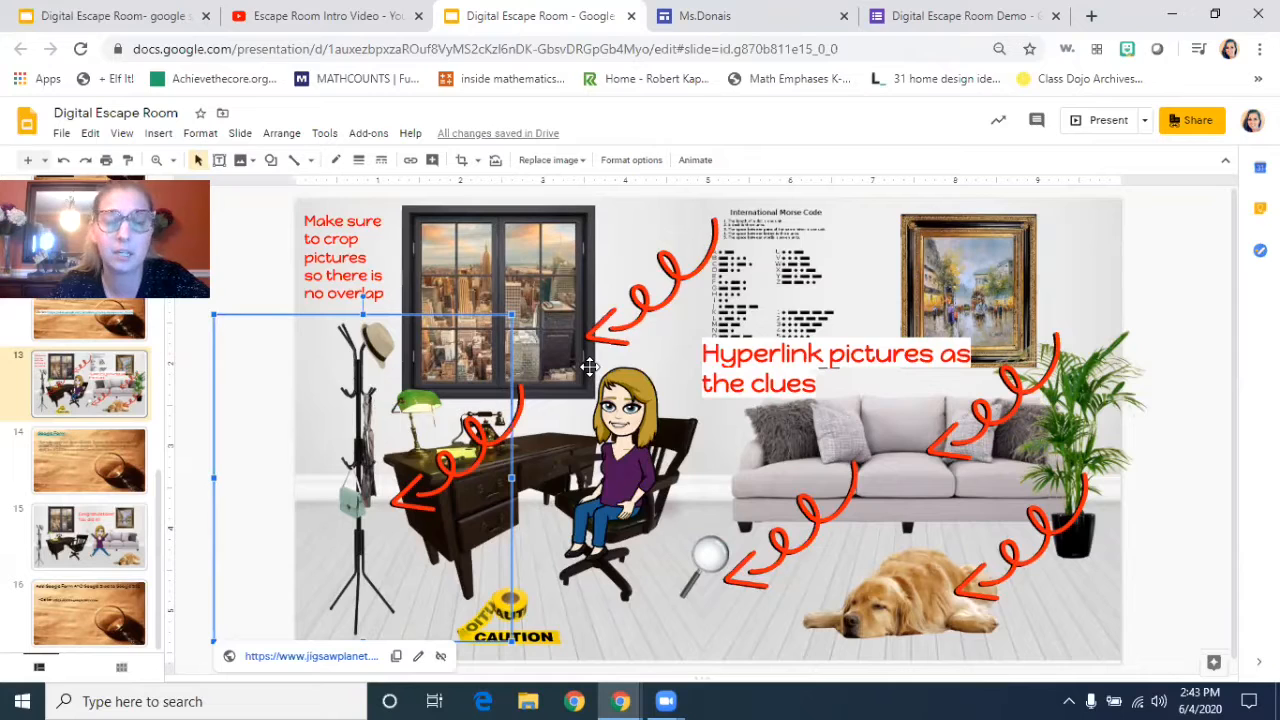
mouse_move(1104, 490)
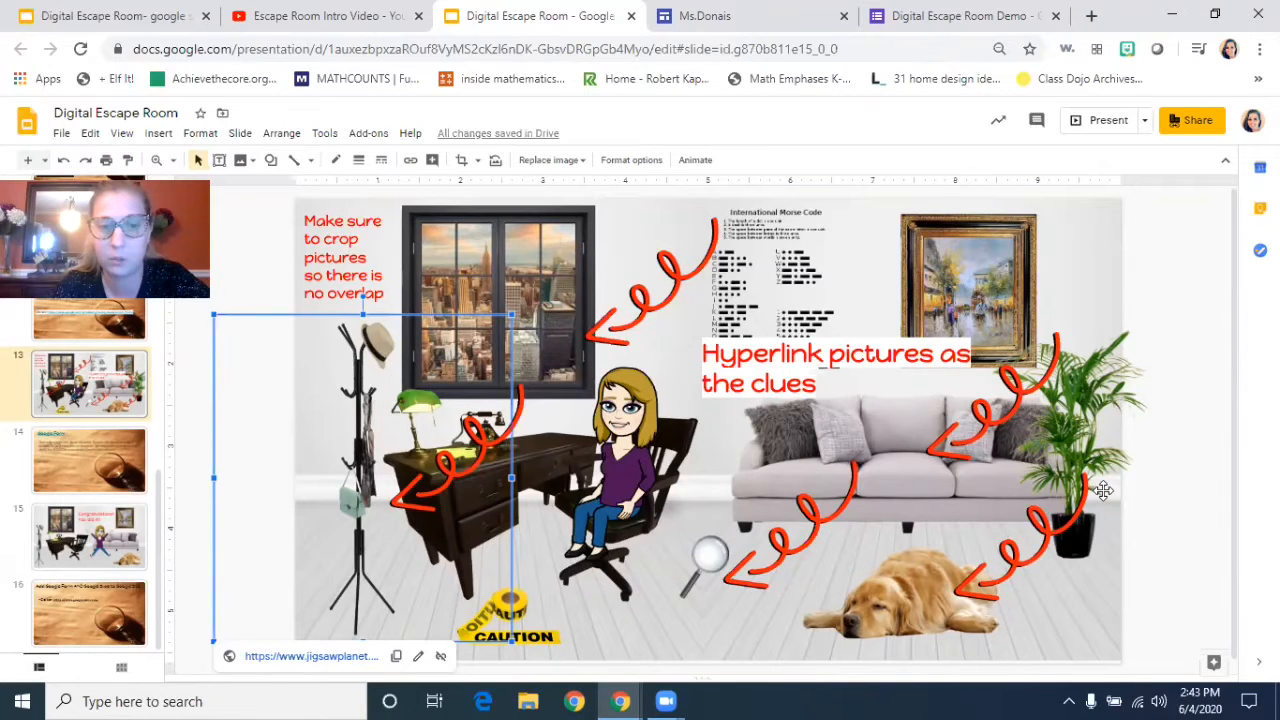
mouse_move(348, 444)
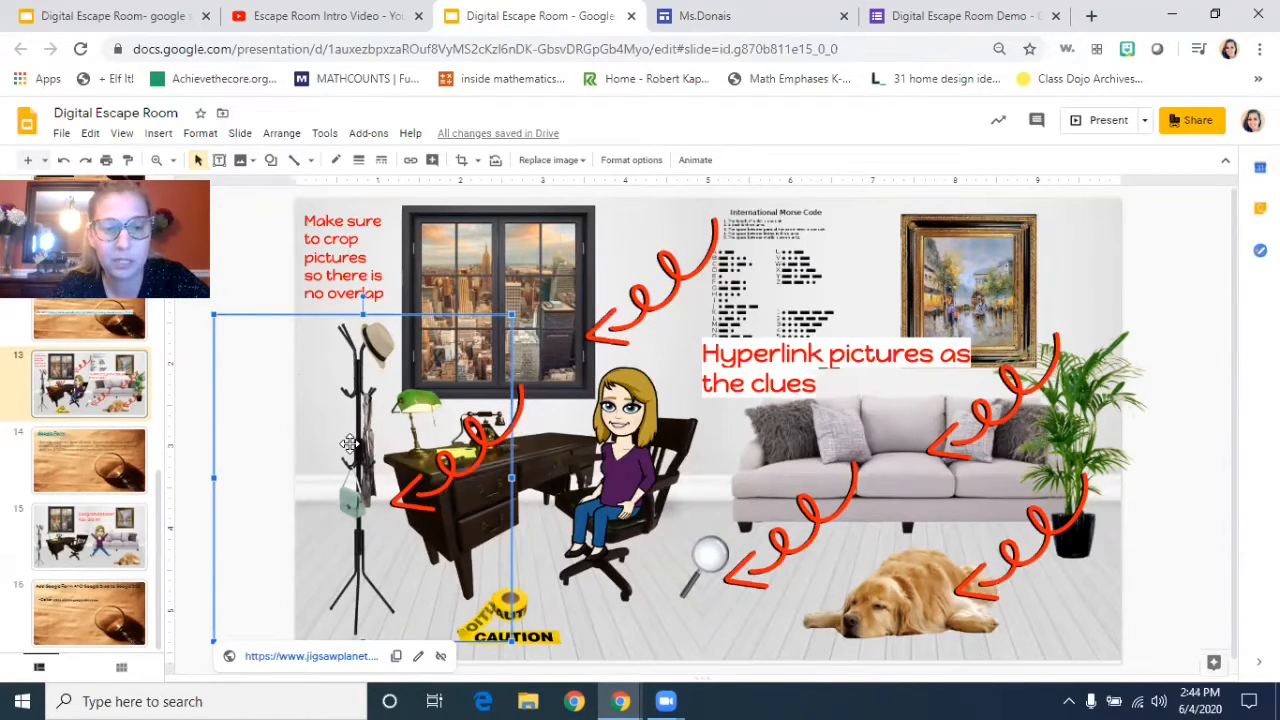
mouse_move(472, 476)
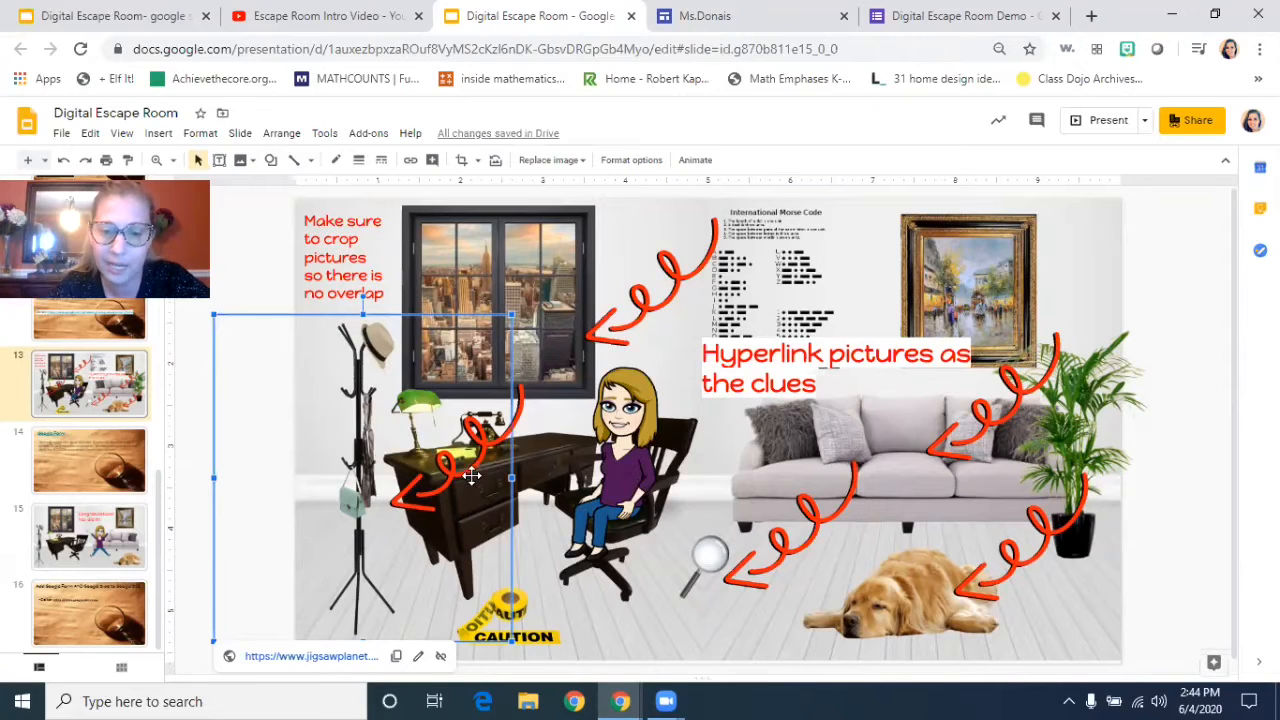
mouse_move(452, 452)
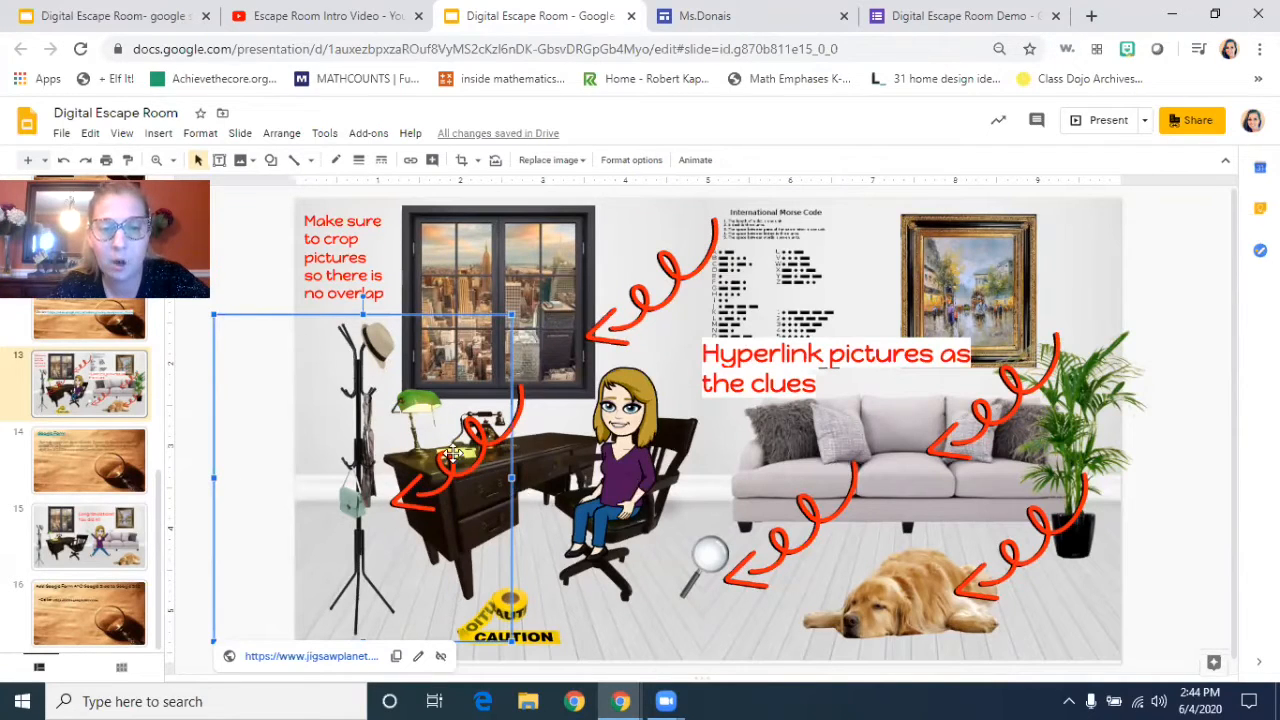
mouse_move(432, 352)
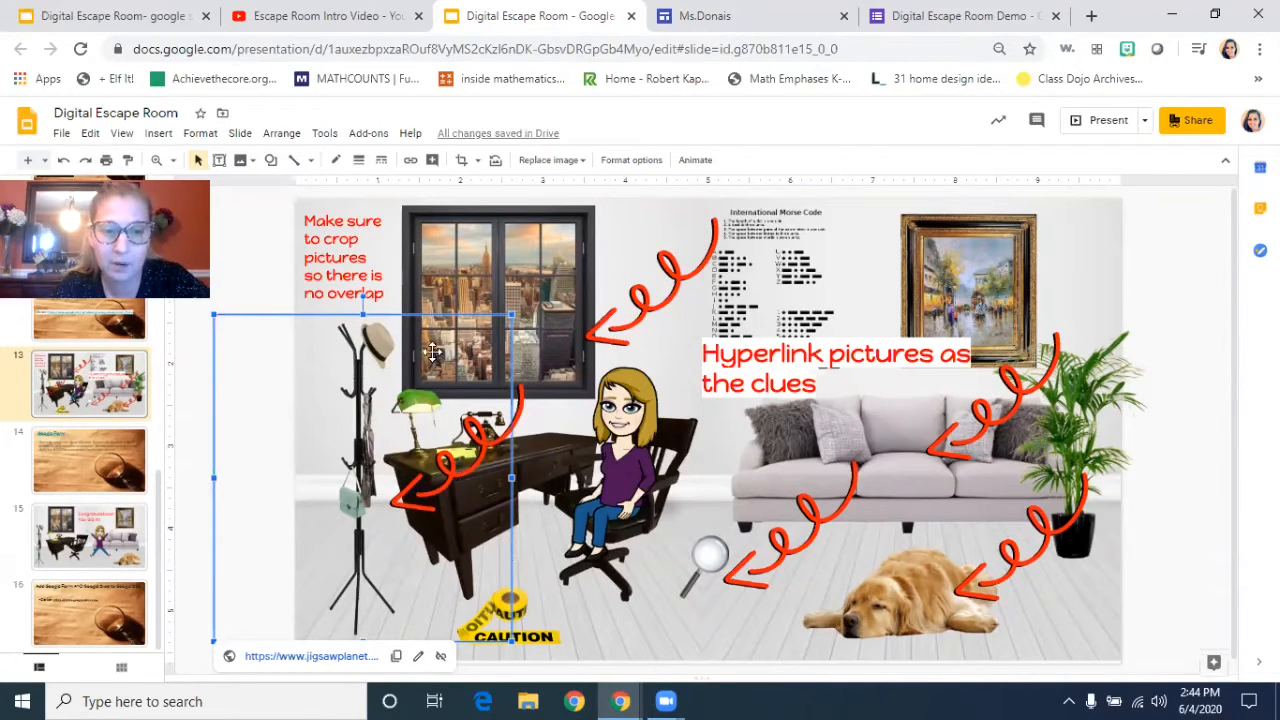
mouse_move(416, 282)
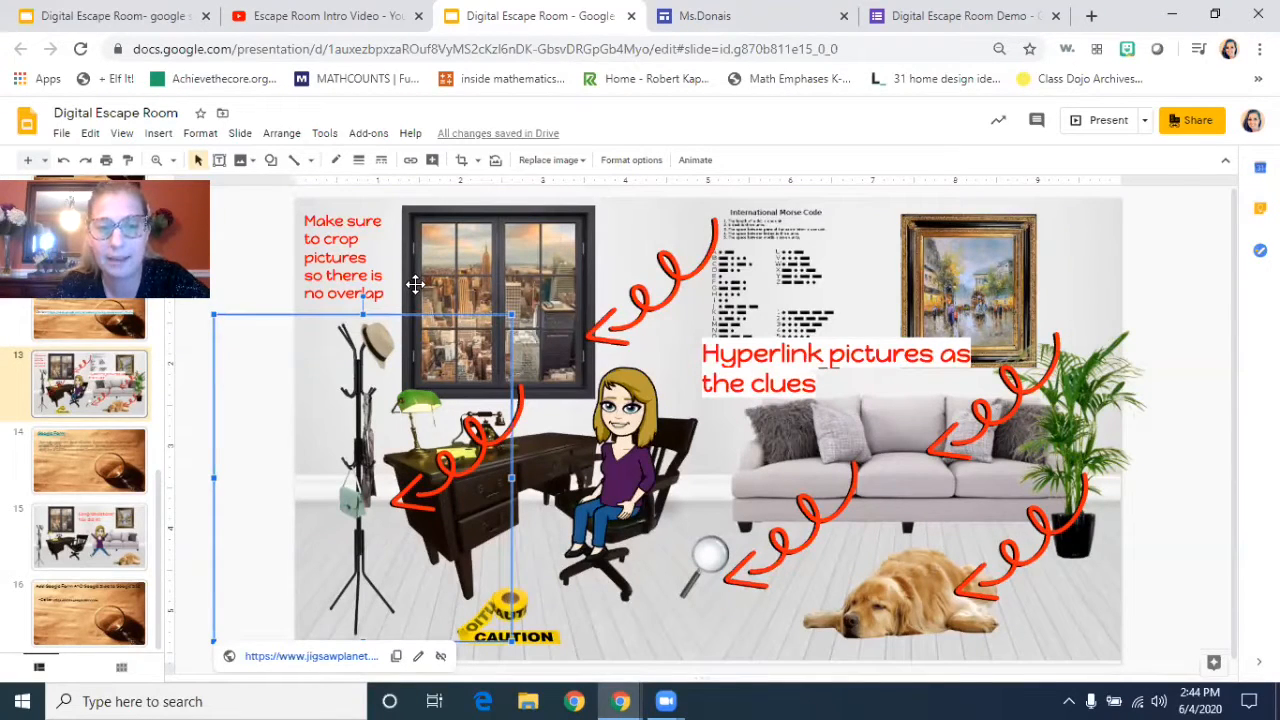
mouse_move(204, 398)
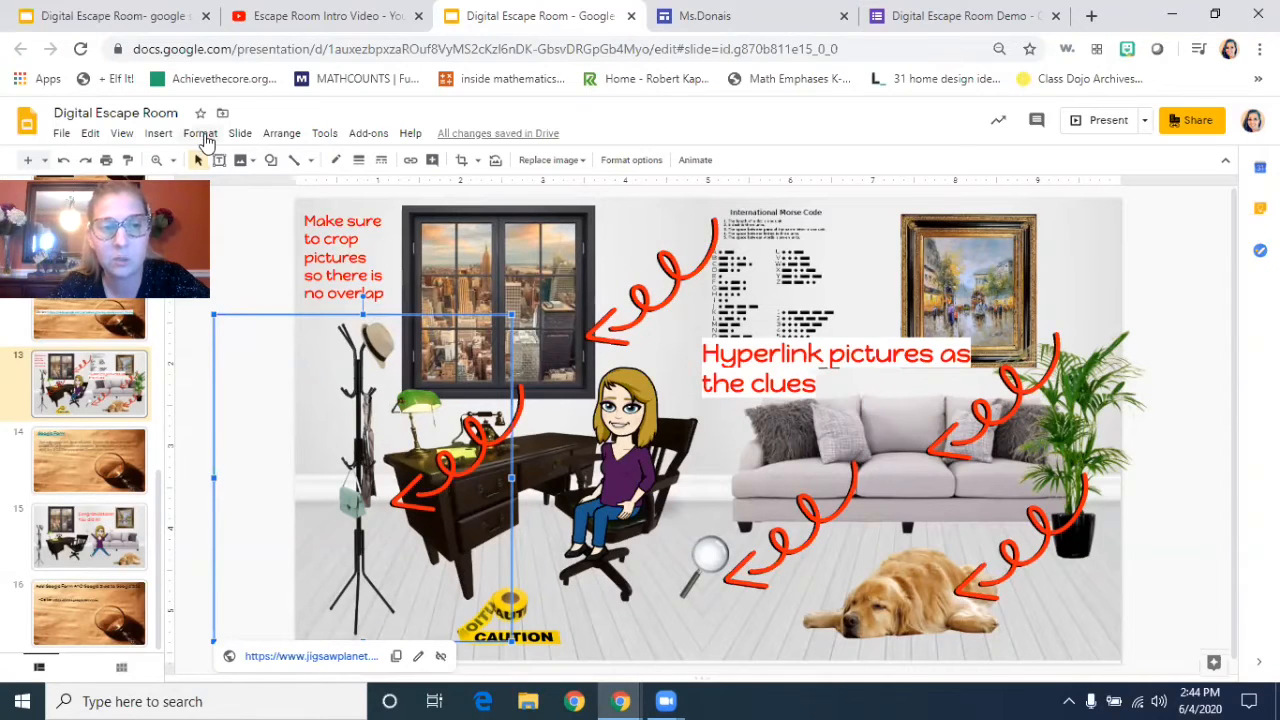
Step: Crop the coat rack picture narrower via Format > Image > Crop image, then select the dog picture
click(200, 132)
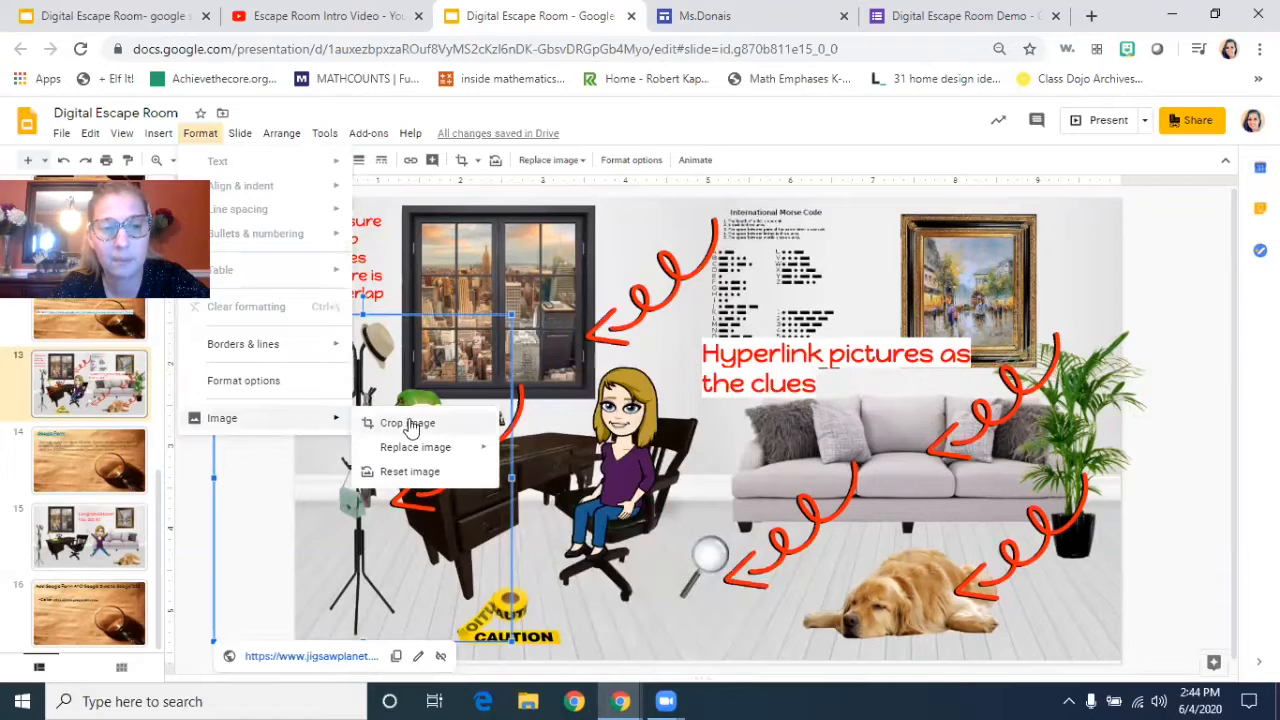
mouse_move(200, 132)
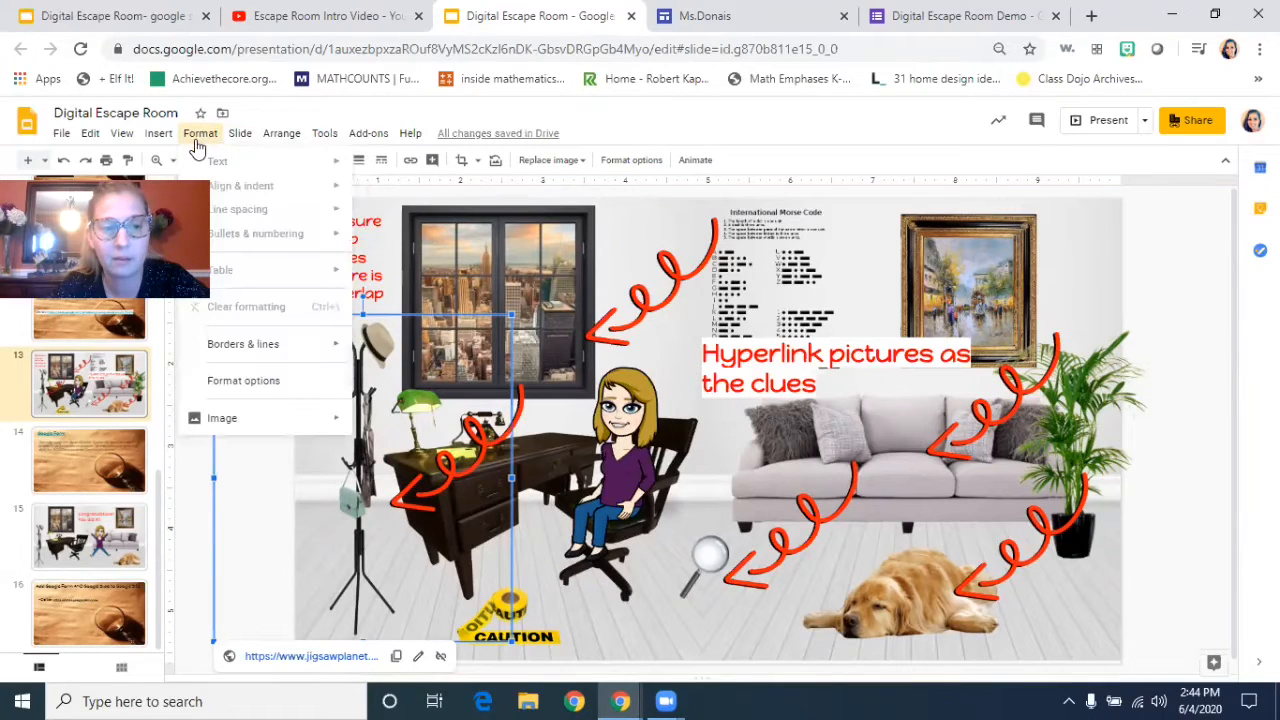
click(520, 488)
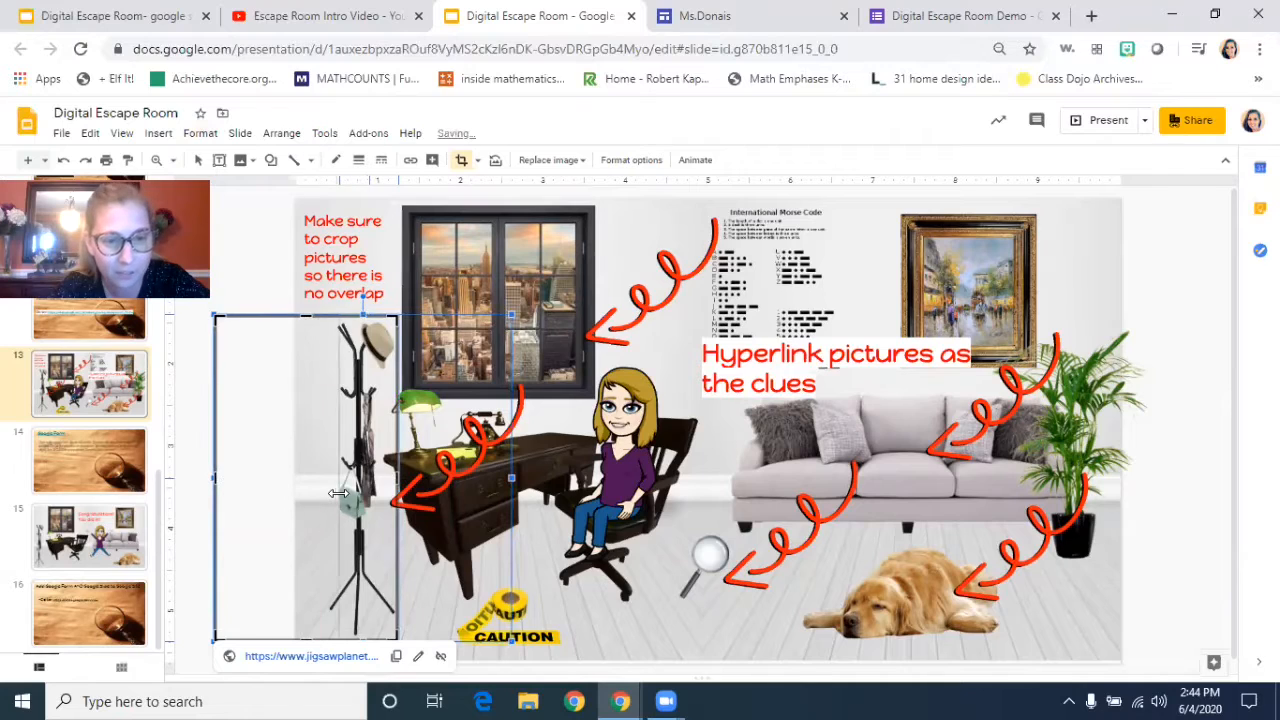
mouse_move(322, 496)
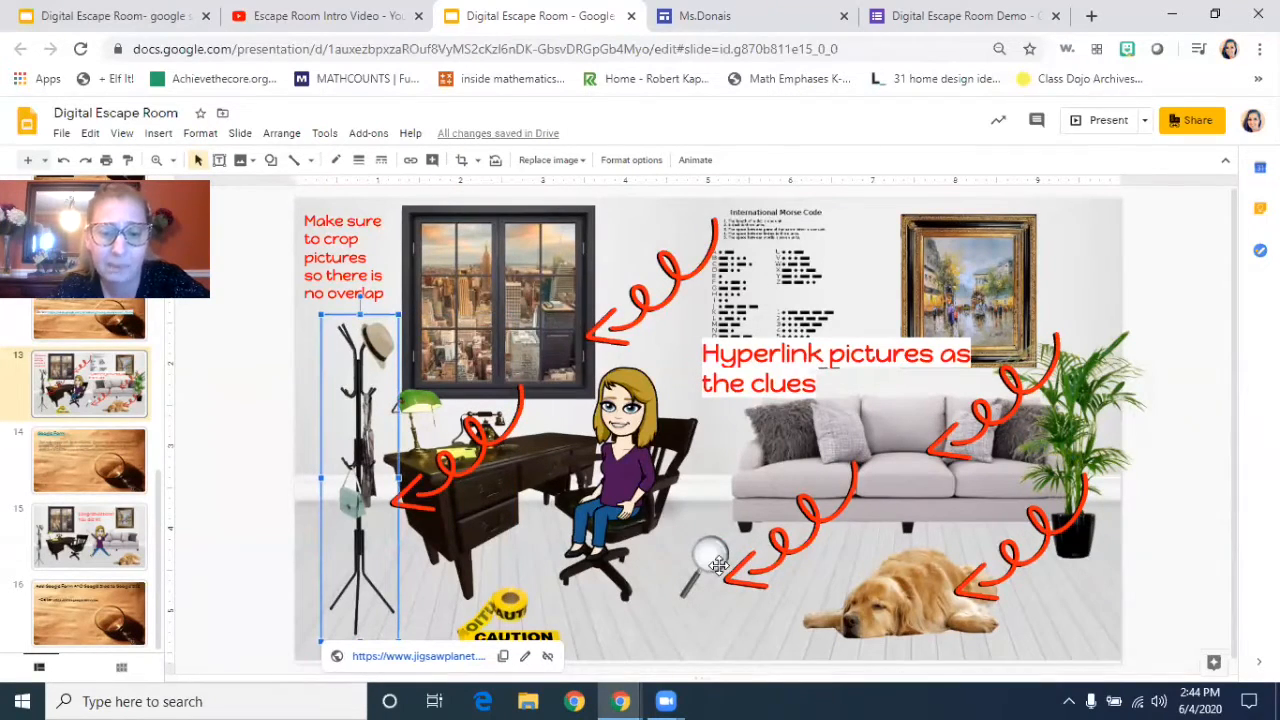
click(708, 558)
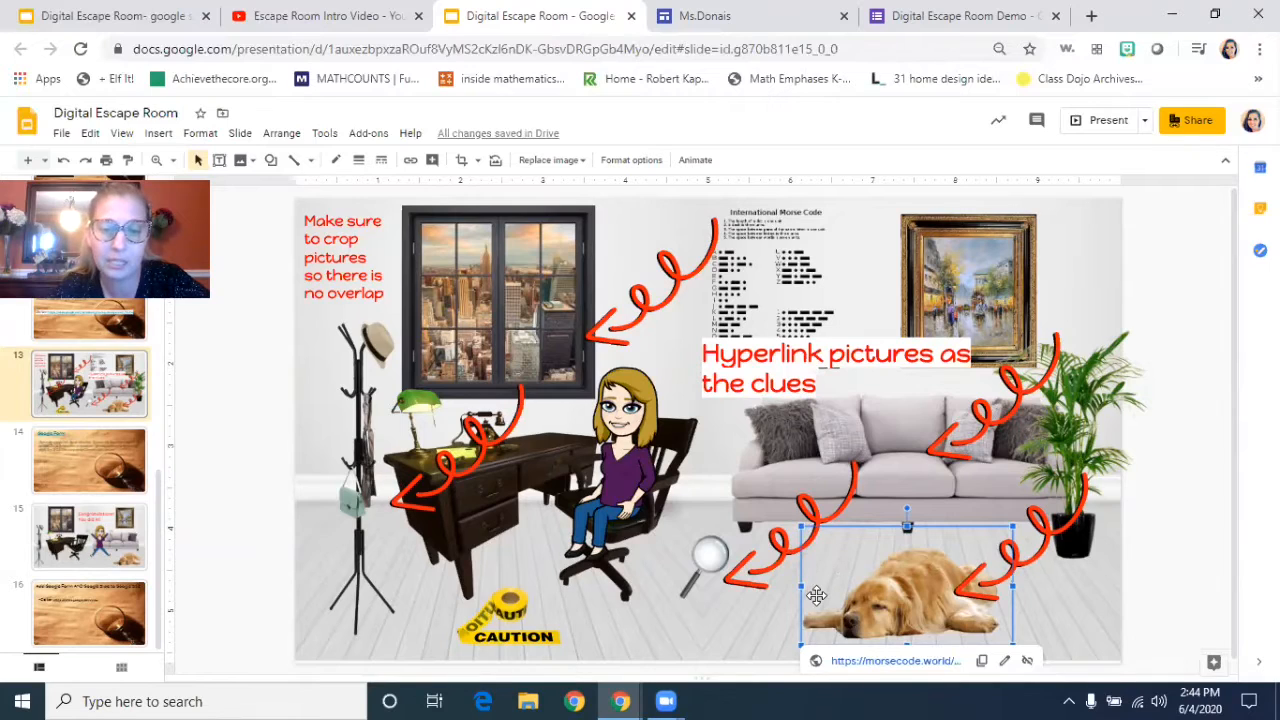
mouse_move(912, 584)
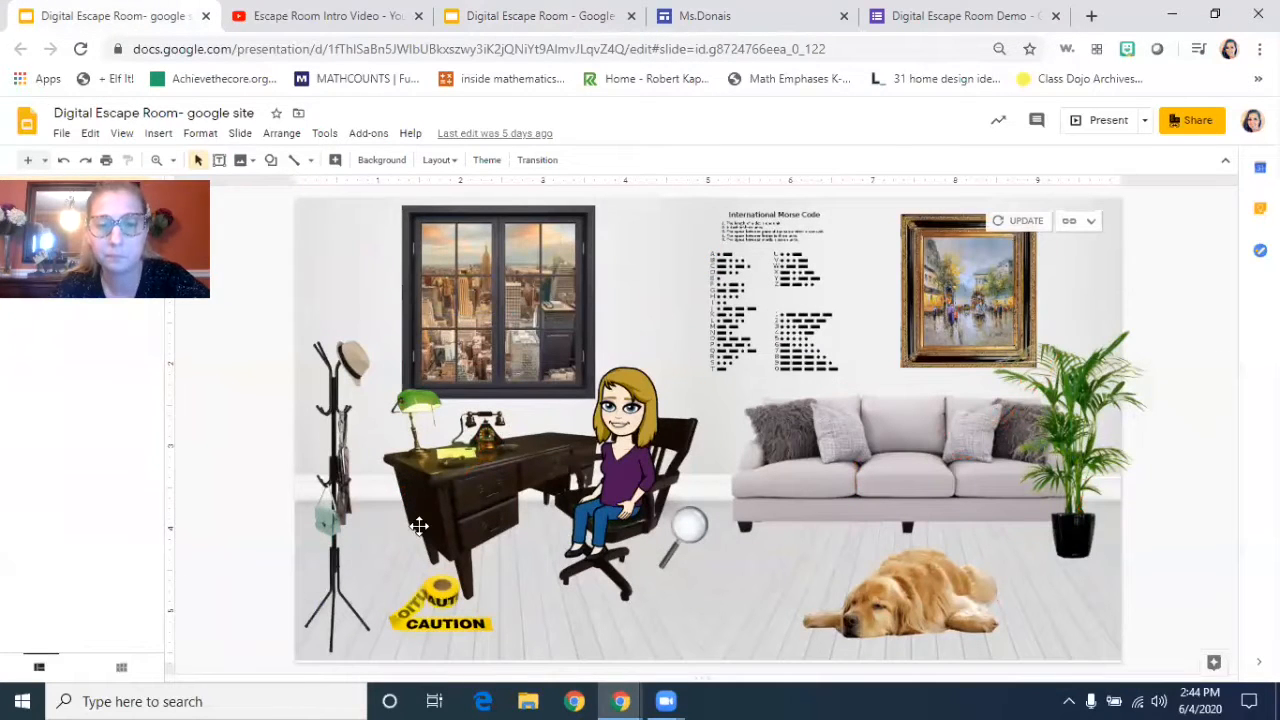
mouse_move(304, 376)
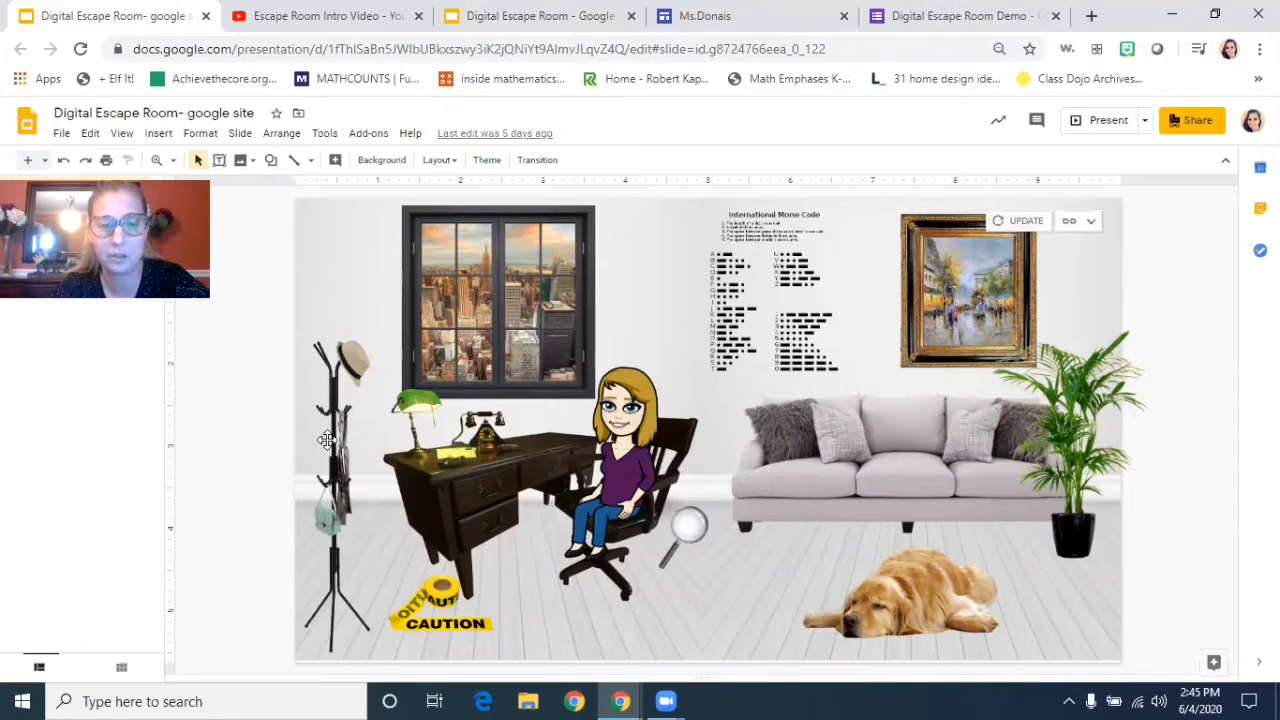
Step: Check the caution sign and dog pictures' links, then return to the annotated presentation
click(442, 610)
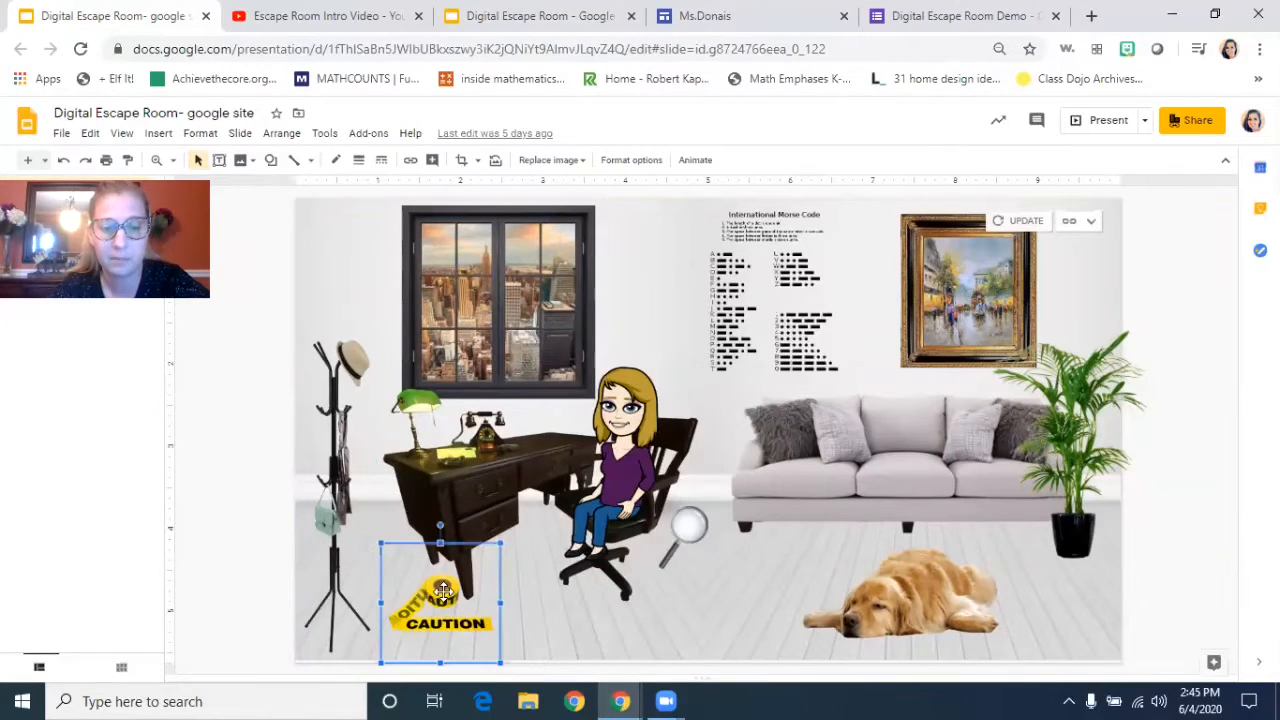
click(904, 596)
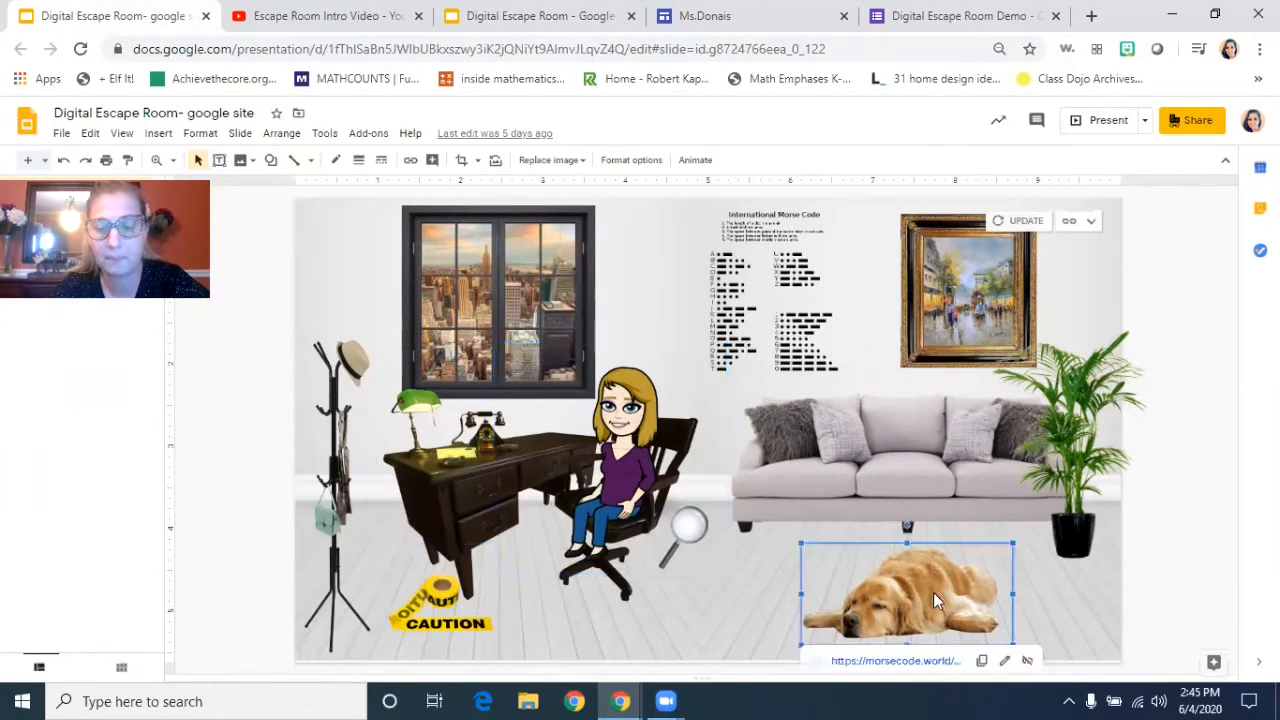
click(536, 16)
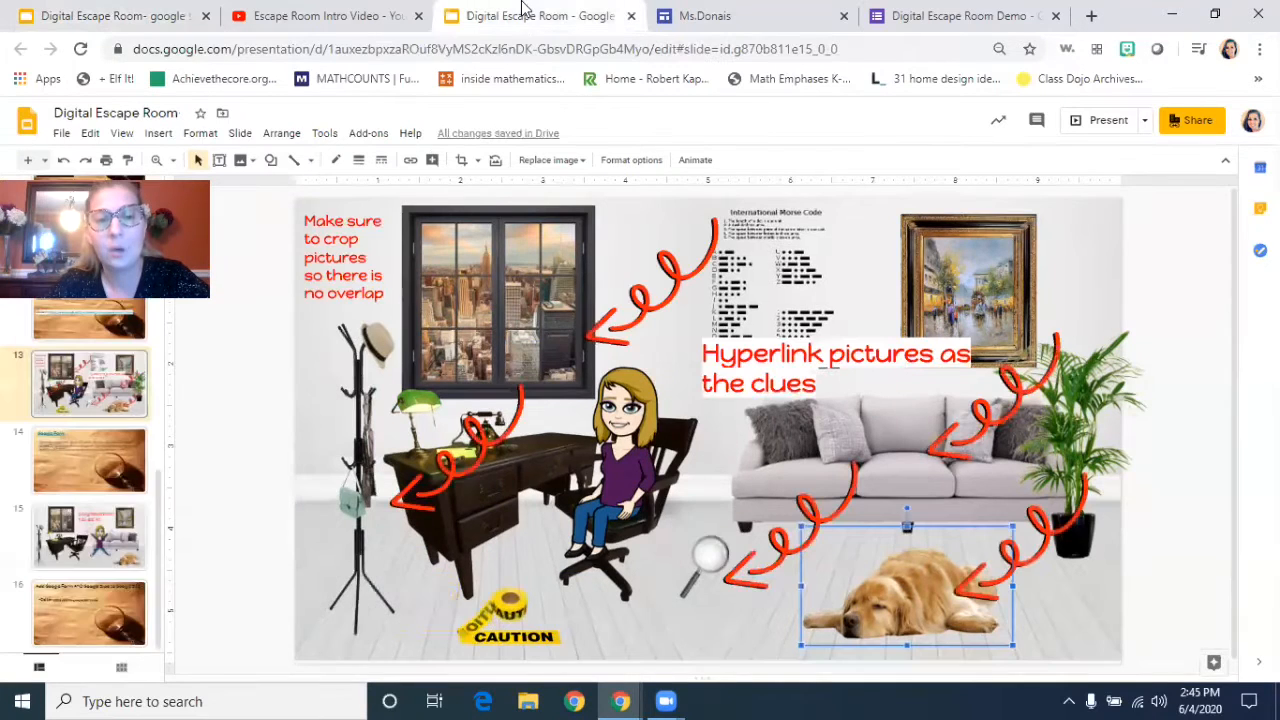
mouse_move(988, 472)
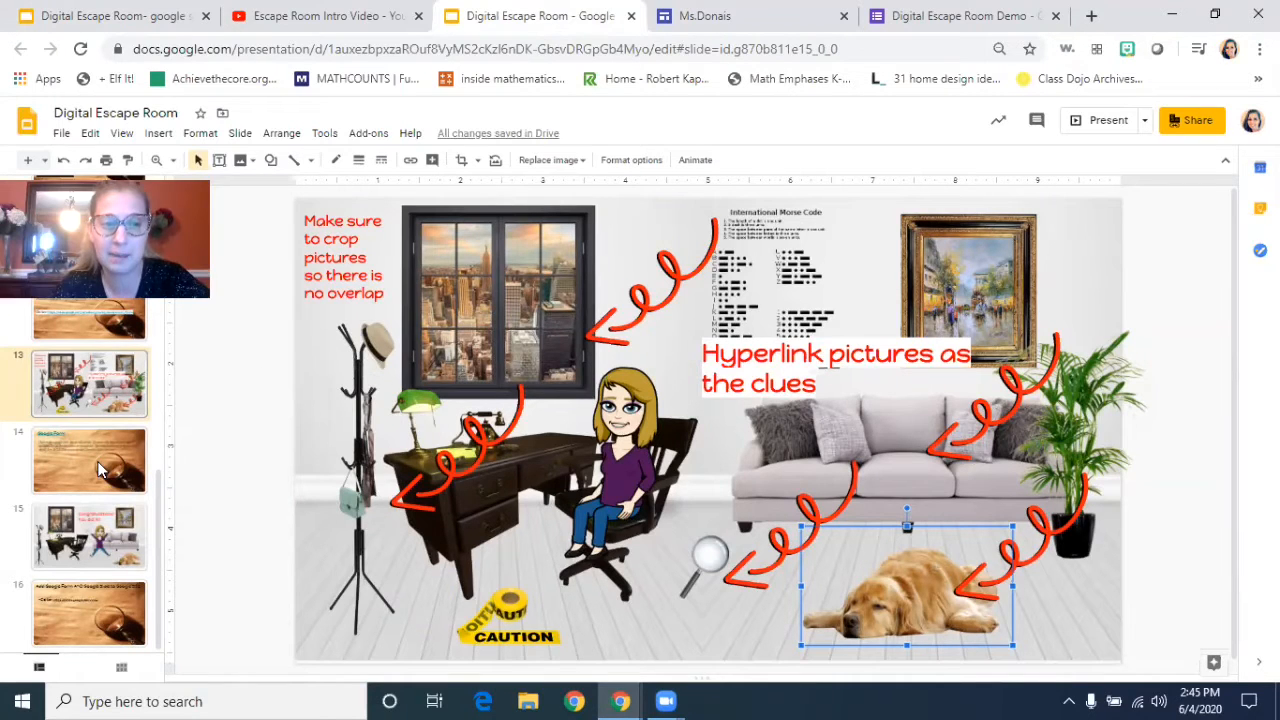
Step: Show slide 14 on Google Forms and switch to the Digital Escape Room with Google Sites form
click(88, 460)
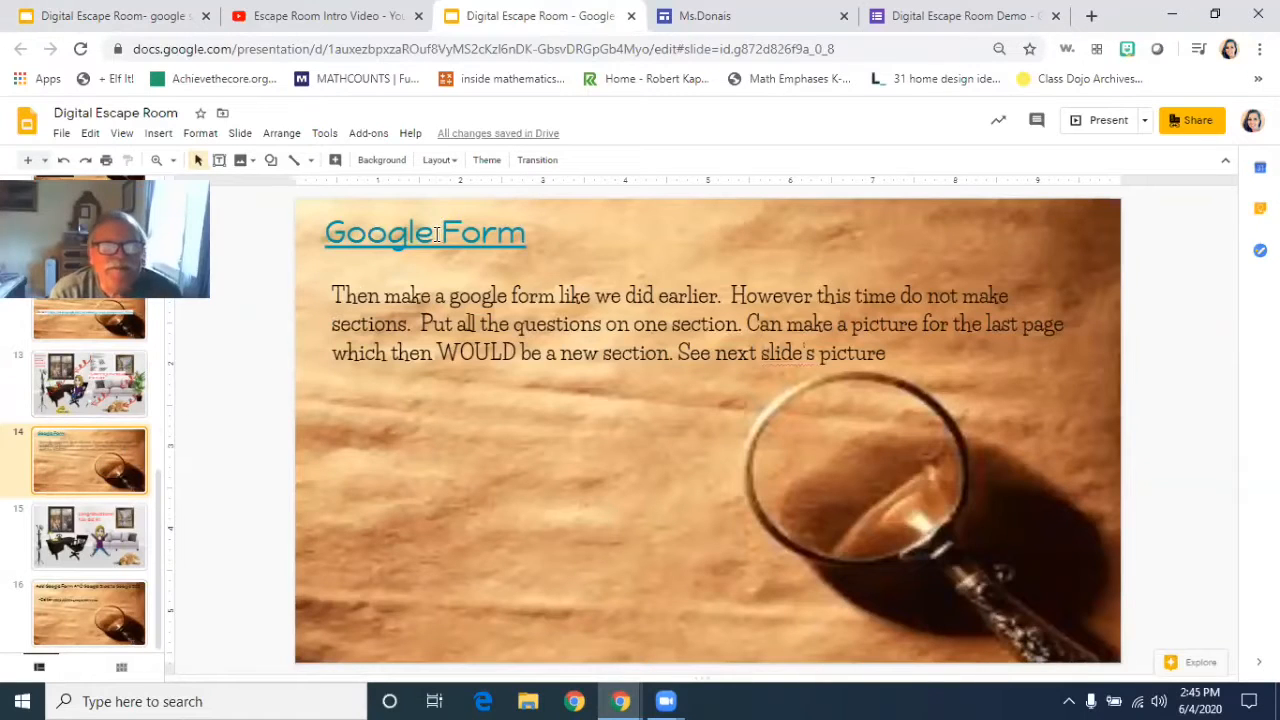
click(424, 232)
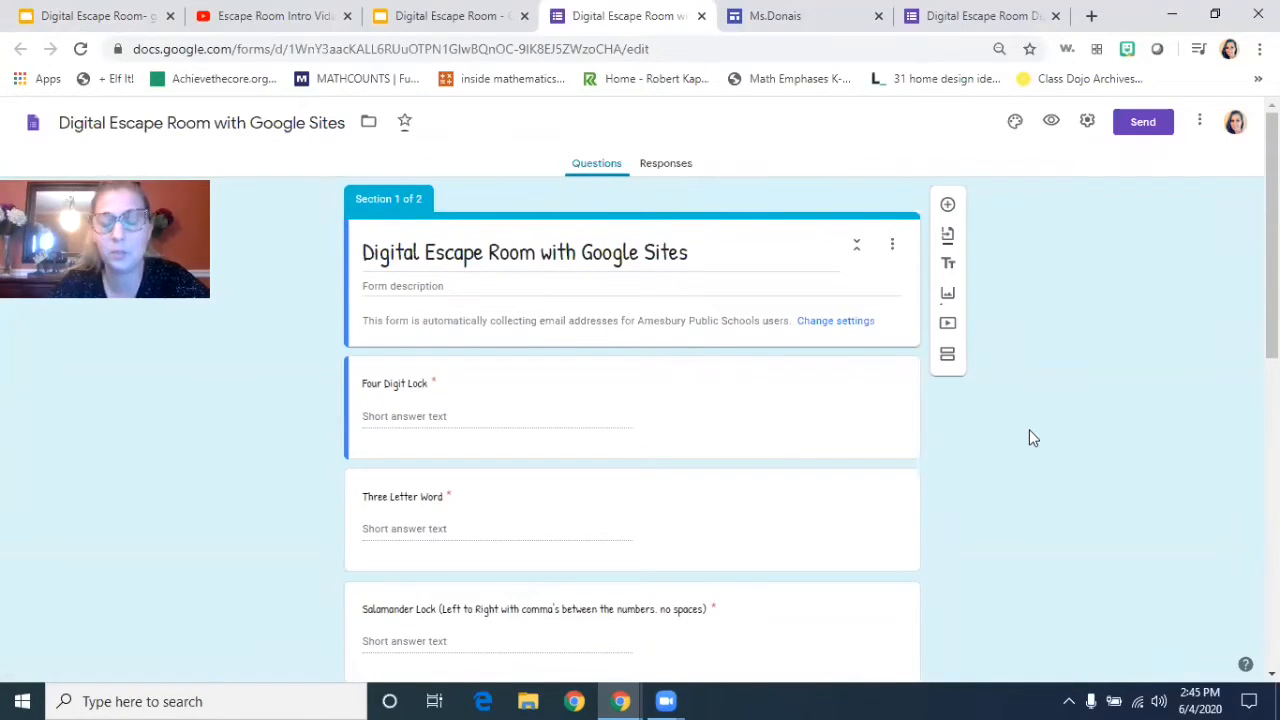
mouse_move(990, 392)
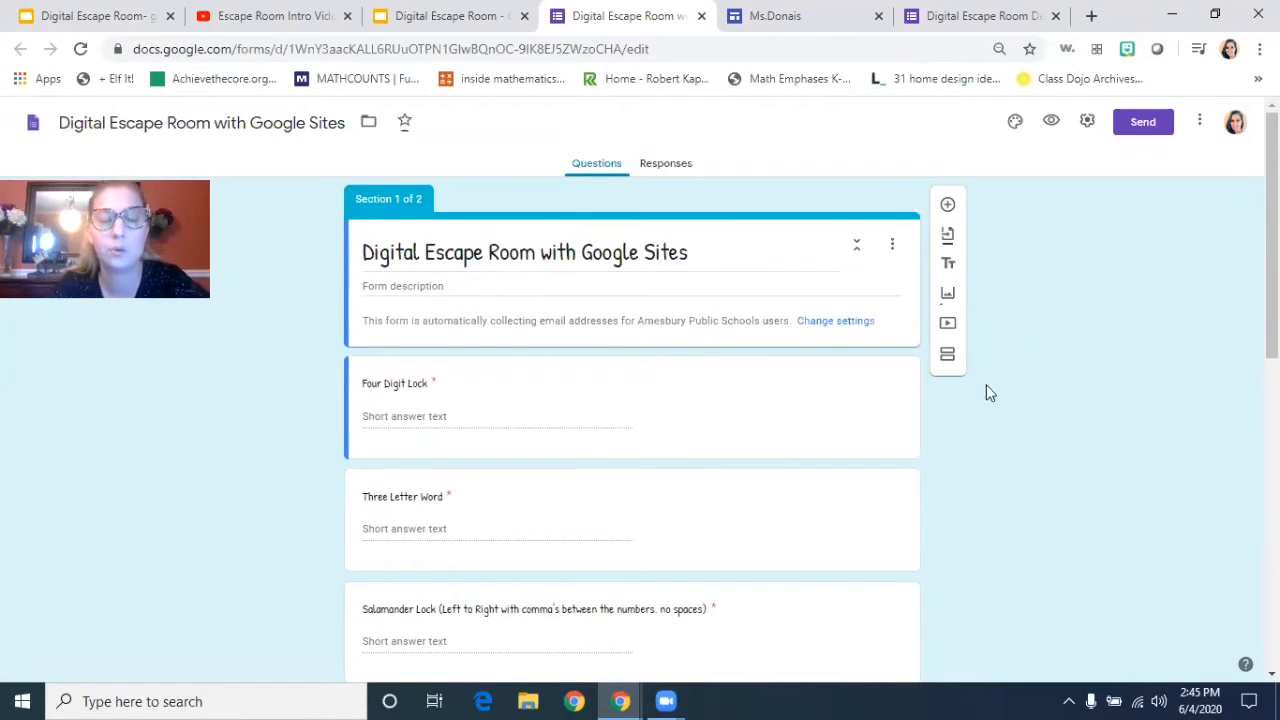
Step: Scroll through the lock questions reviewing each short-answer response validation rule
scroll(down, 3)
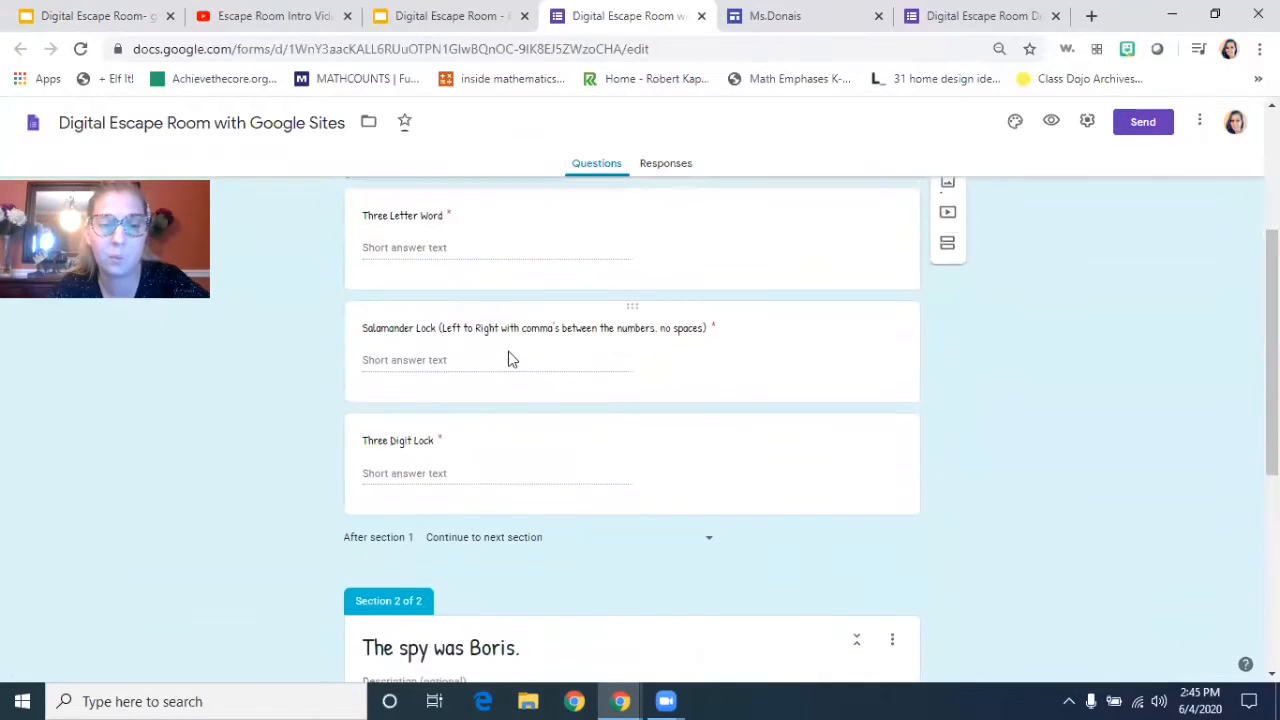
scroll(up, 3)
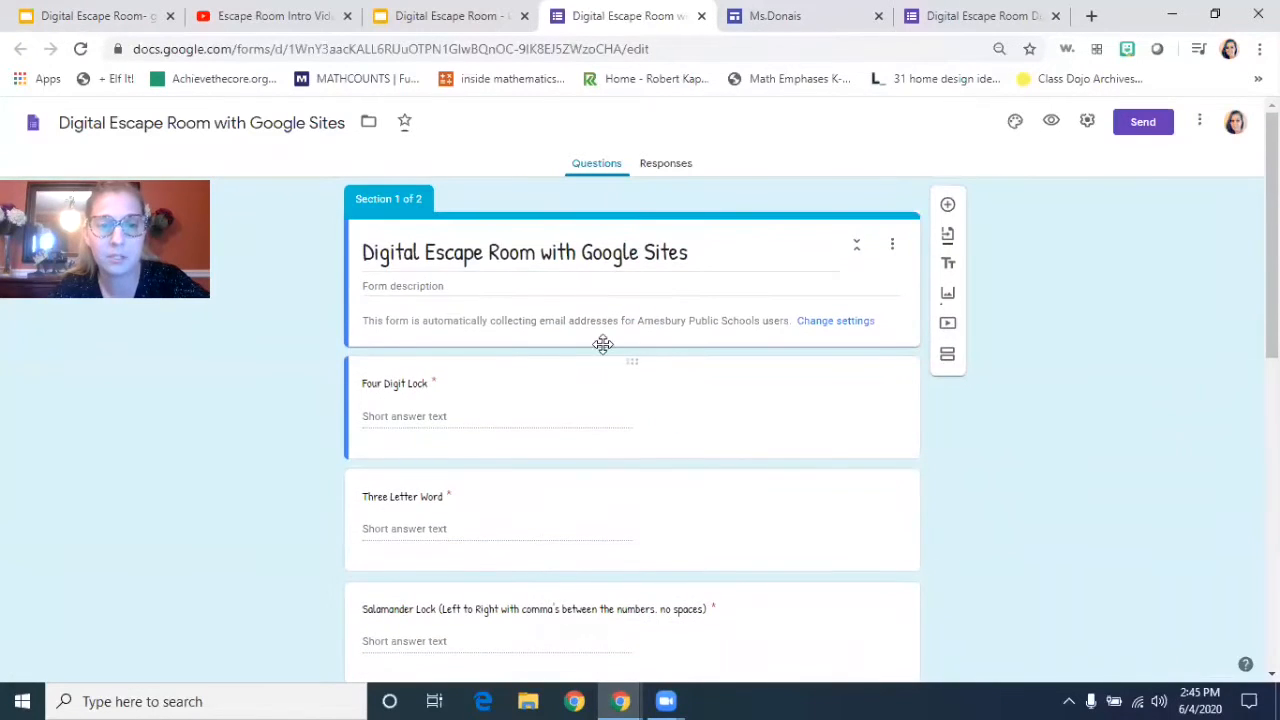
mouse_move(570, 412)
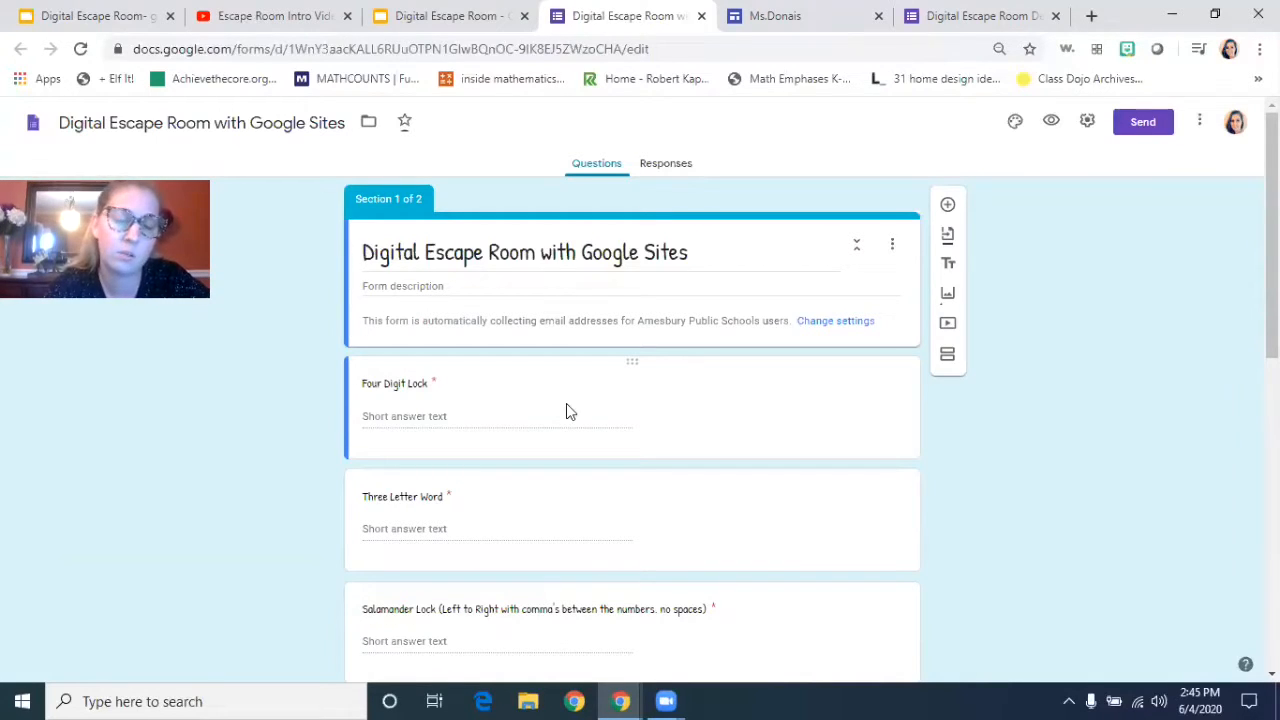
mouse_move(476, 524)
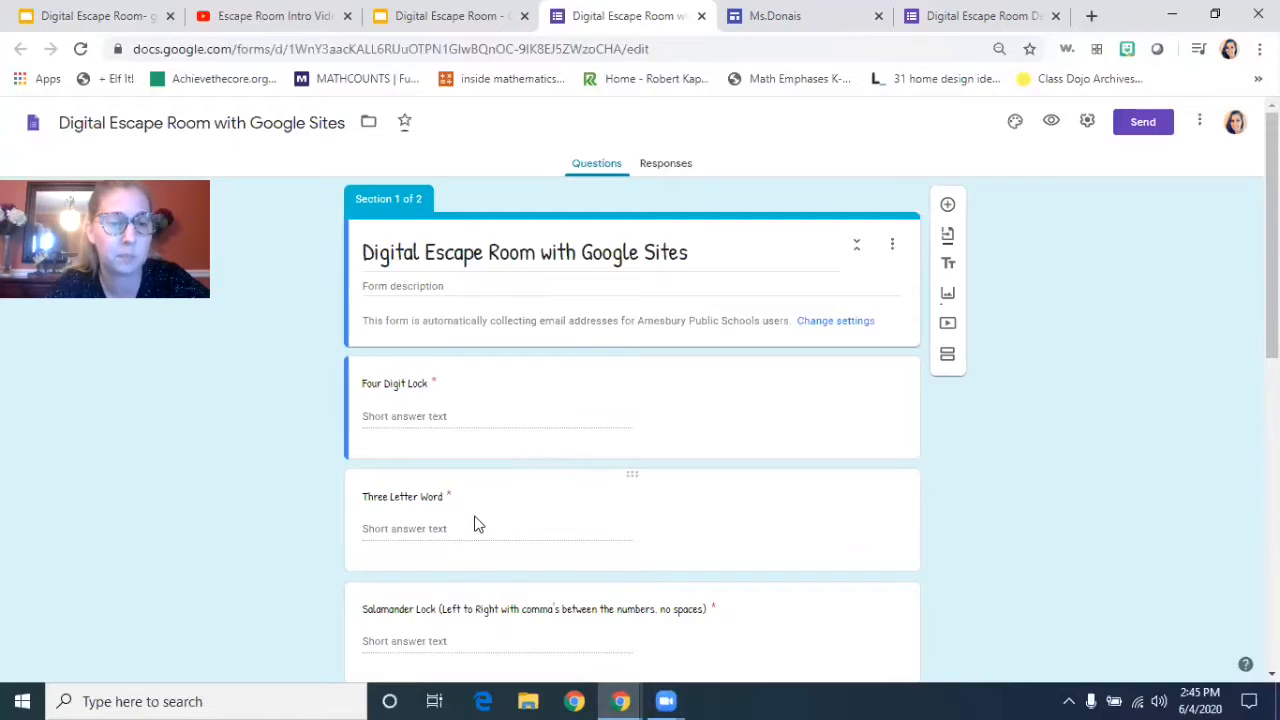
scroll(down, 3)
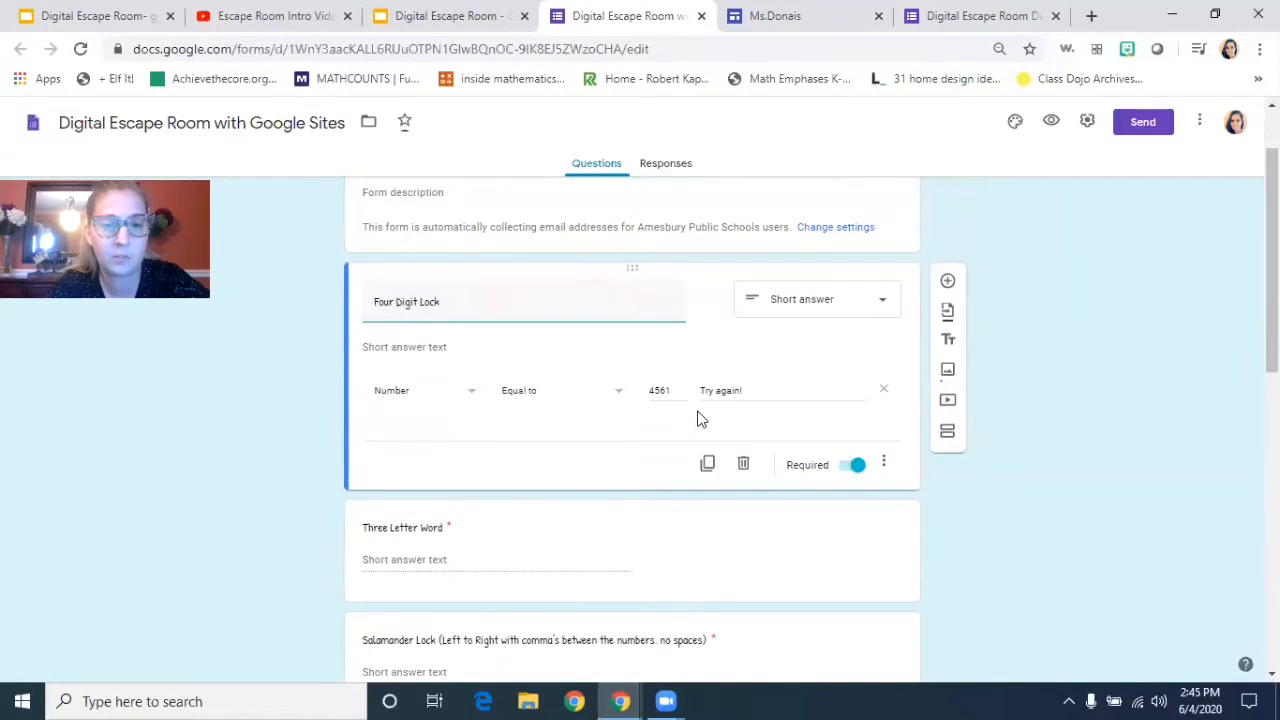
scroll(down, 3)
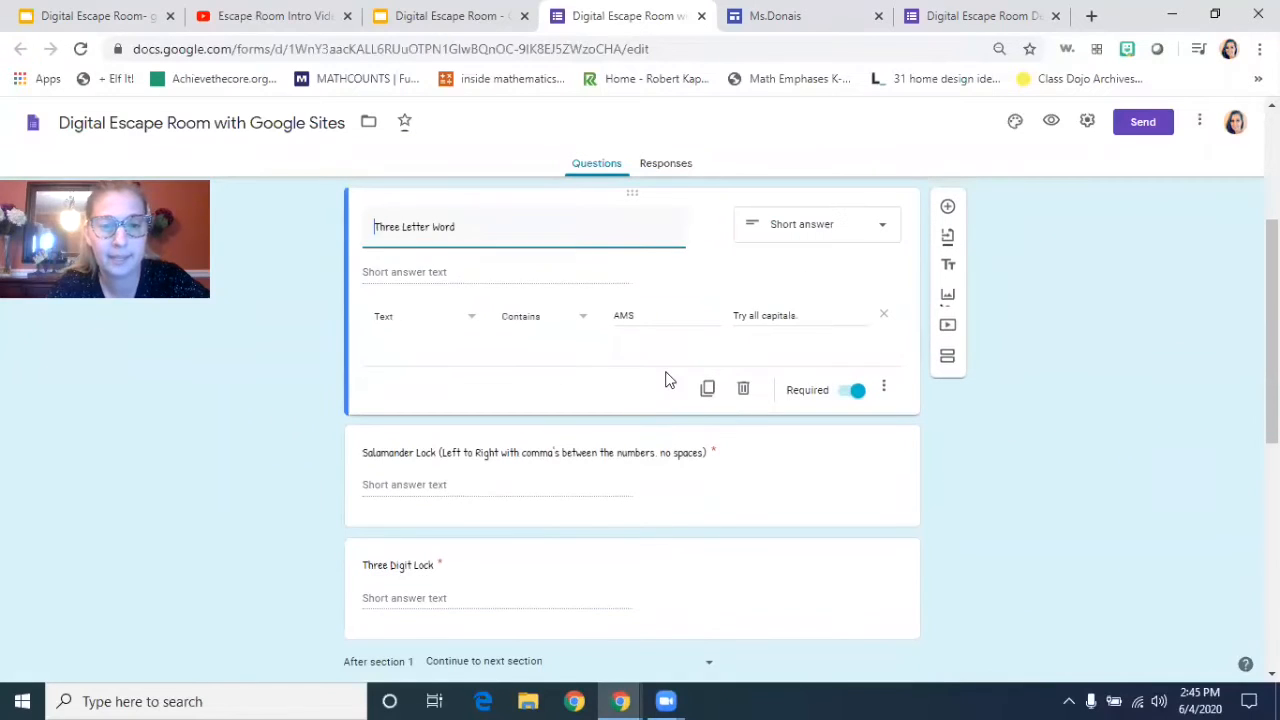
mouse_move(616, 364)
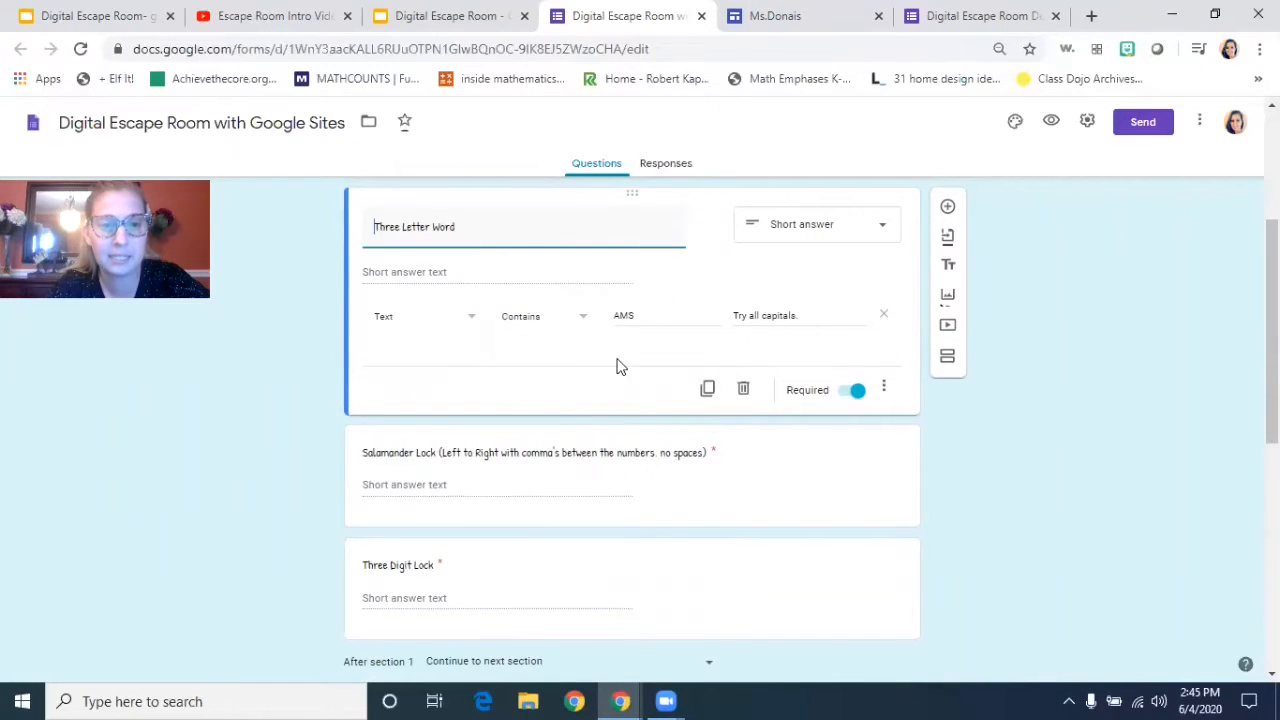
scroll(down, 3)
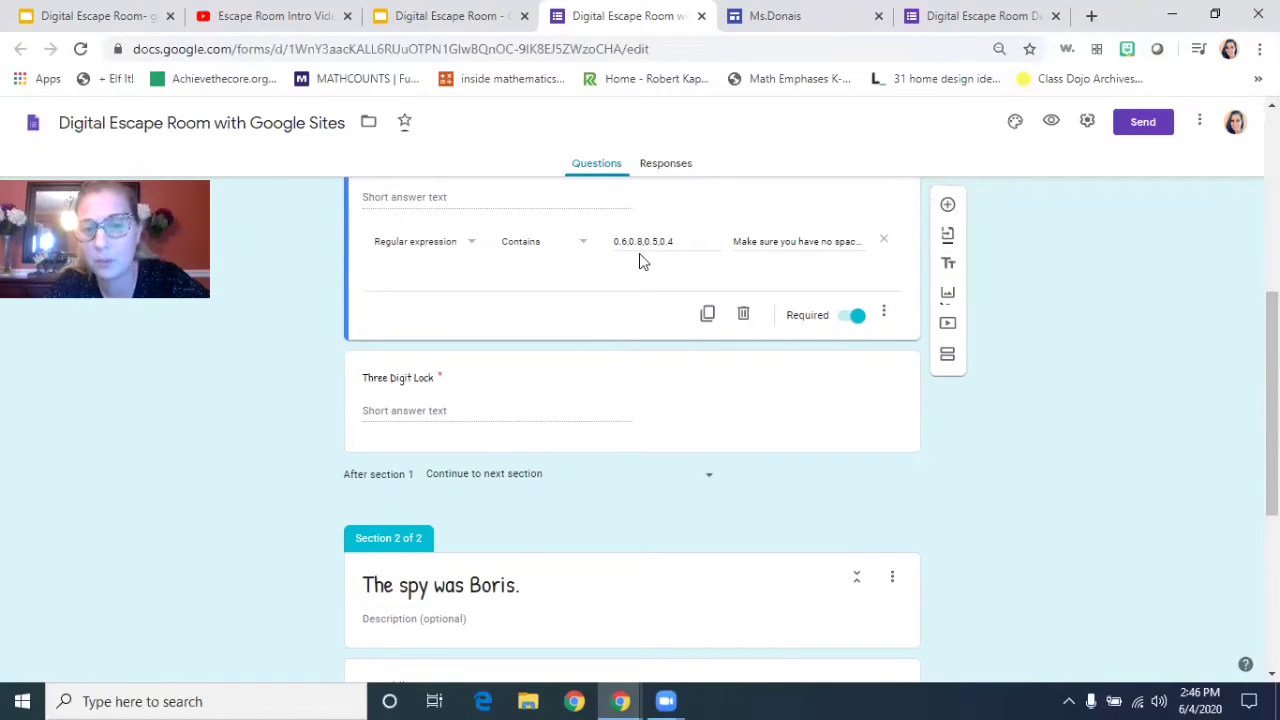
scroll(down, 3)
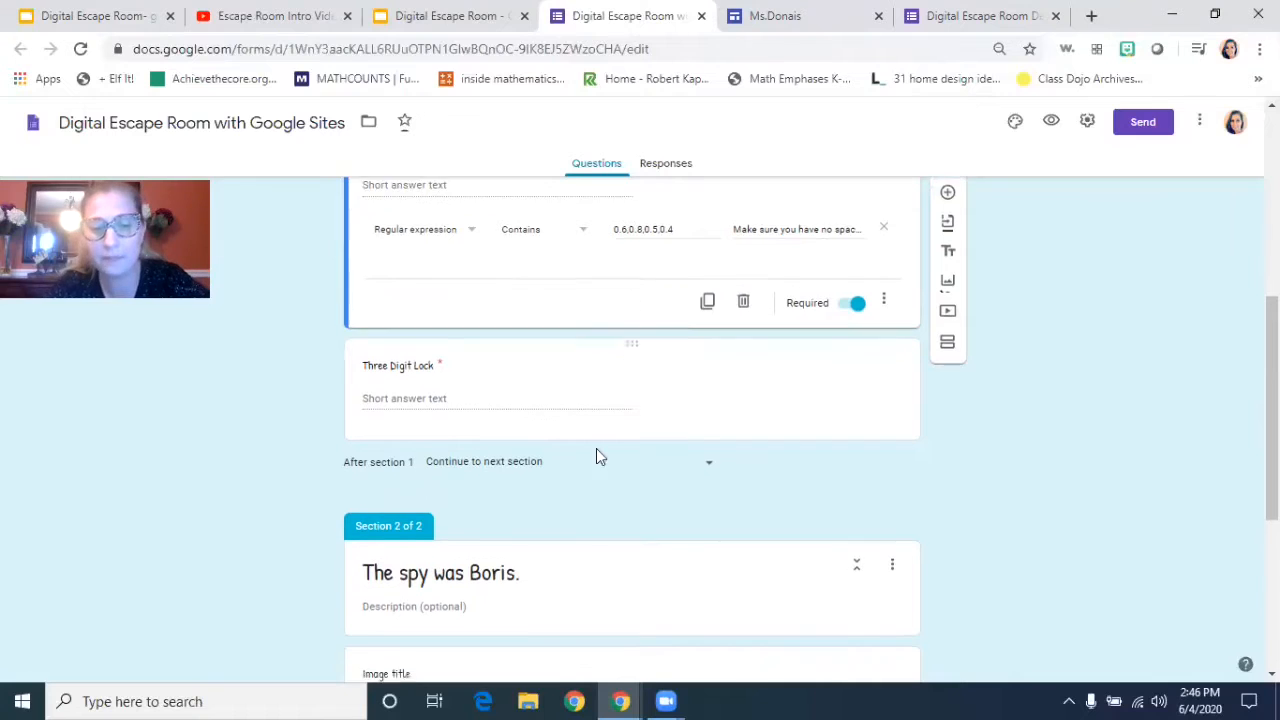
scroll(down, 3)
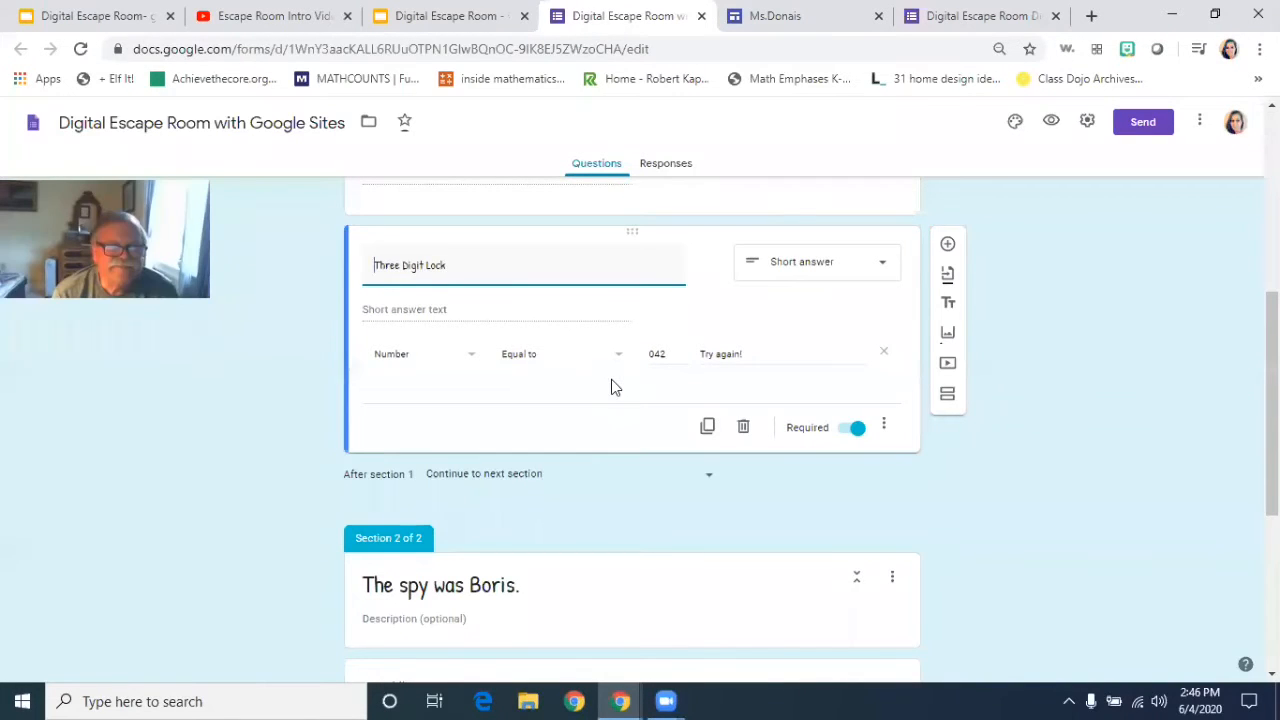
Step: Review the final 'The spy was Boris' congratulations section and scroll back through the form
scroll(down, 3)
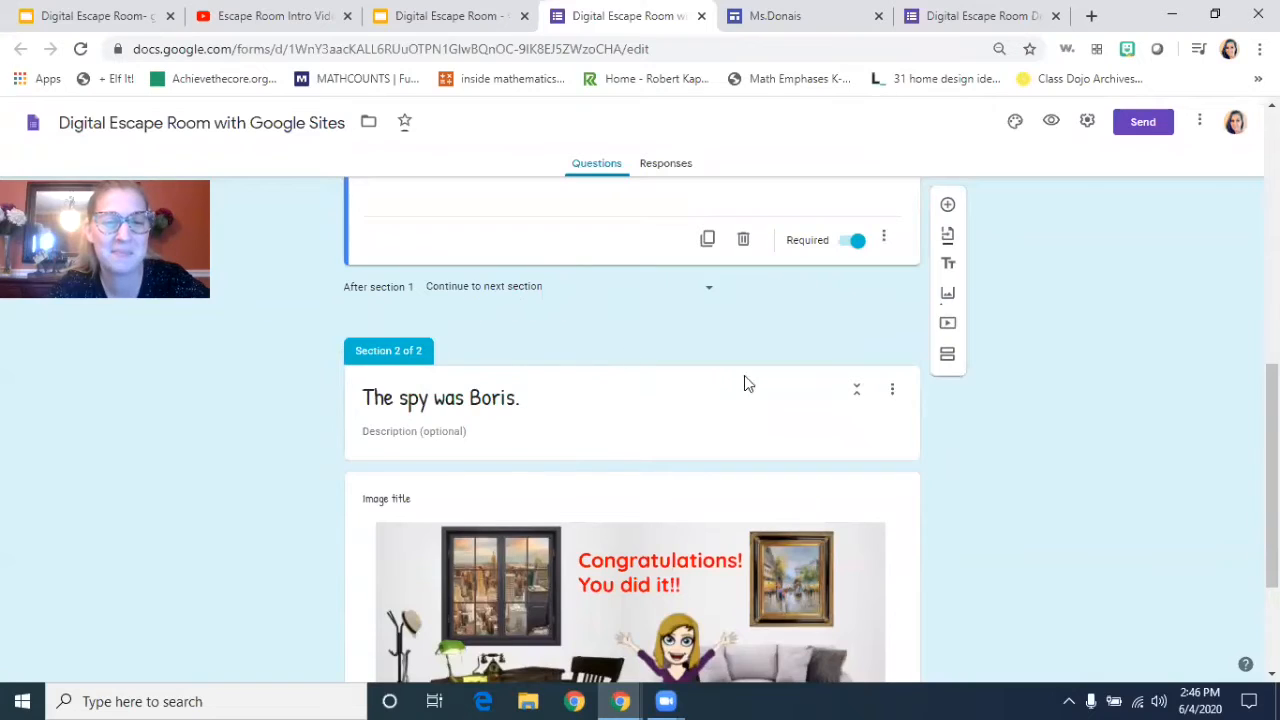
scroll(down, 3)
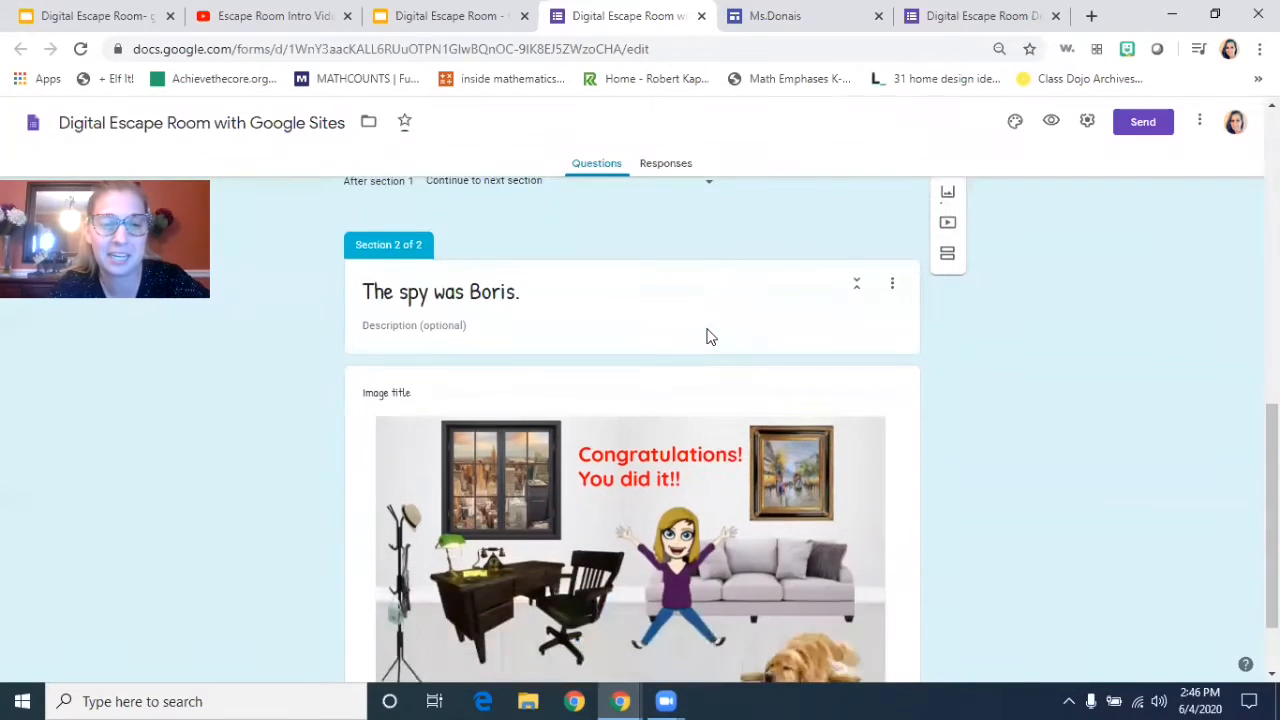
scroll(up, 3)
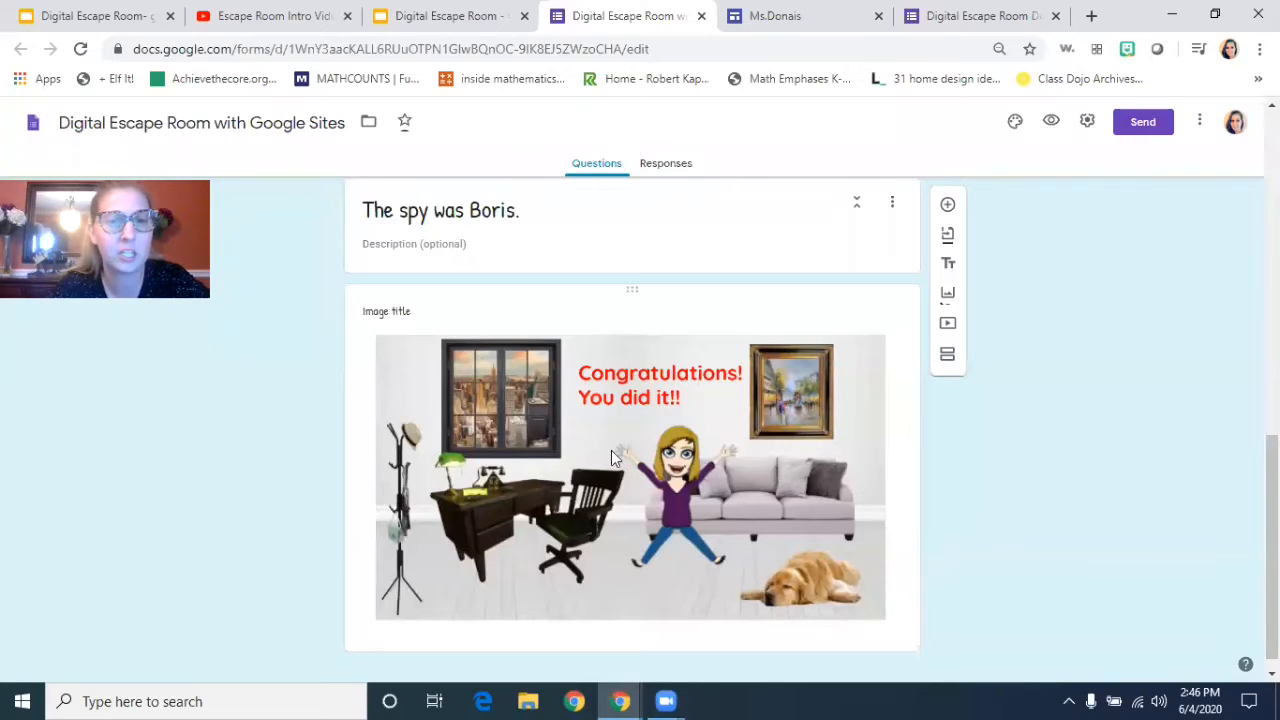
scroll(up, 3)
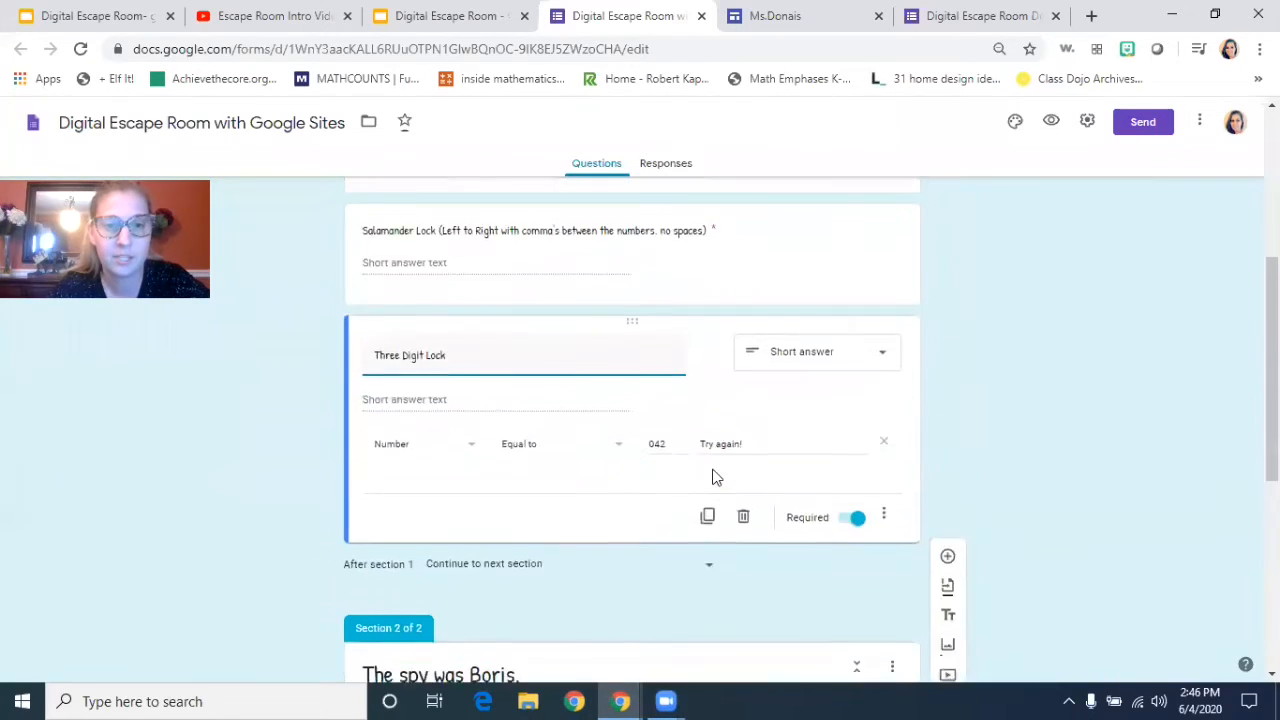
scroll(up, 3)
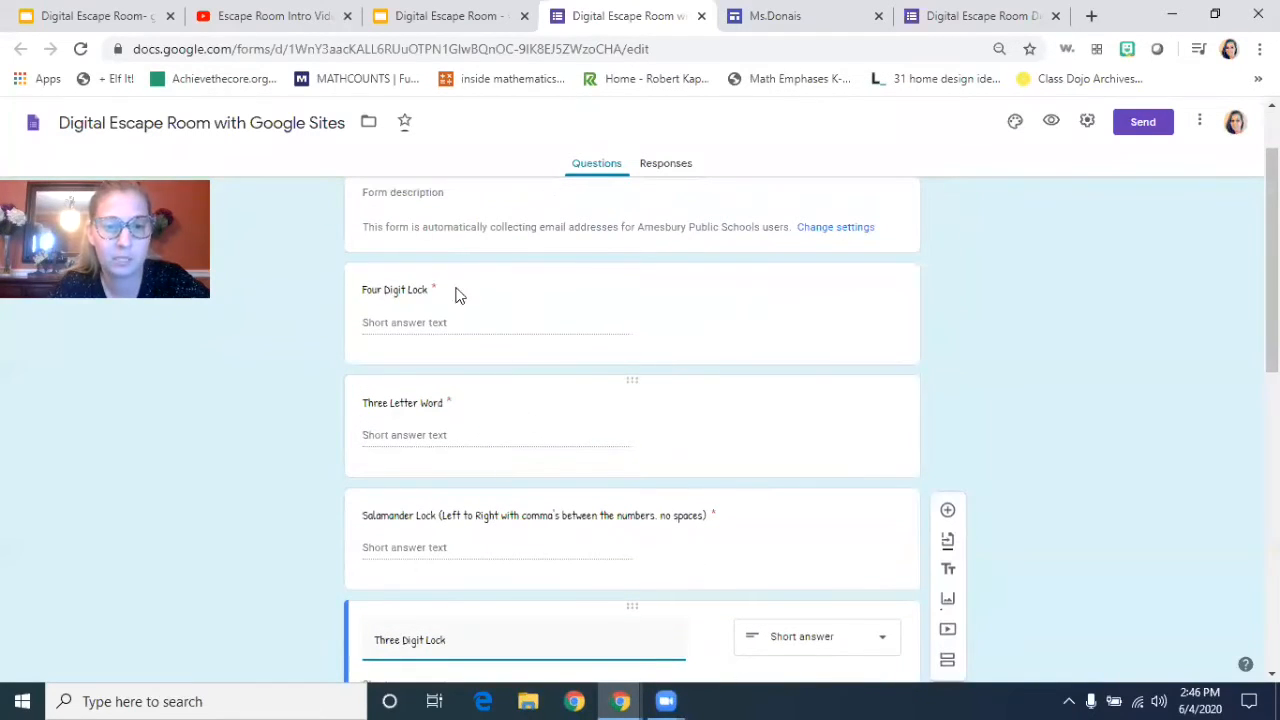
scroll(down, 3)
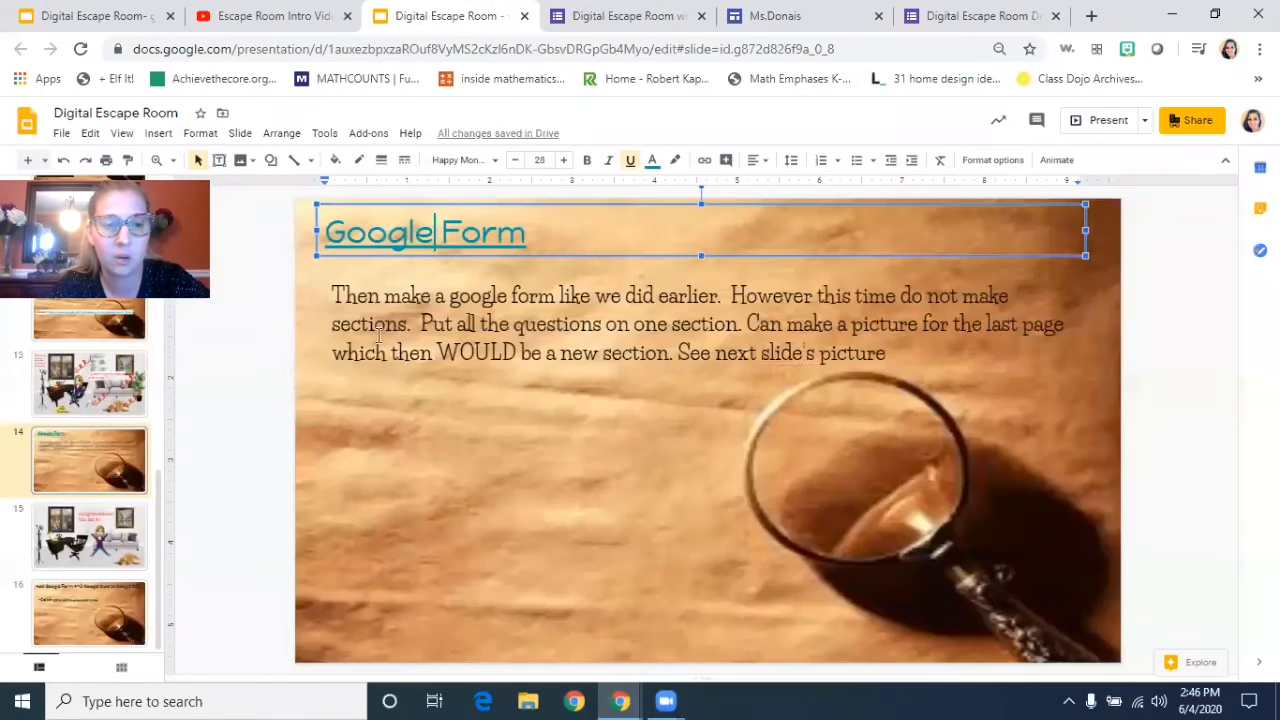
Step: Review slides 14 and 15, then switch to the 'Digital Escape Room- google site' presentation
click(88, 384)
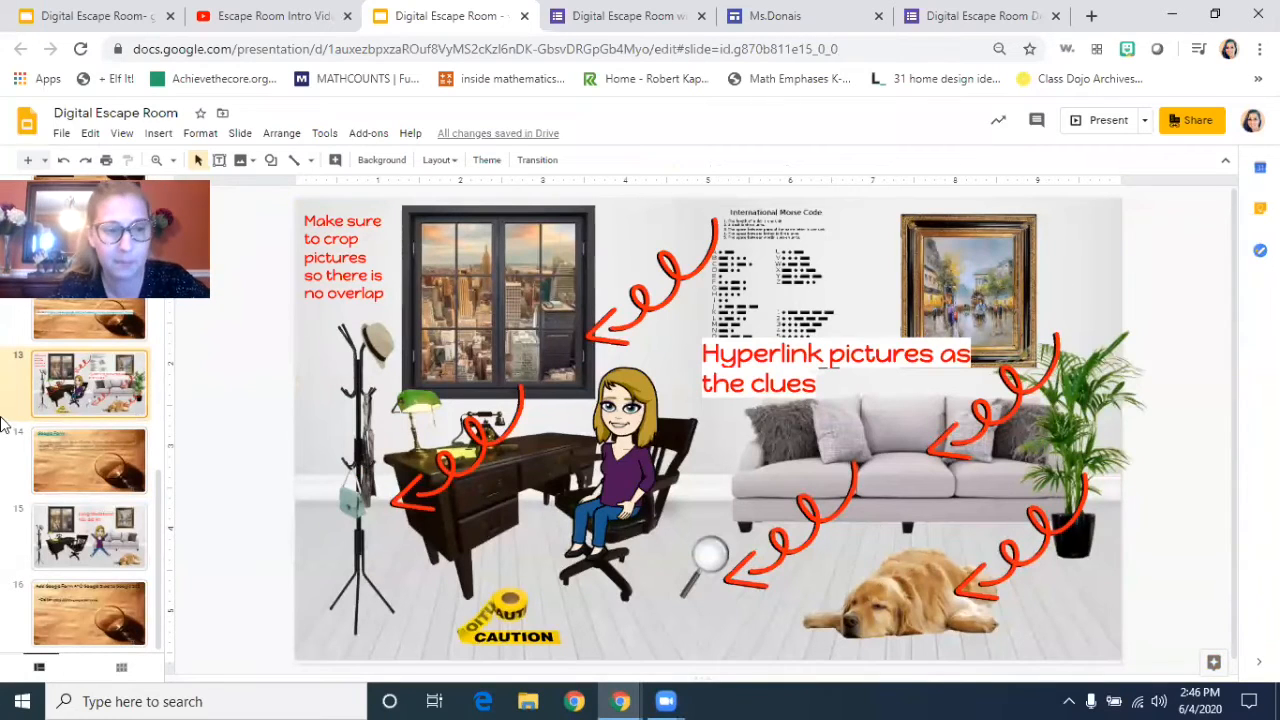
click(624, 16)
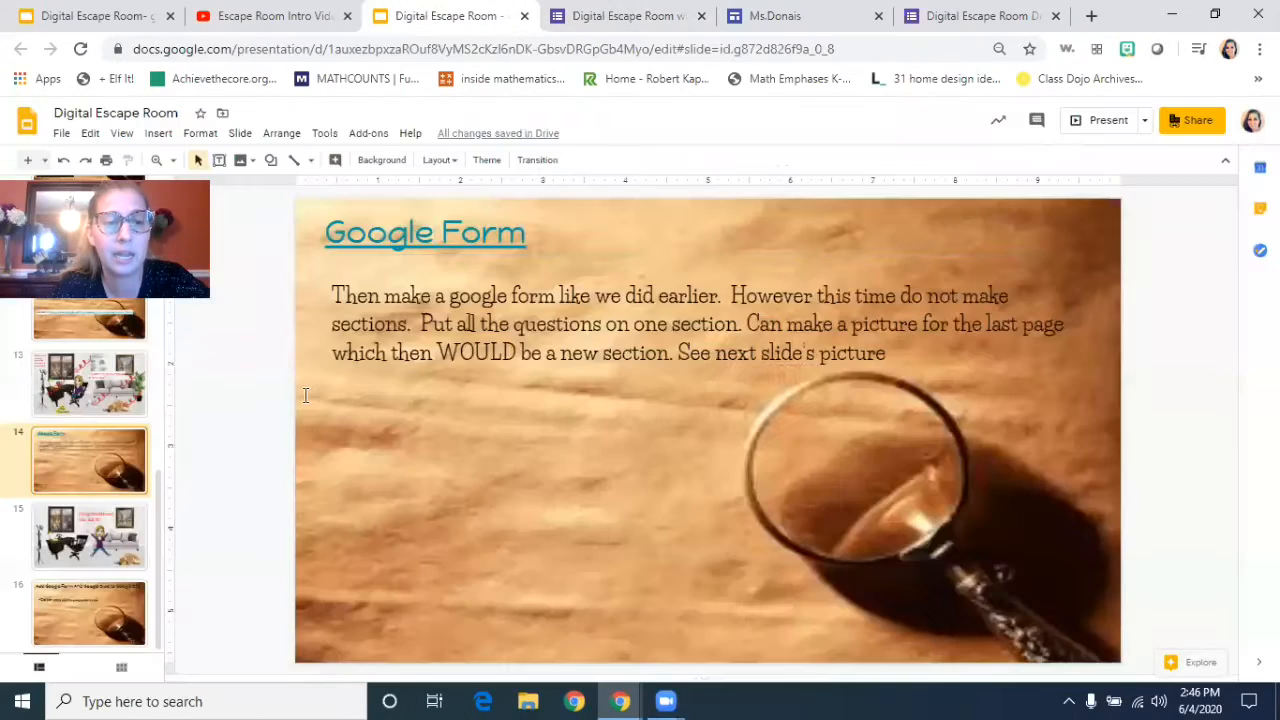
click(88, 536)
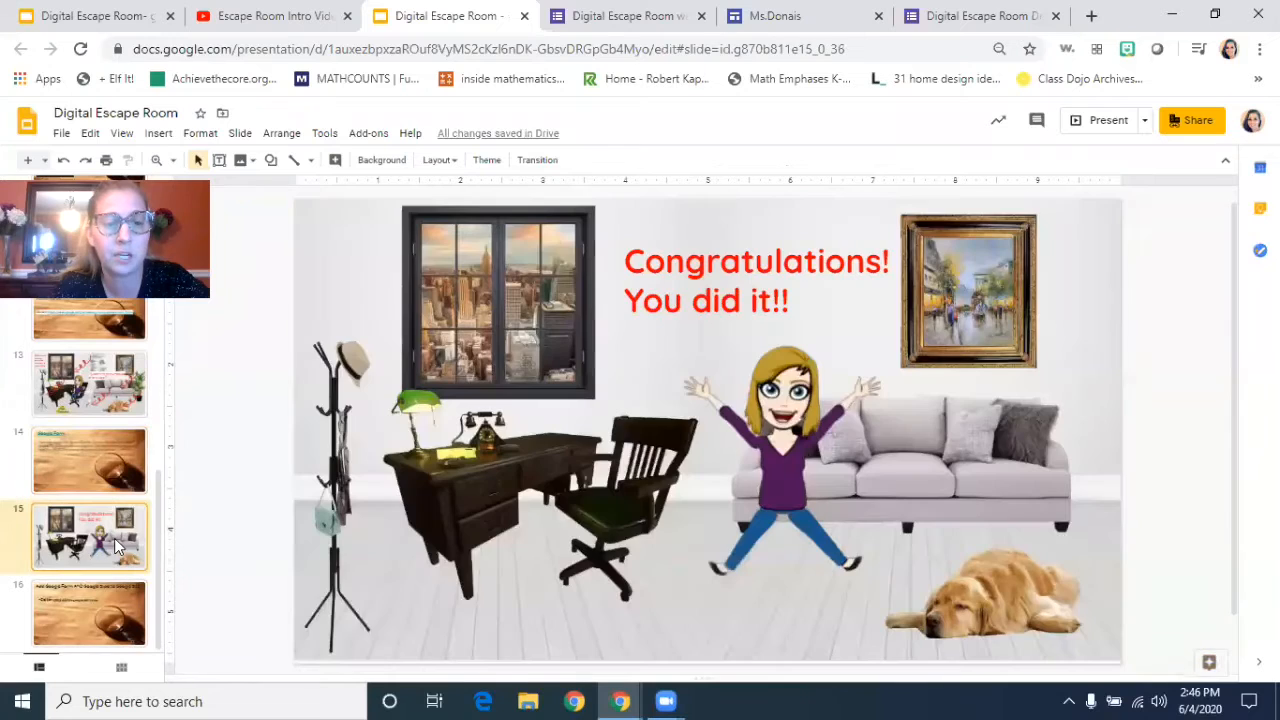
click(88, 384)
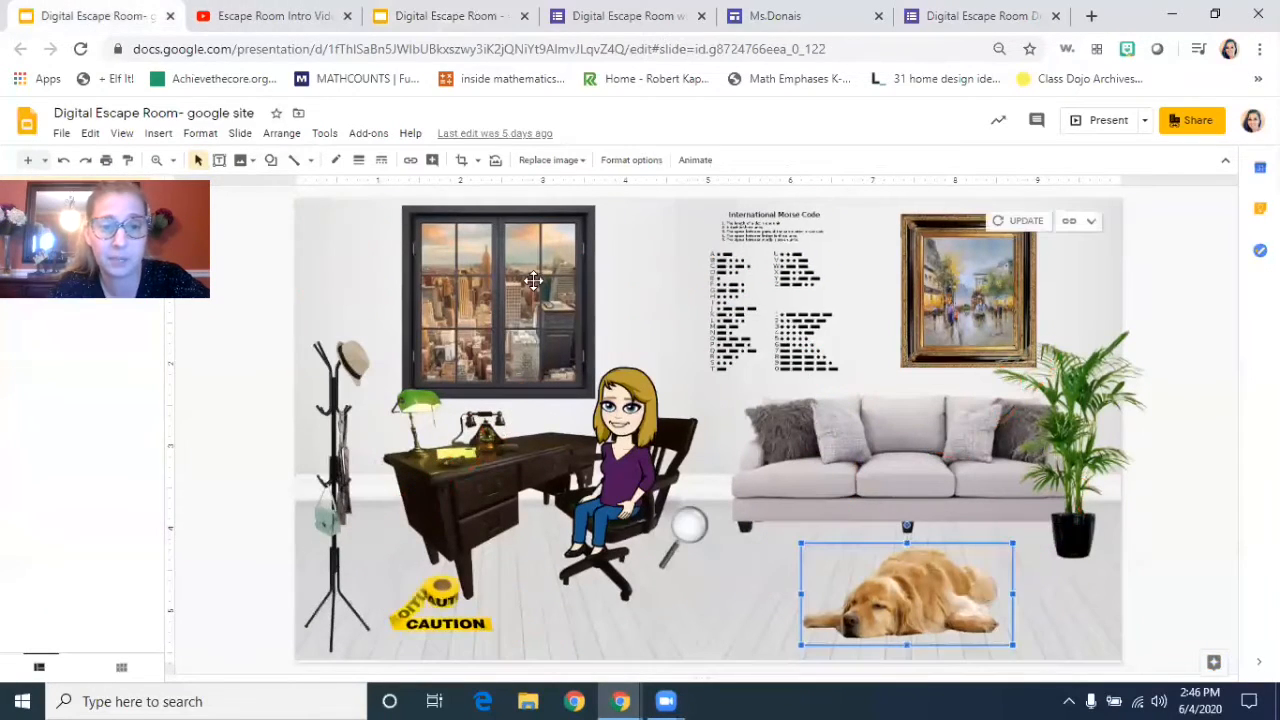
click(630, 440)
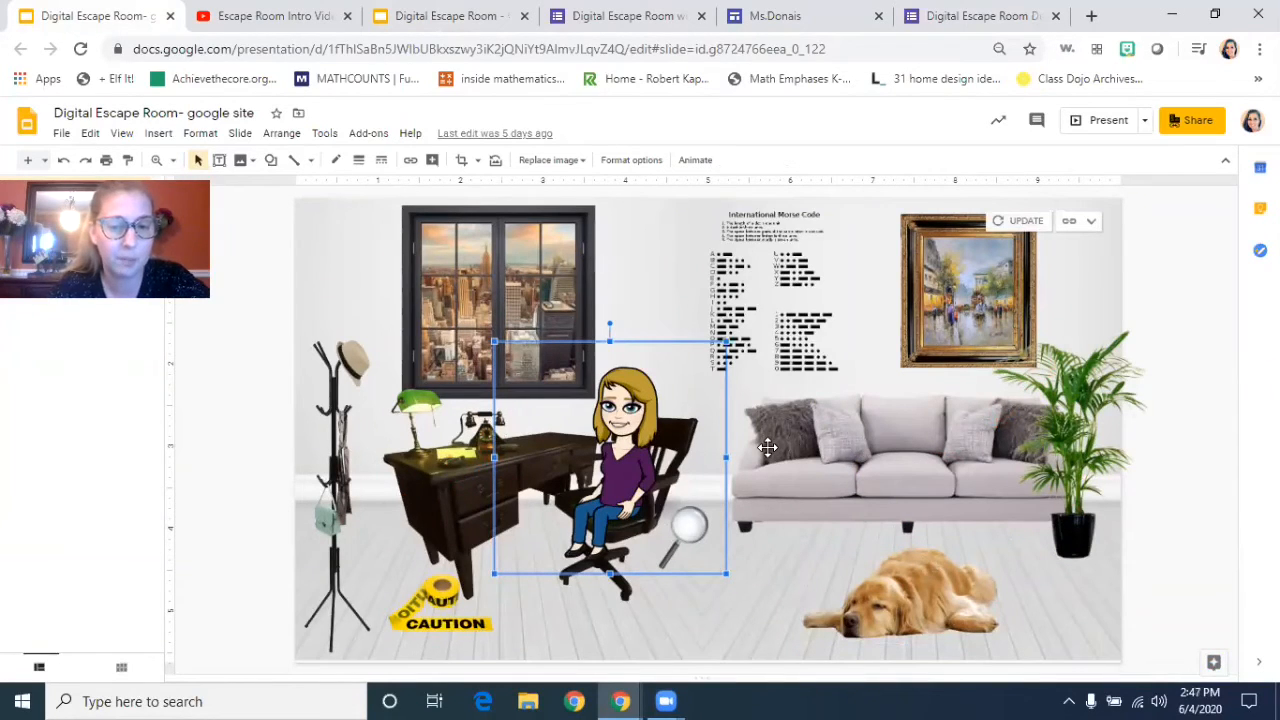
click(62, 132)
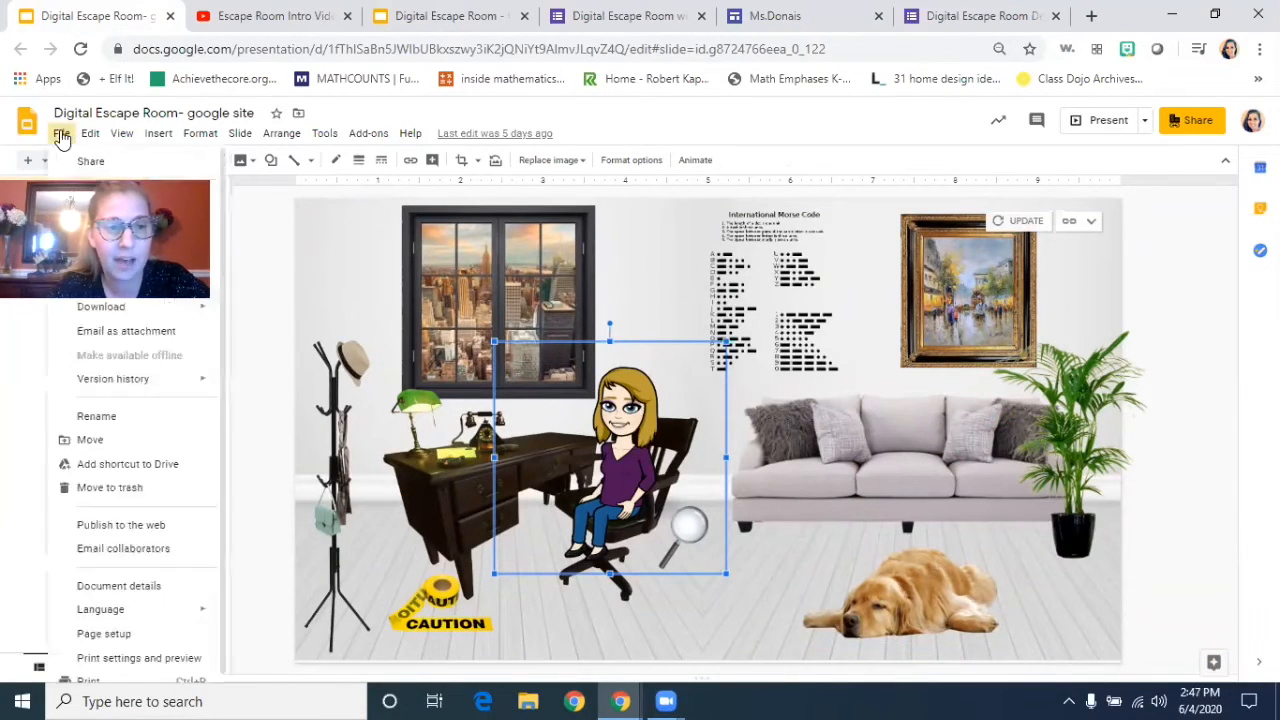
mouse_move(130, 310)
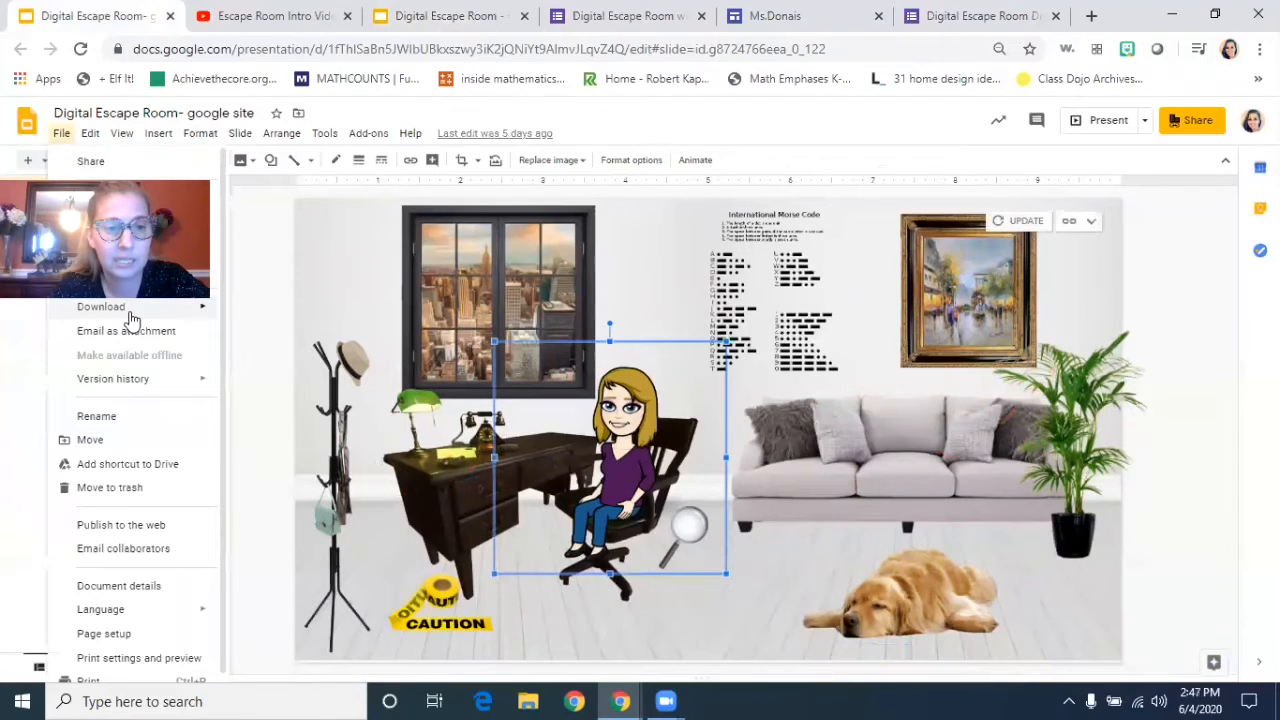
click(100, 306)
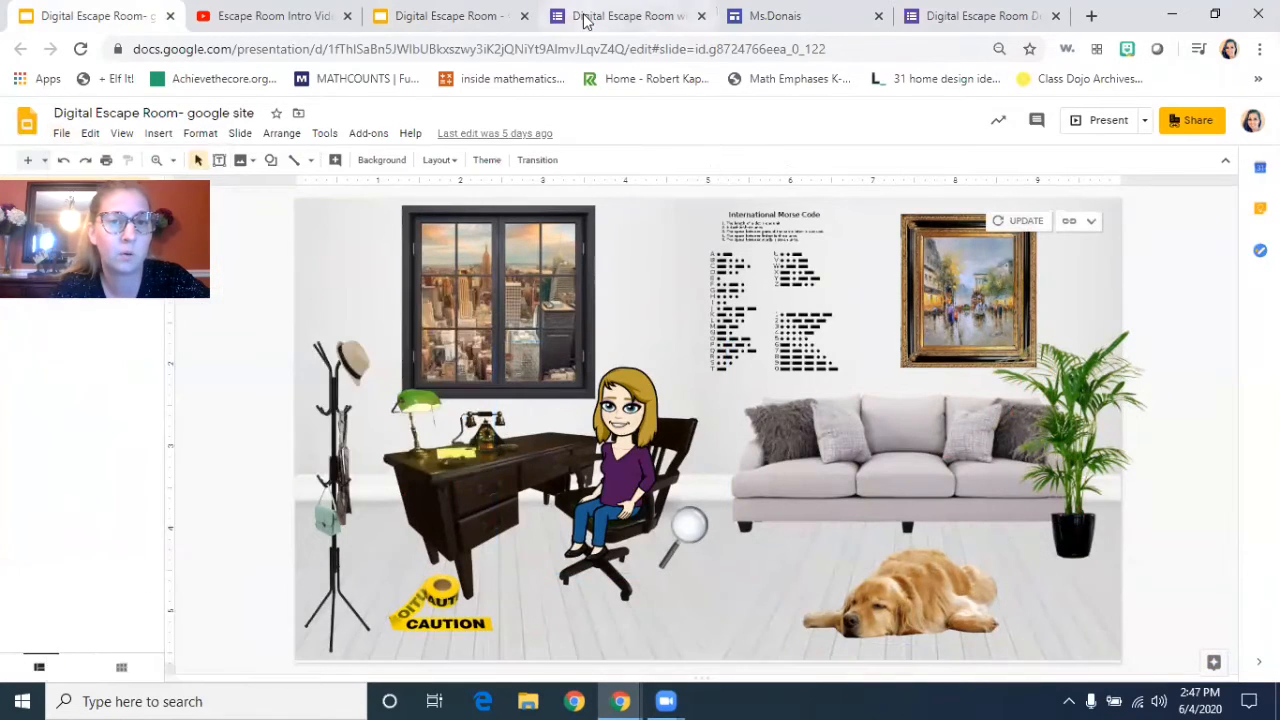
Step: Upload the Digital Escape Room picture from the computer into the form's 'The spy was Boris.' section
click(628, 16)
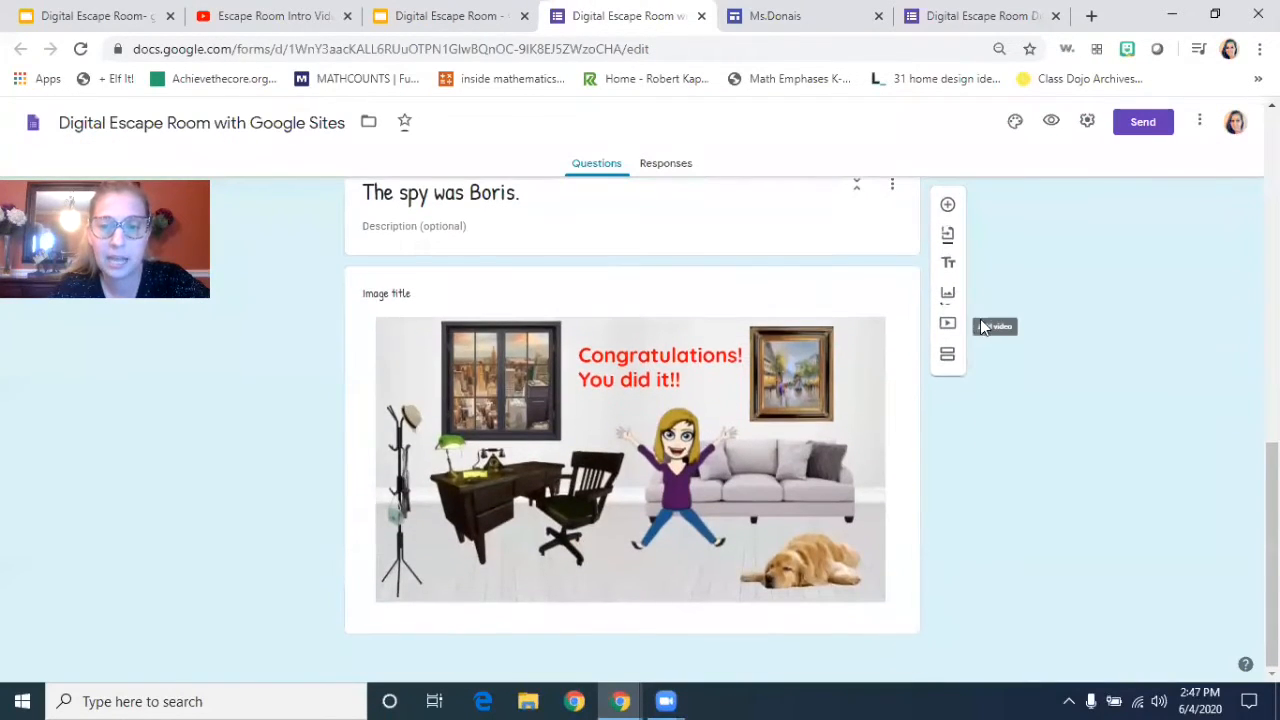
mouse_move(948, 296)
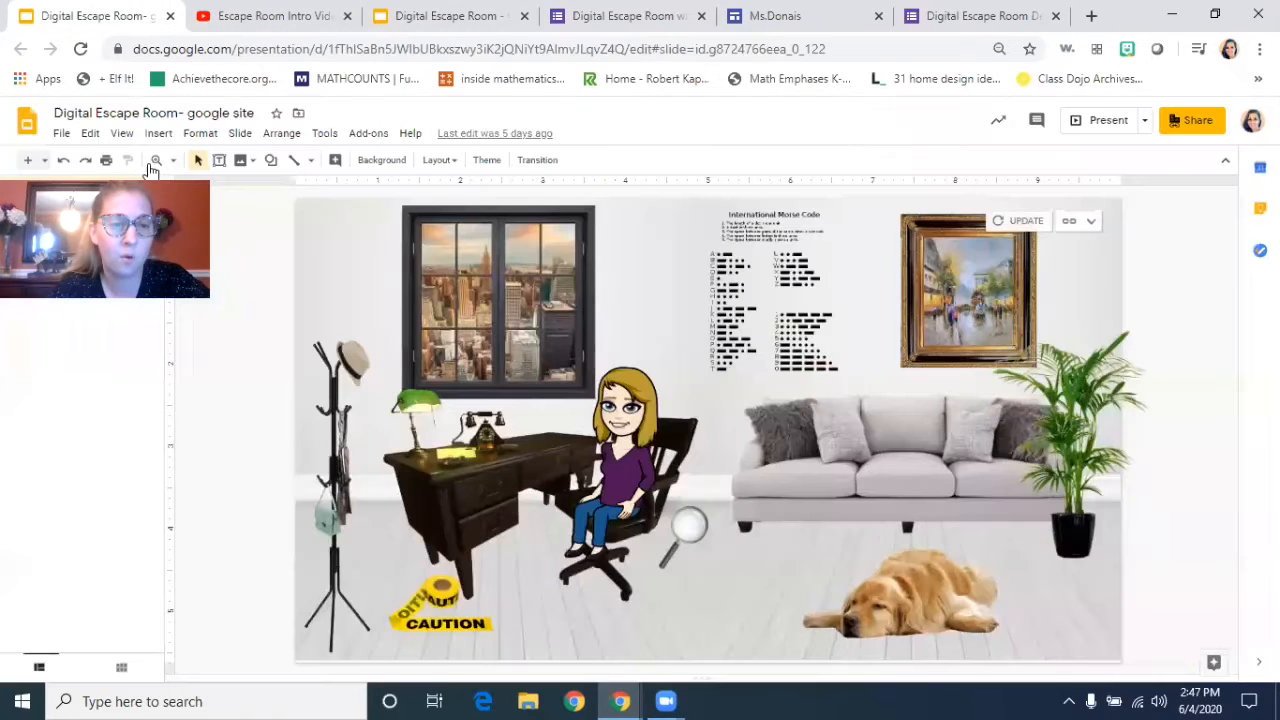
click(628, 16)
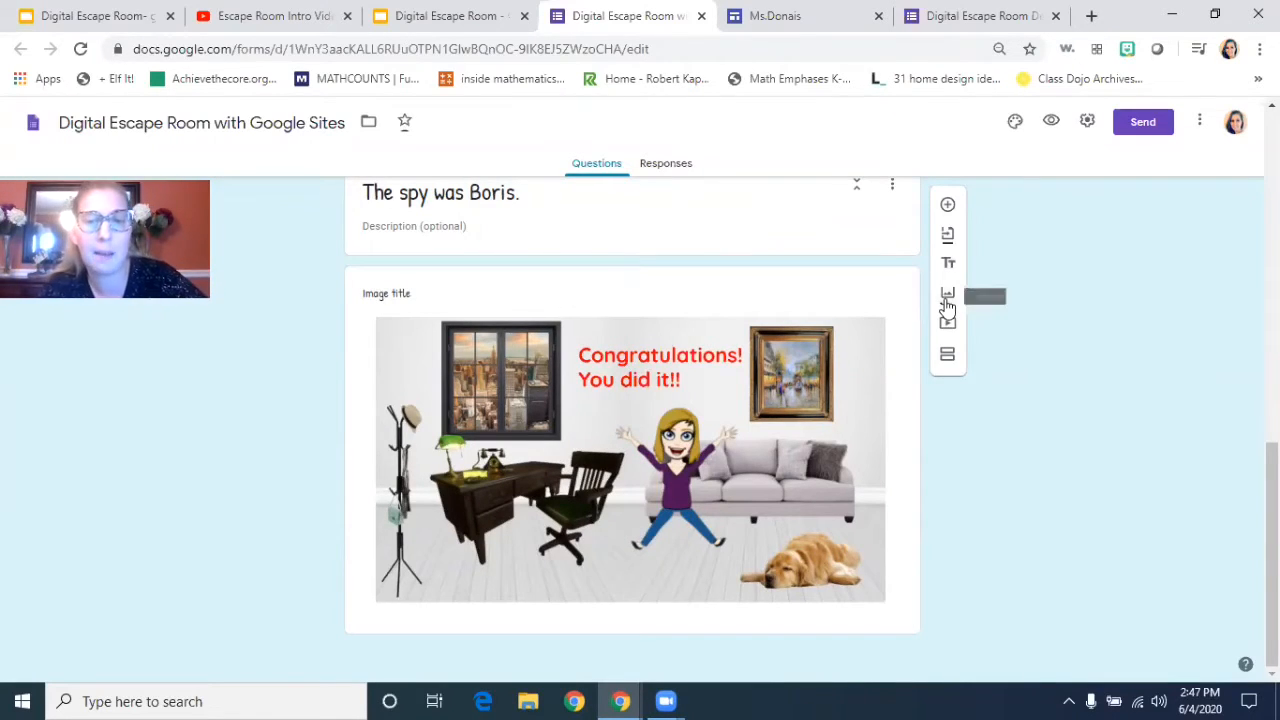
click(948, 294)
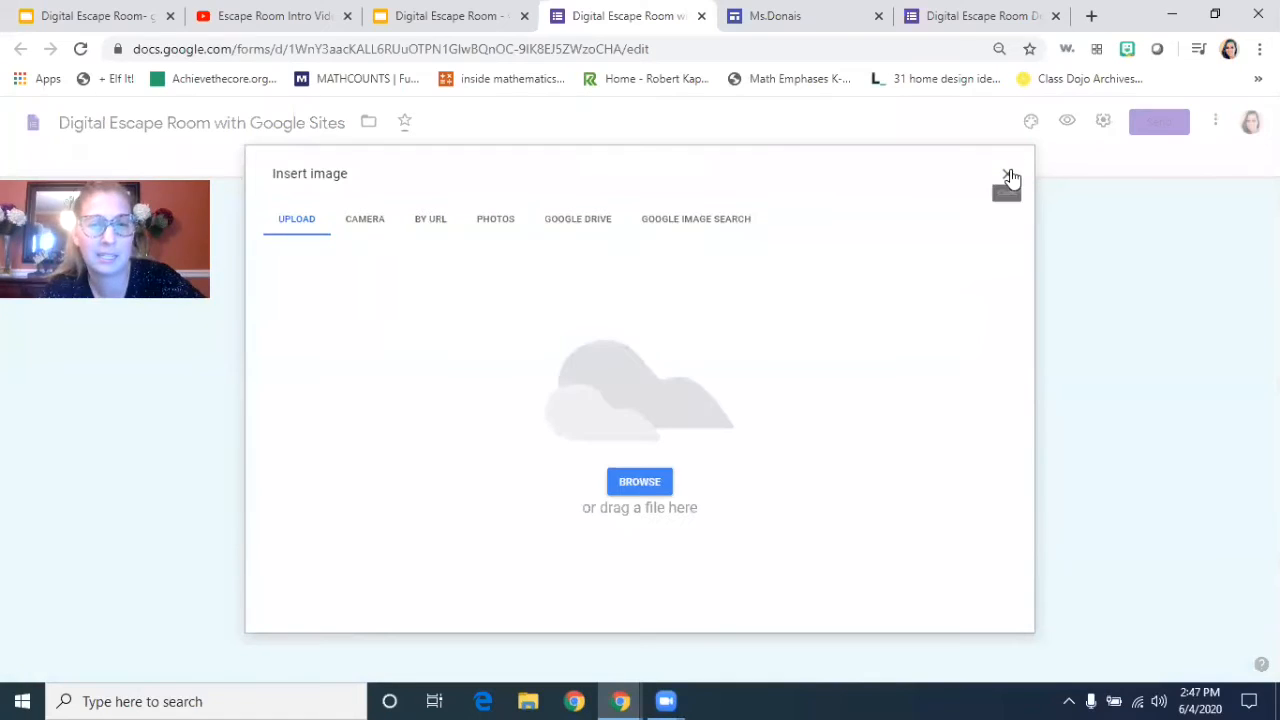
click(640, 480)
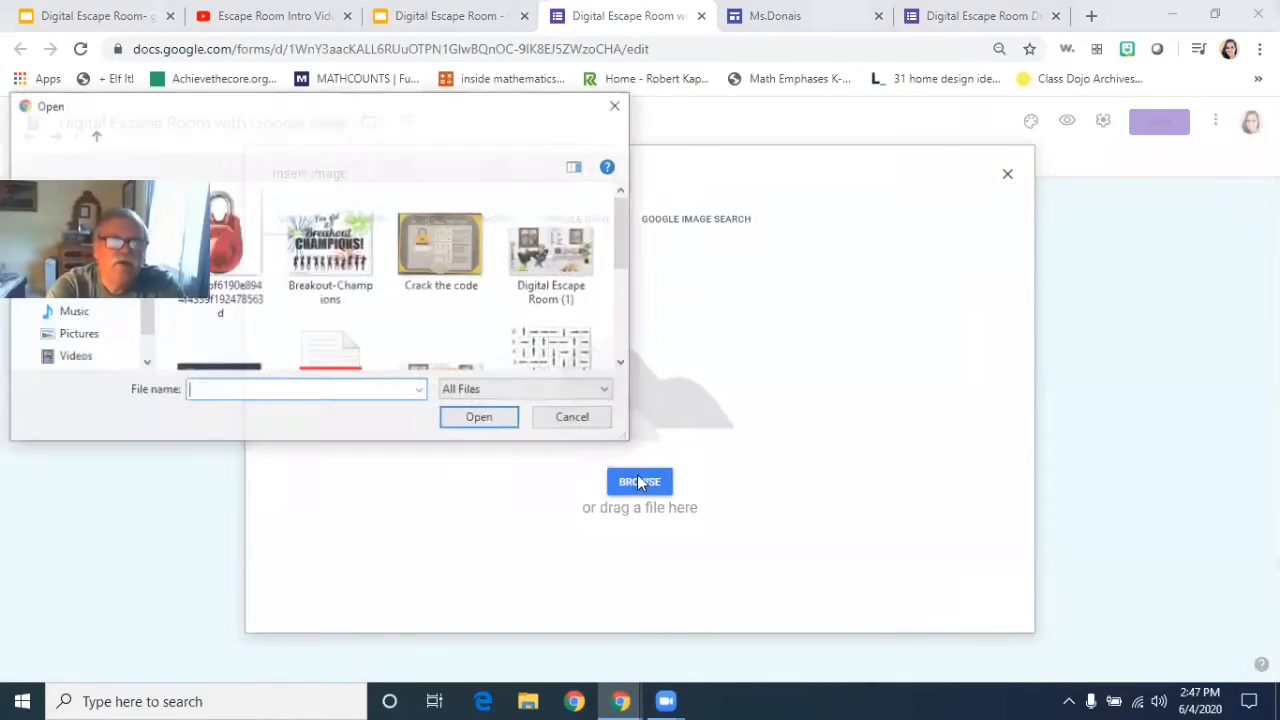
click(442, 220)
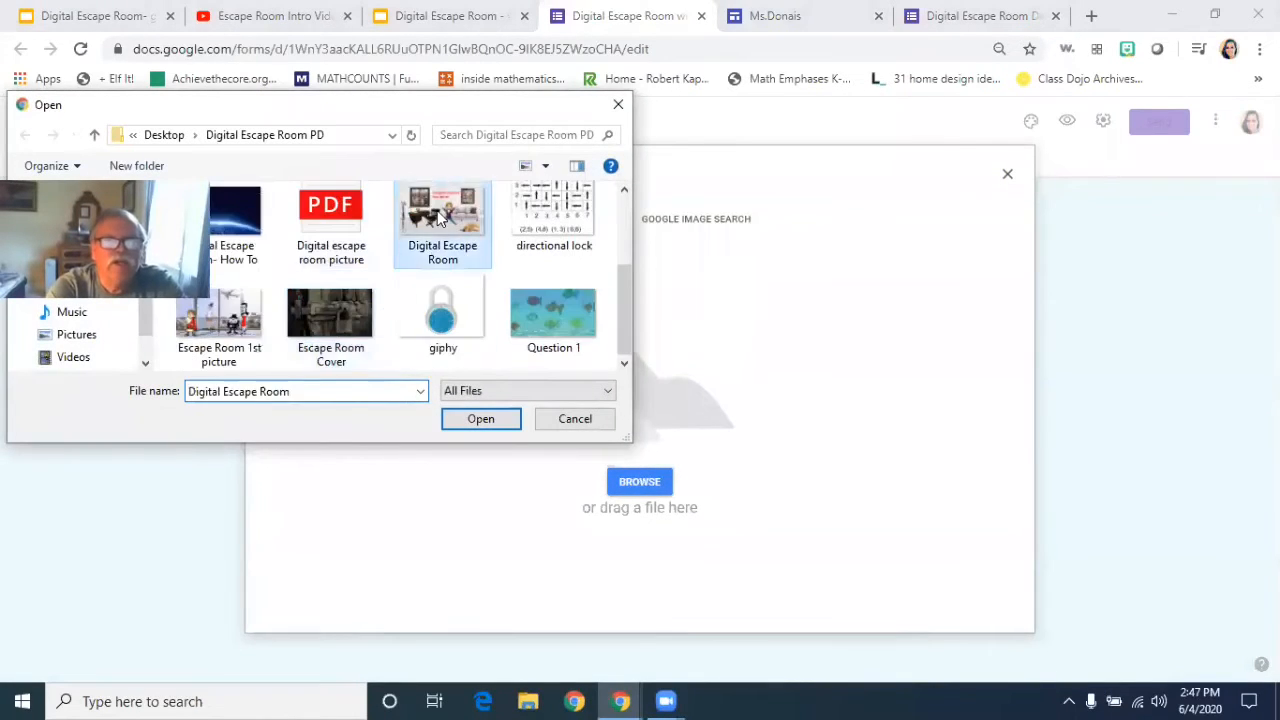
click(480, 418)
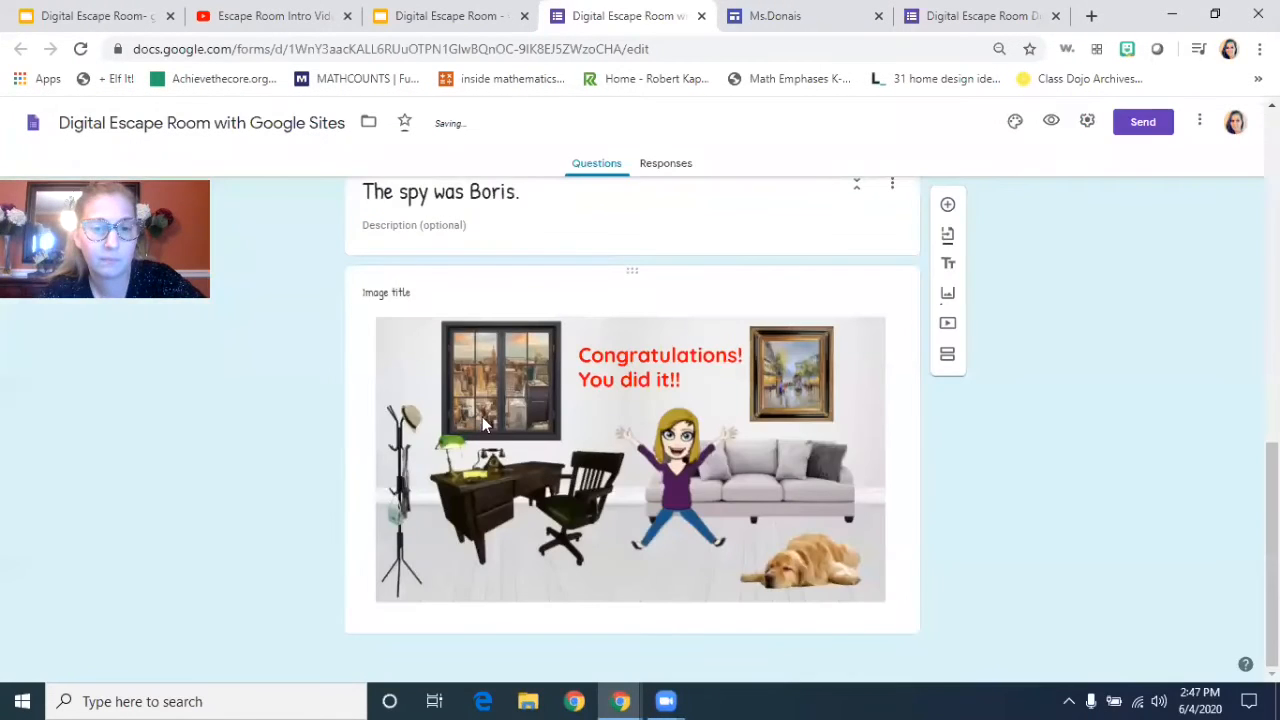
scroll(down, 3)
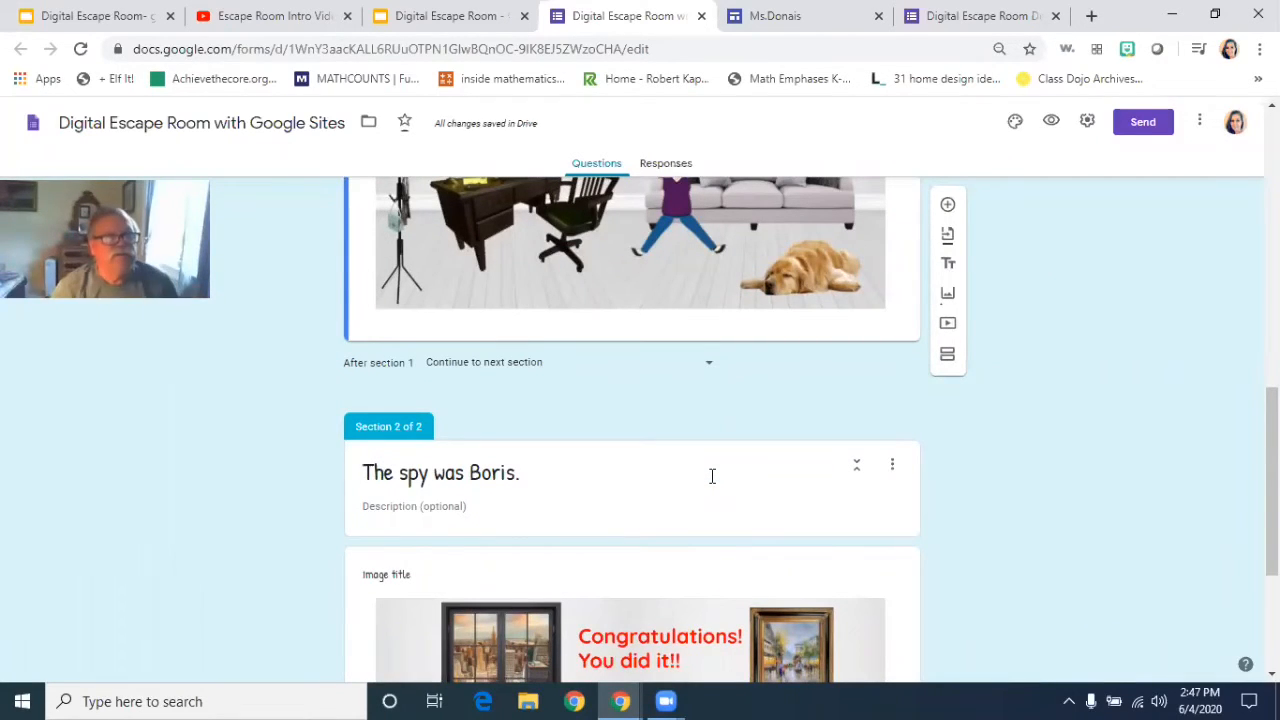
mouse_move(90, 16)
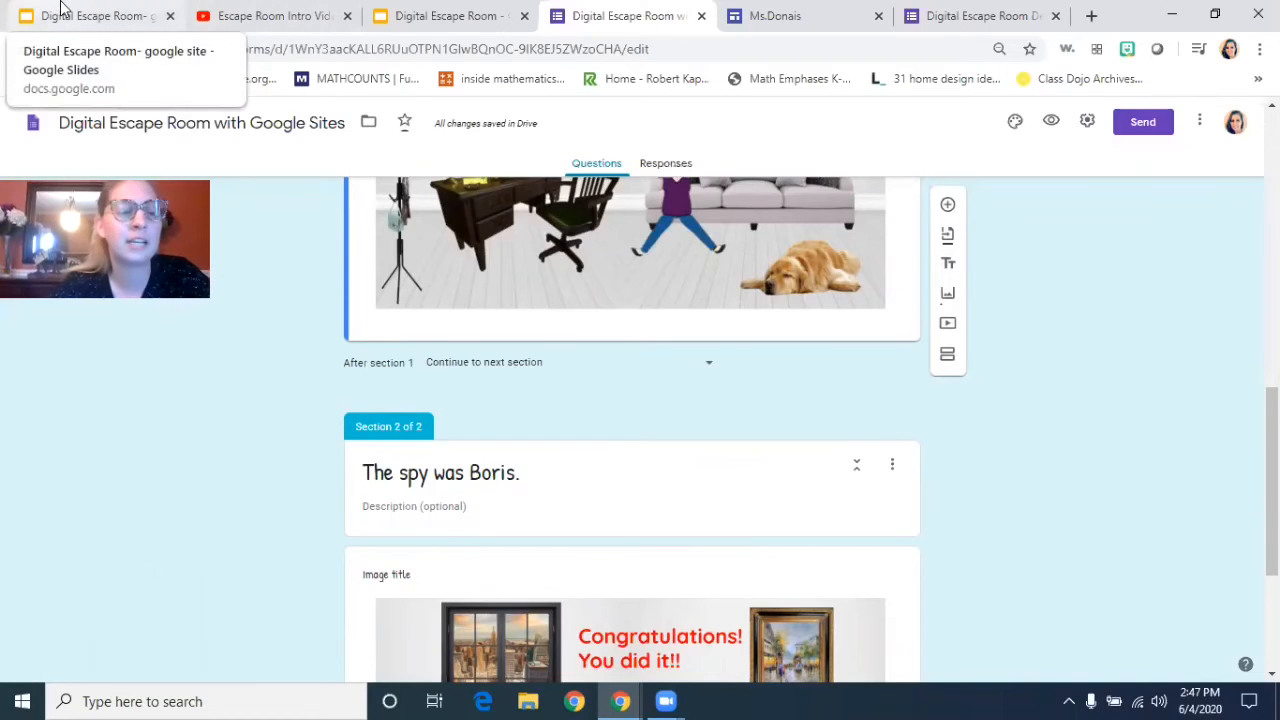
Step: Revisit the google site deck, then return to the Digital Escape Room tutorial deck's clue scene
click(90, 16)
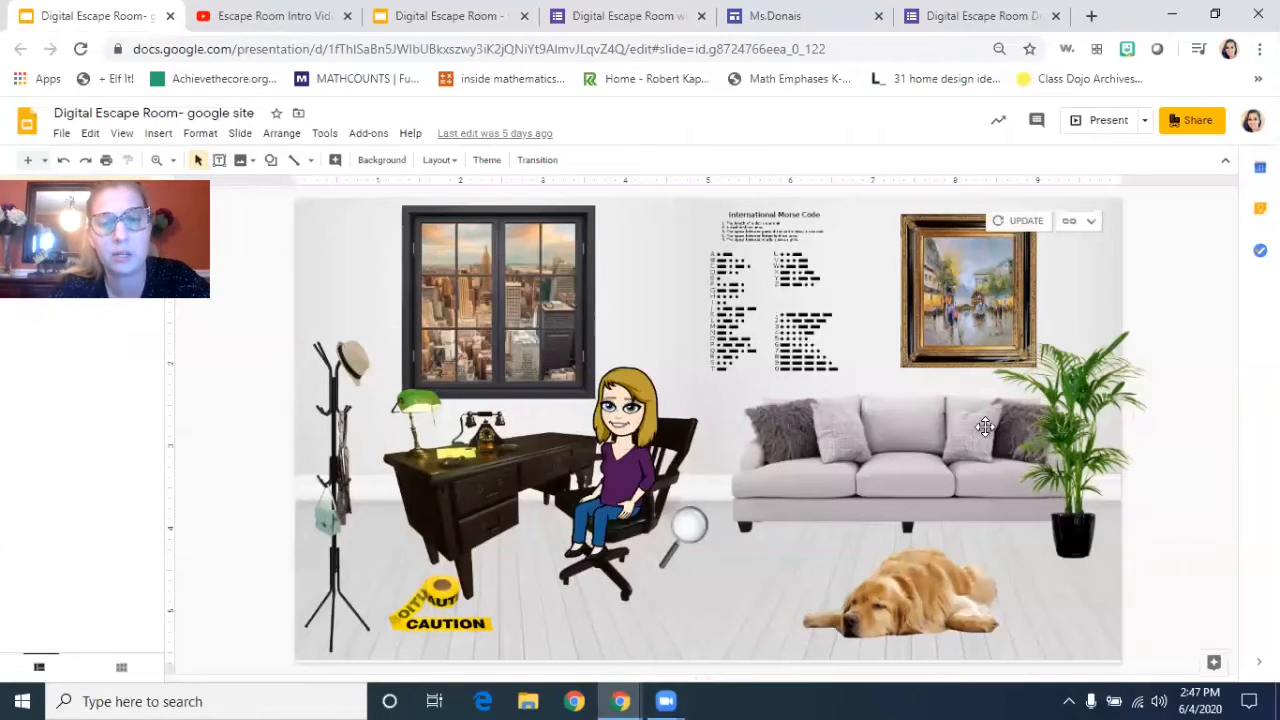
mouse_move(792, 518)
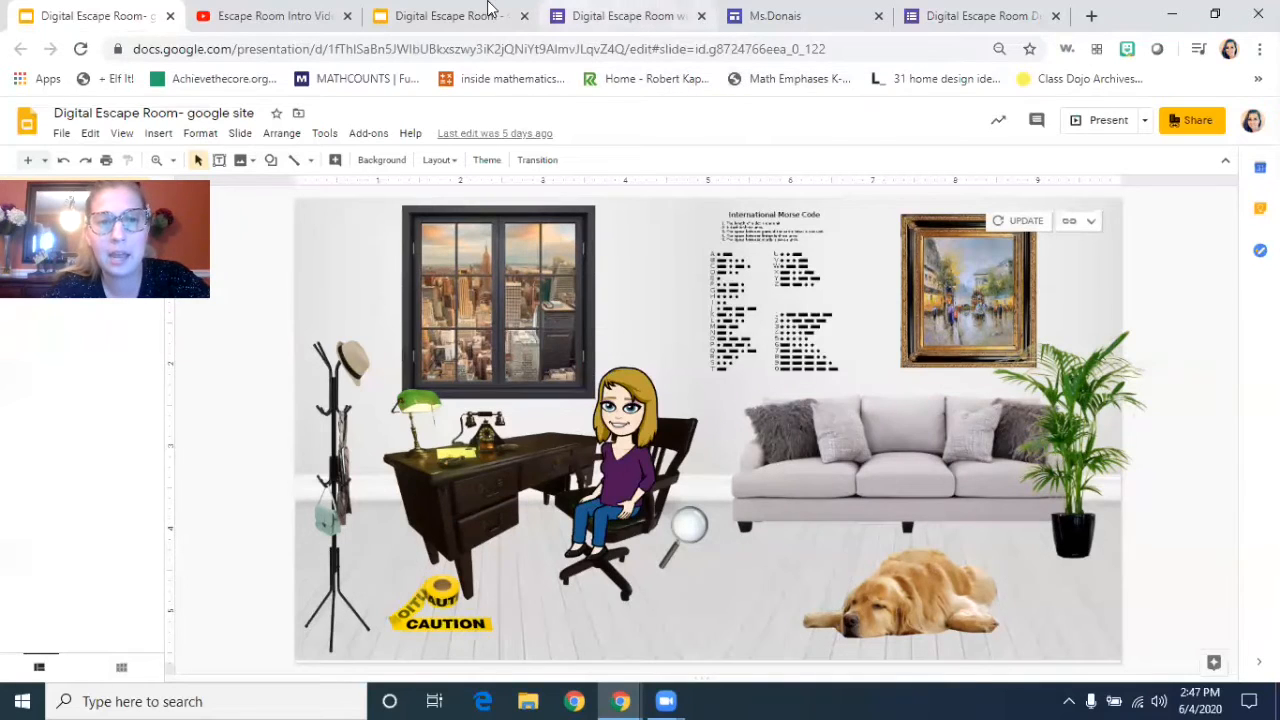
click(450, 16)
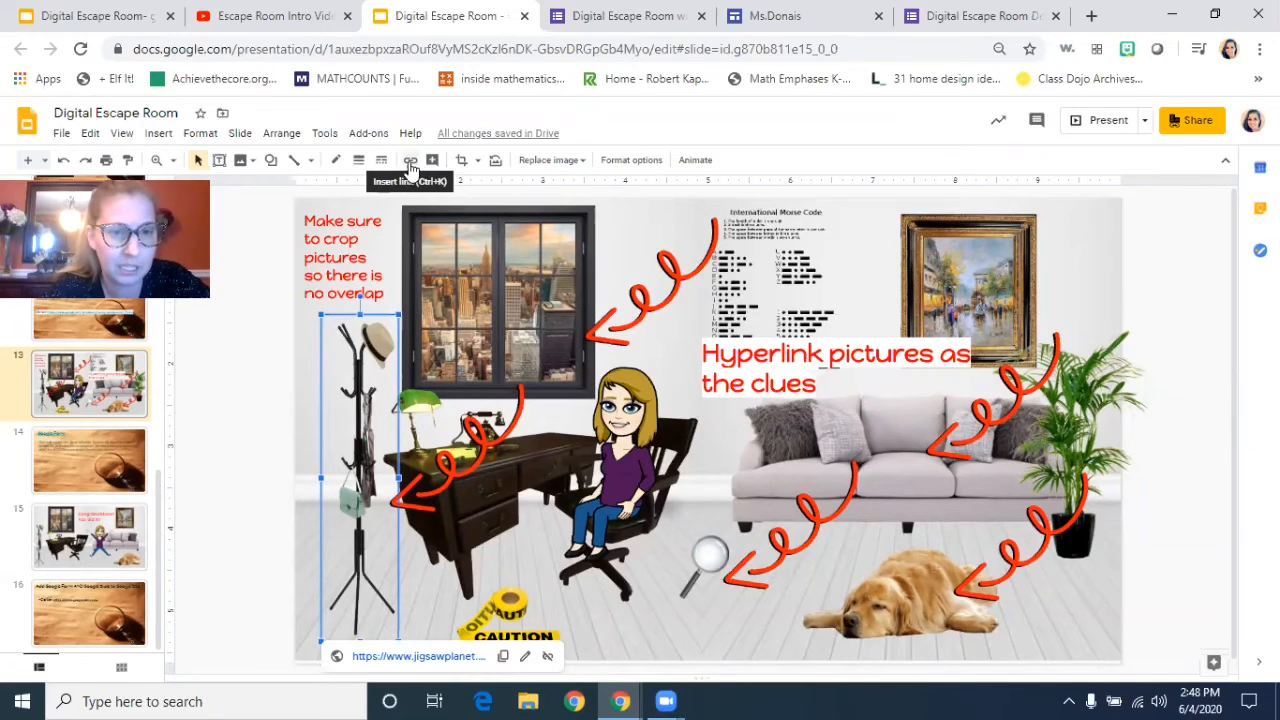
Step: Demonstrate linking the character picture to google.com, then show slide 16 on building the Google Site
click(156, 132)
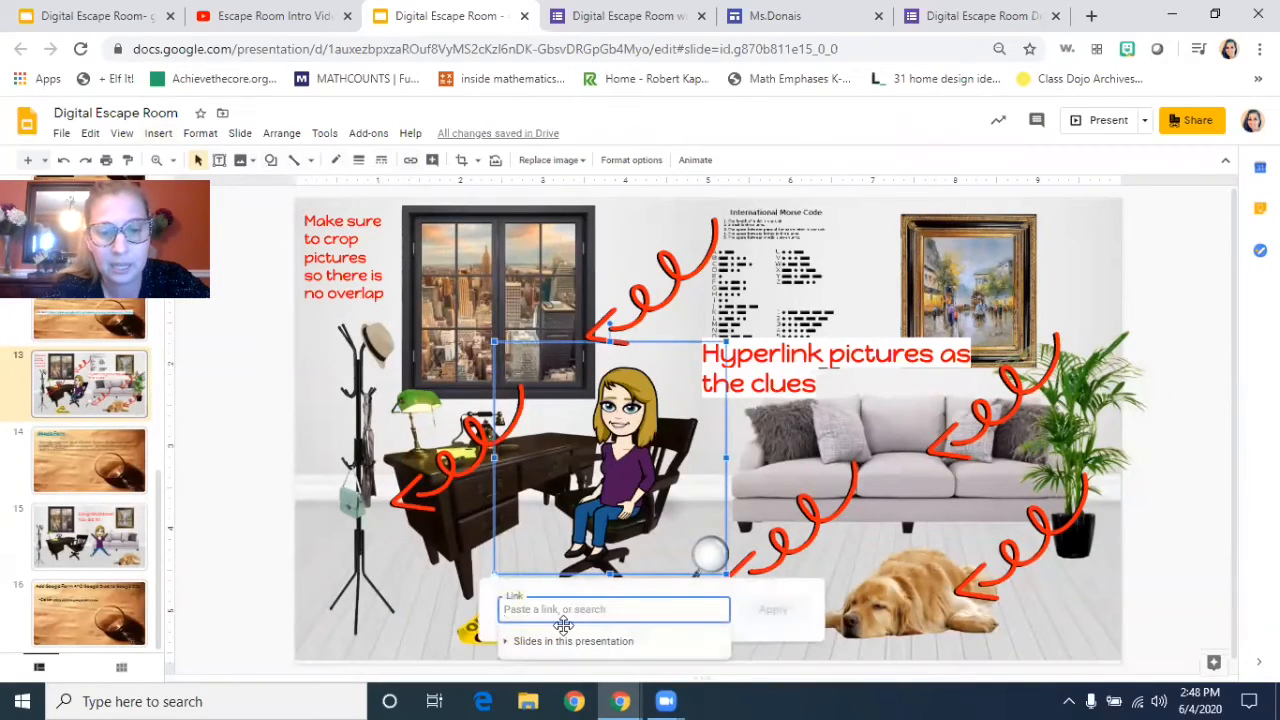
text(google)
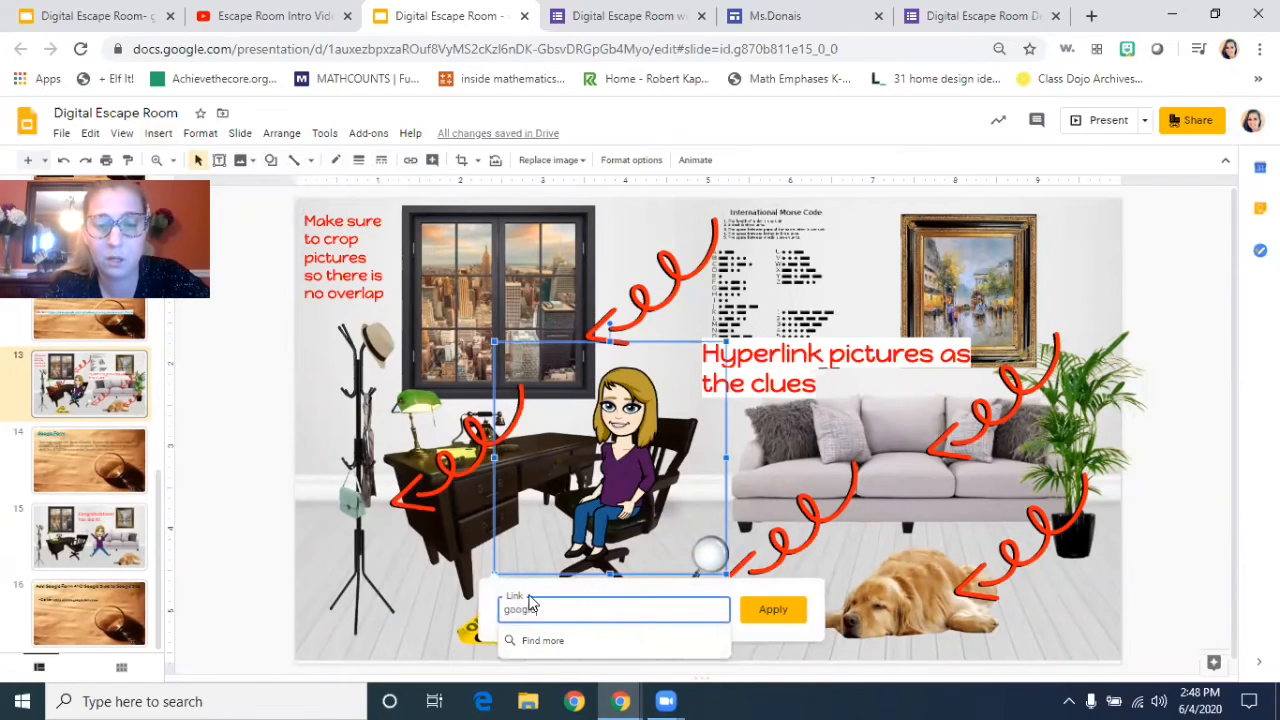
text(.com)
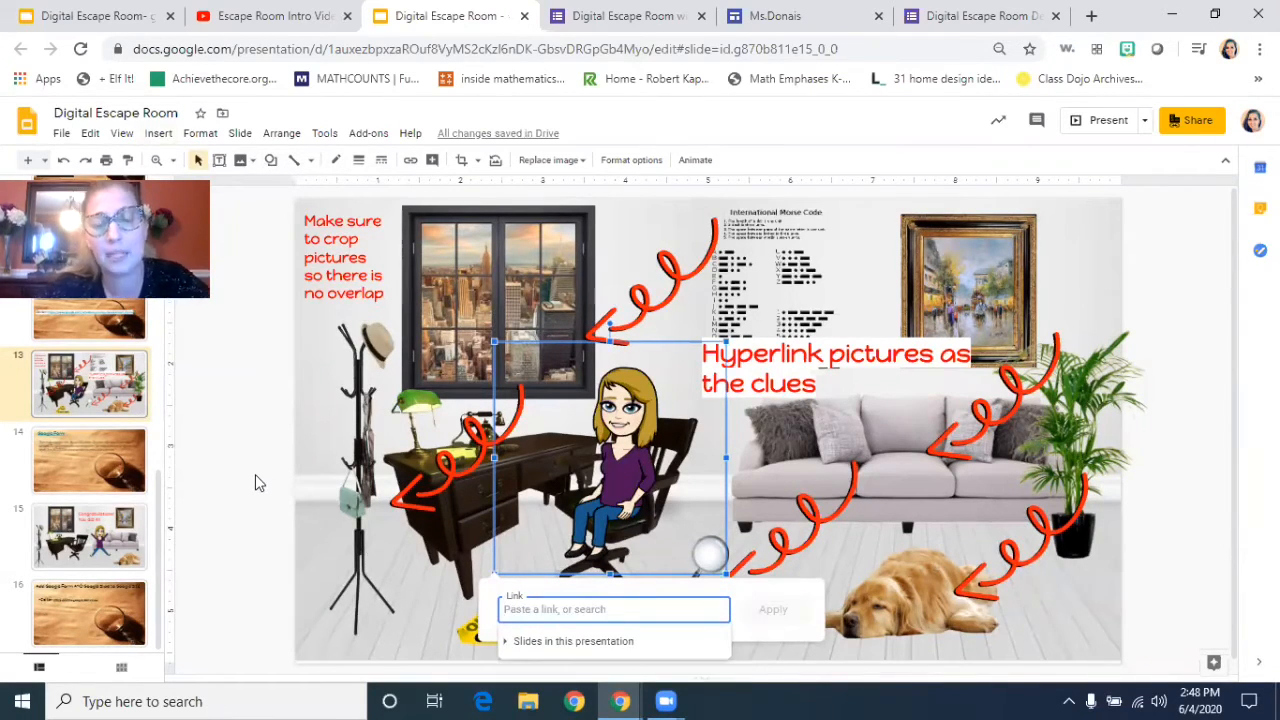
click(88, 612)
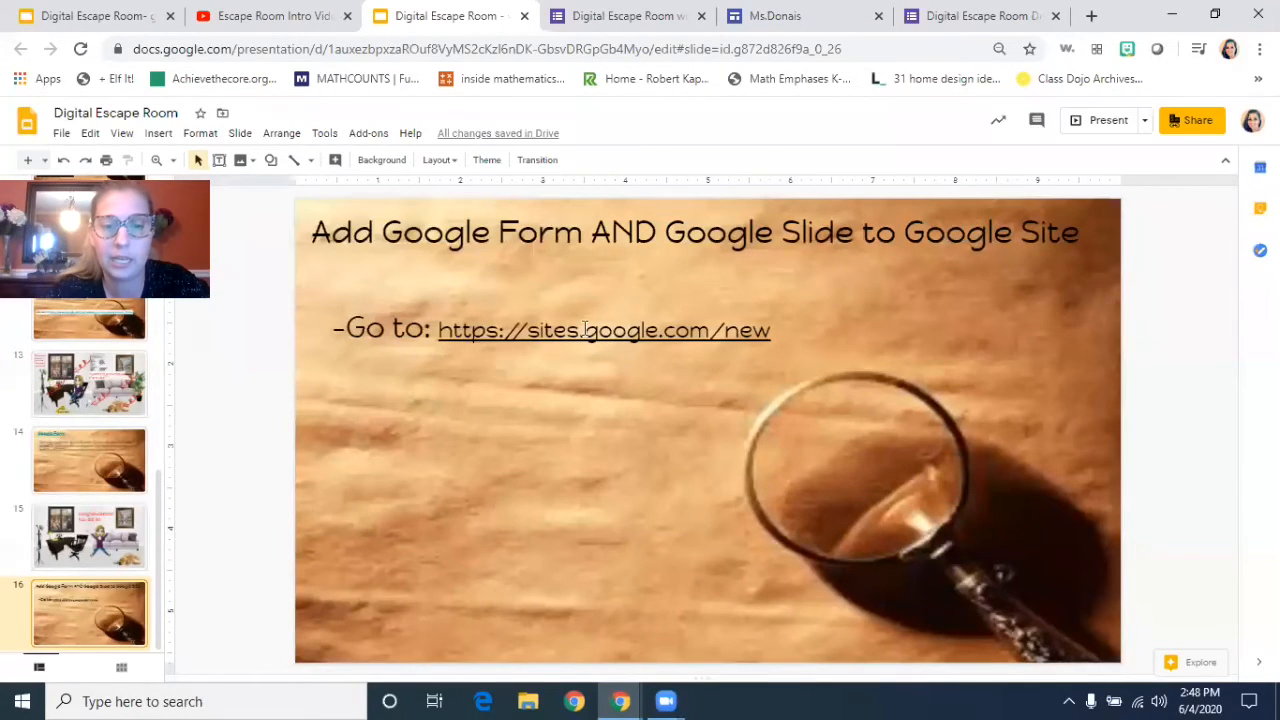
click(604, 328)
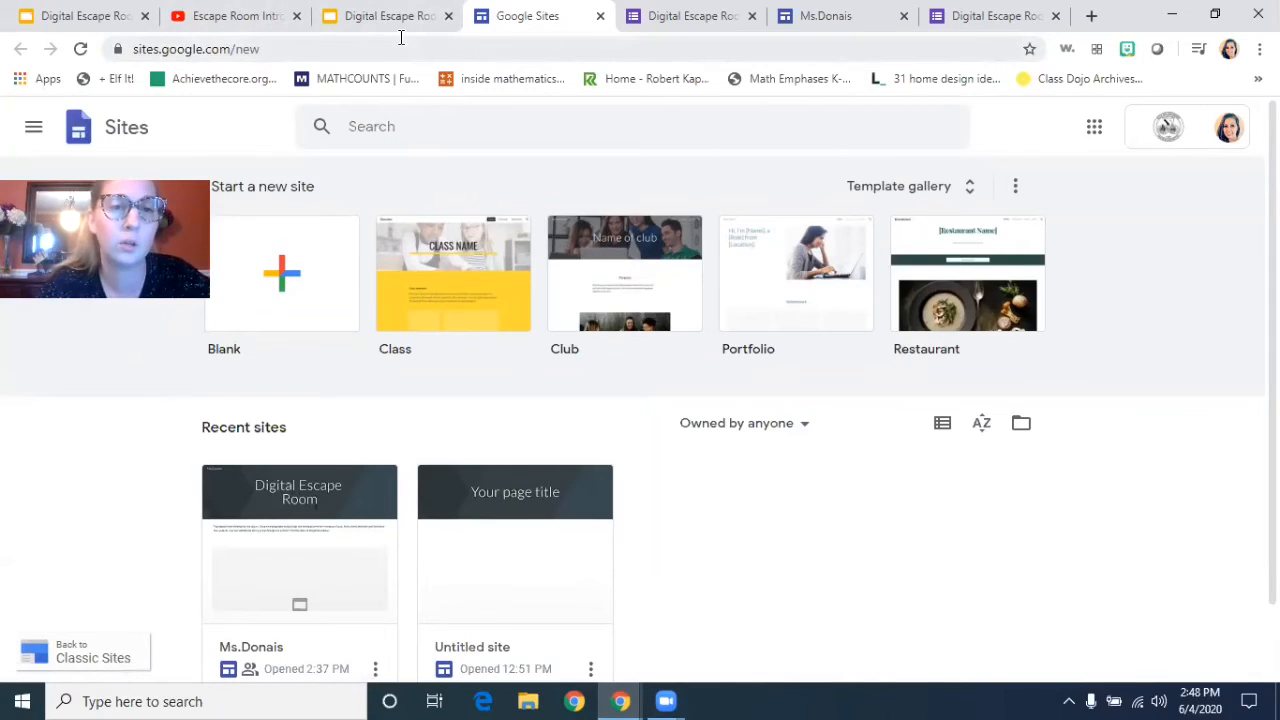
mouse_move(318, 264)
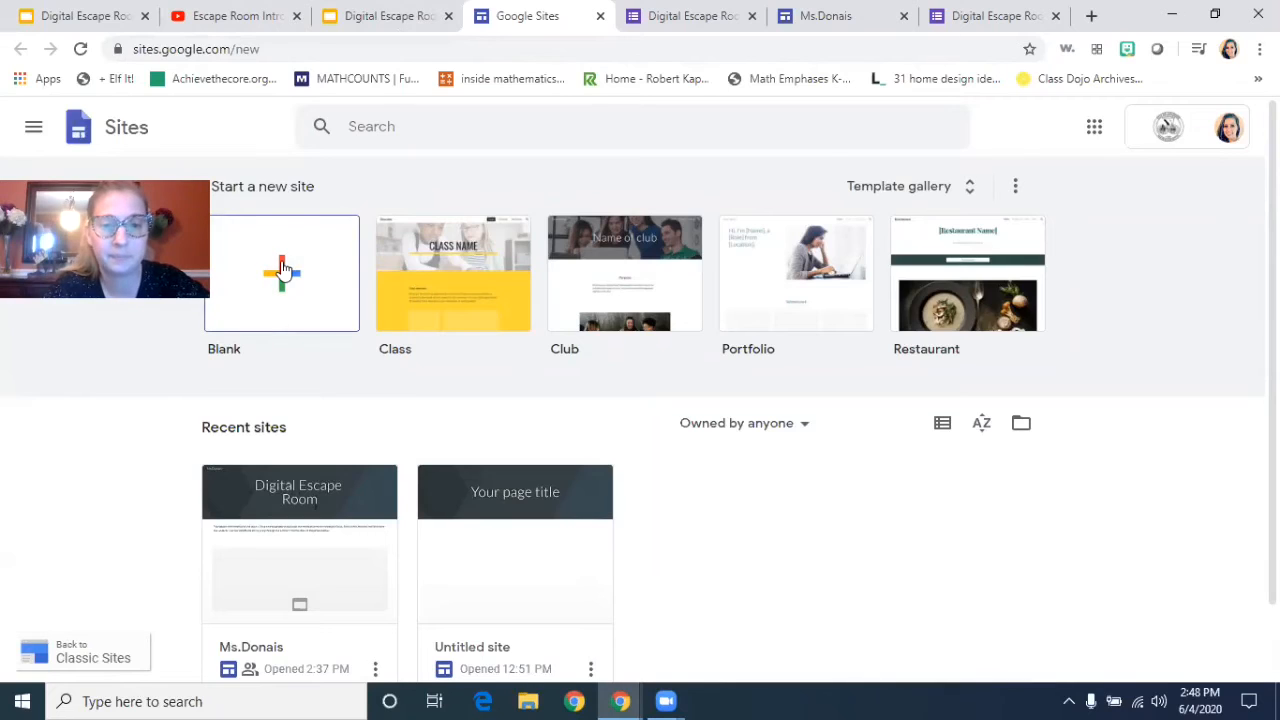
Step: Create a new site from the Blank template, opening 'Untitled site' in the editor
click(282, 272)
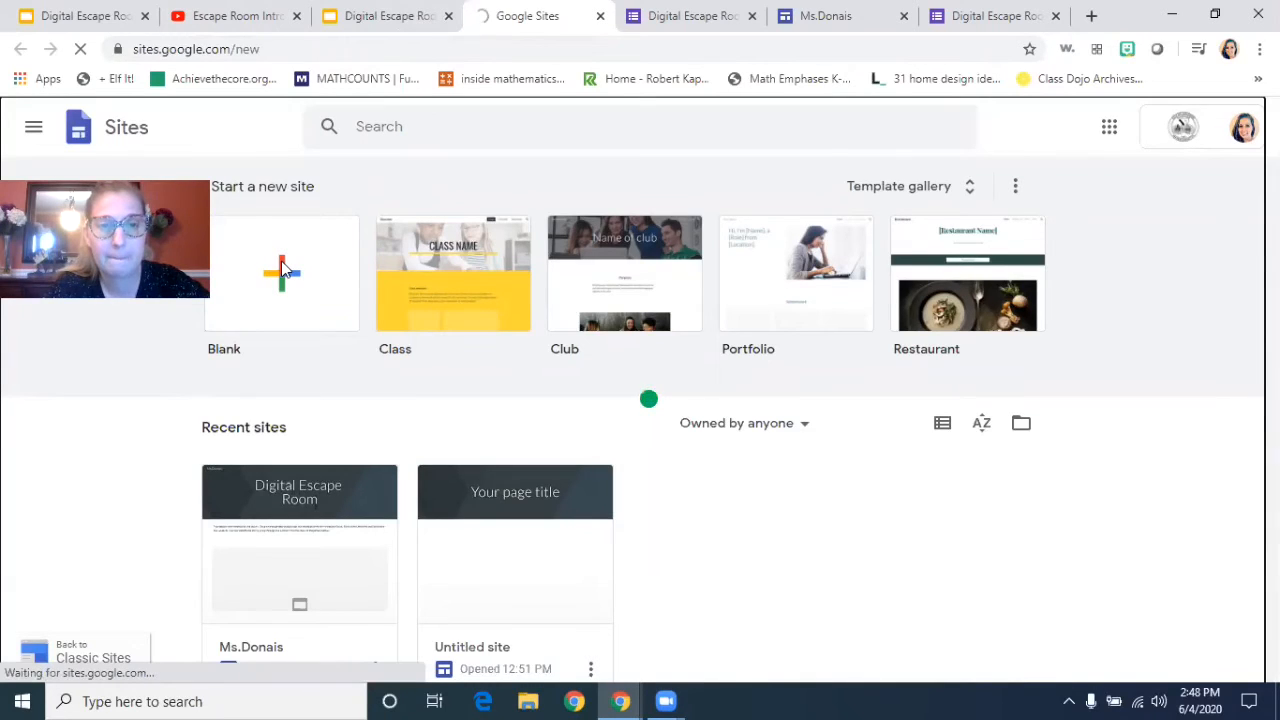
click(282, 272)
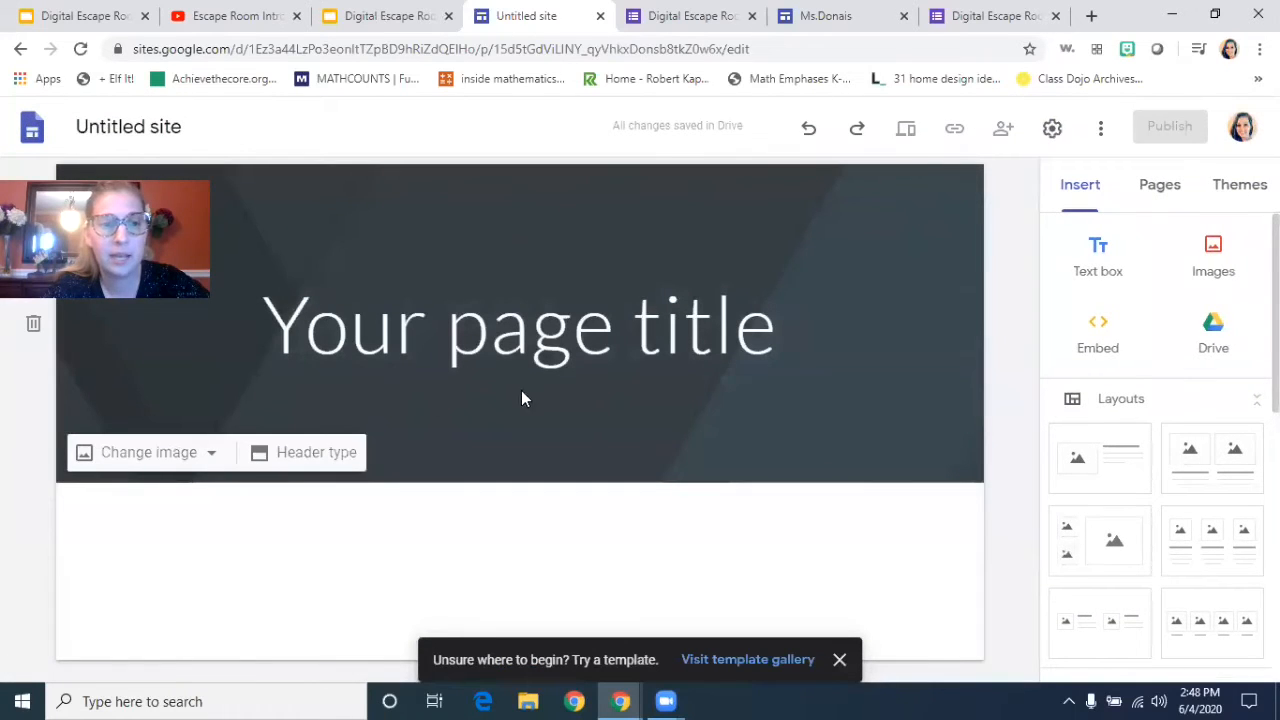
mouse_move(924, 414)
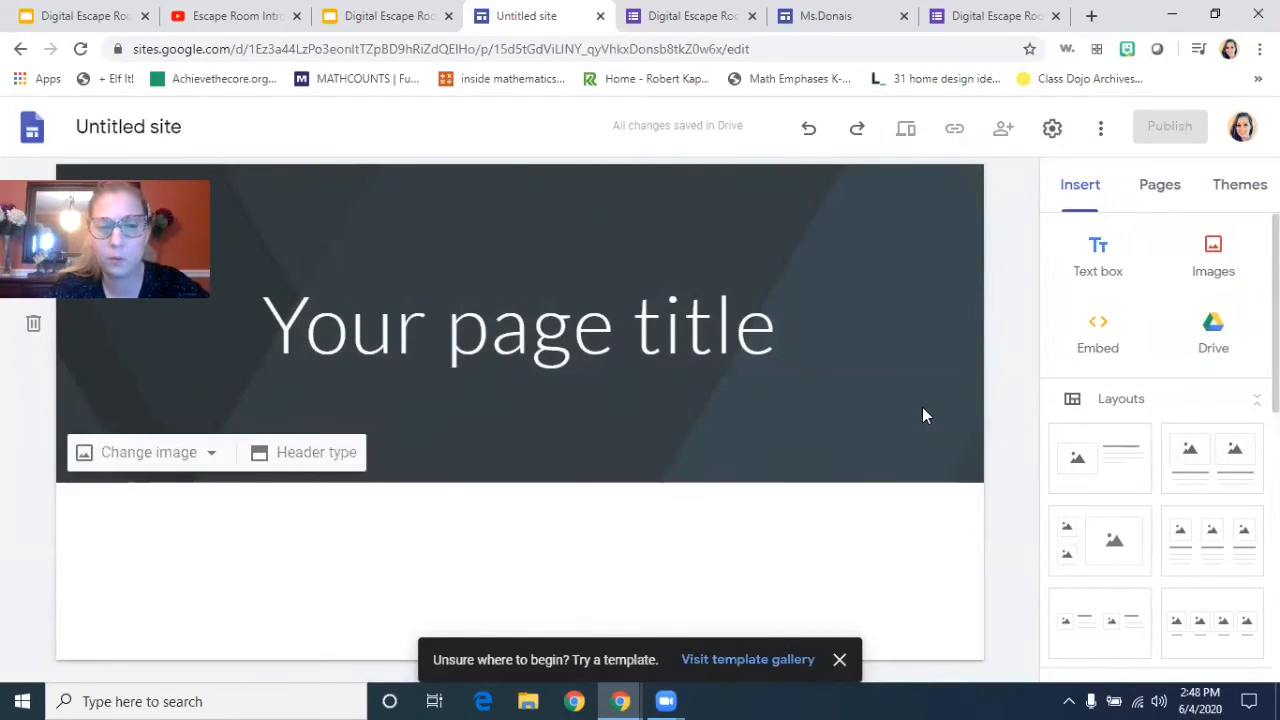
mouse_move(664, 364)
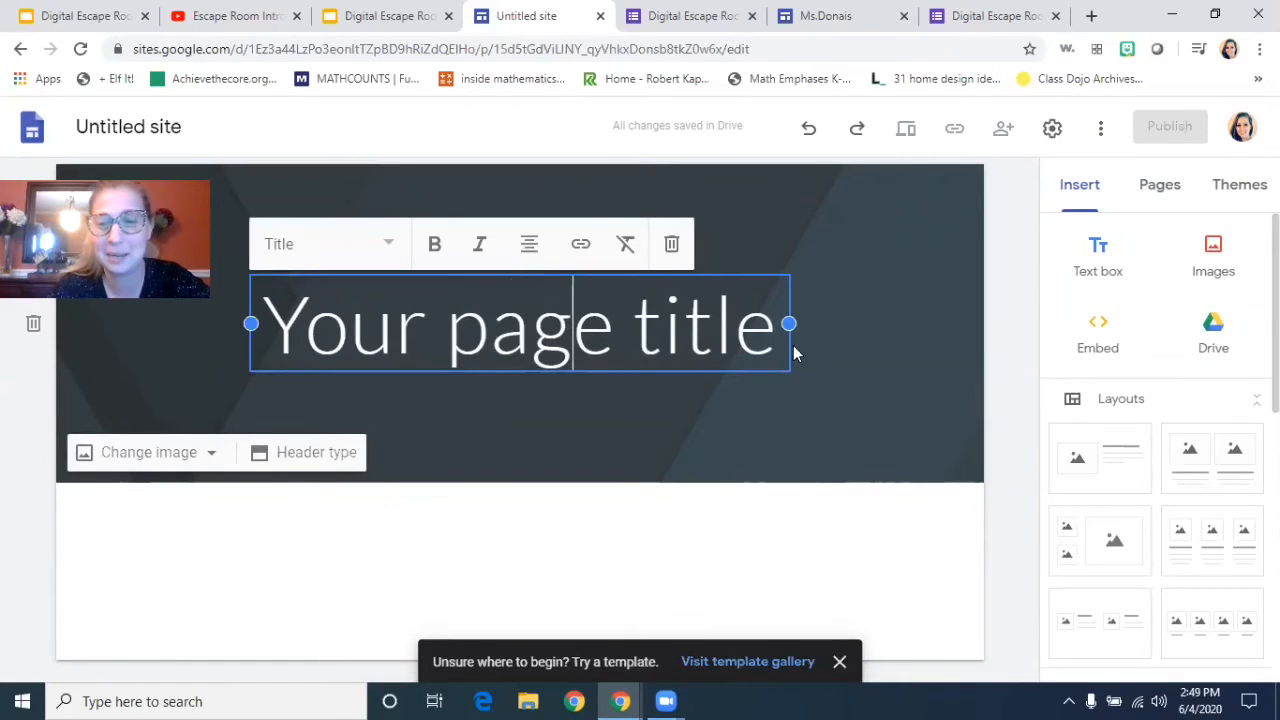
Step: Set the header page title to 'Digital Escape Room Demo'
text(Digital Escp)
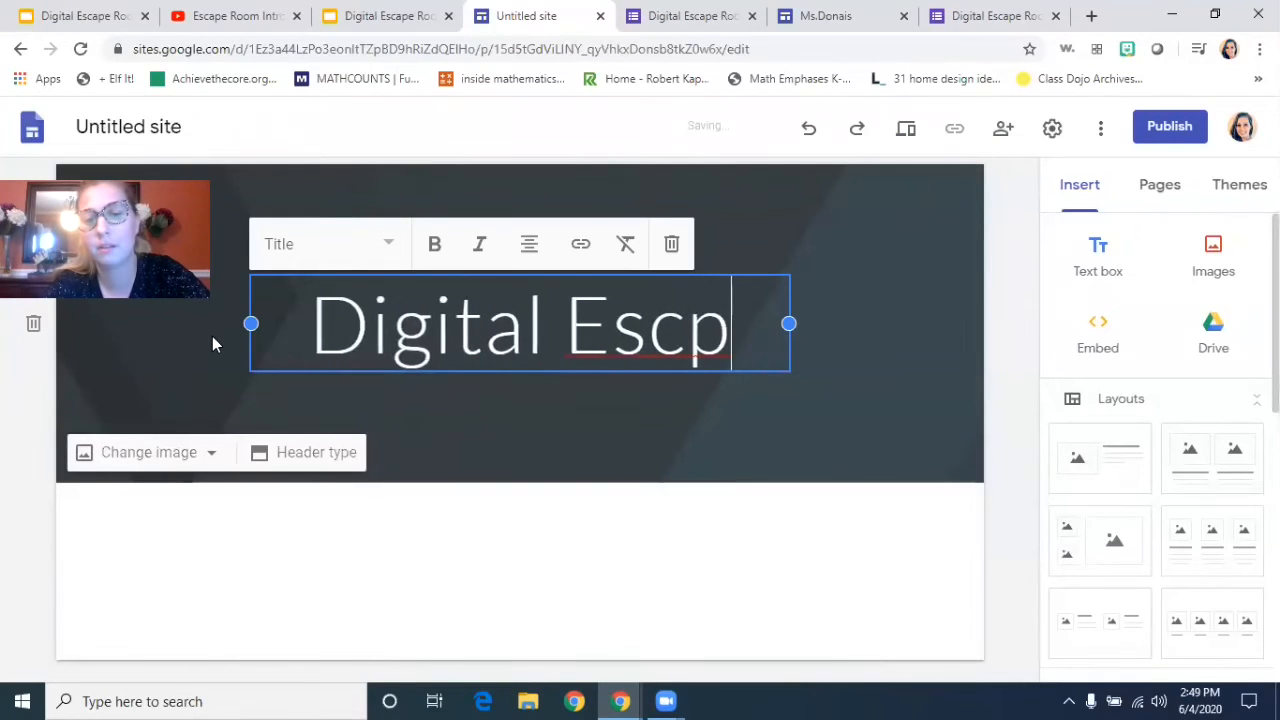
text(ape Room D)
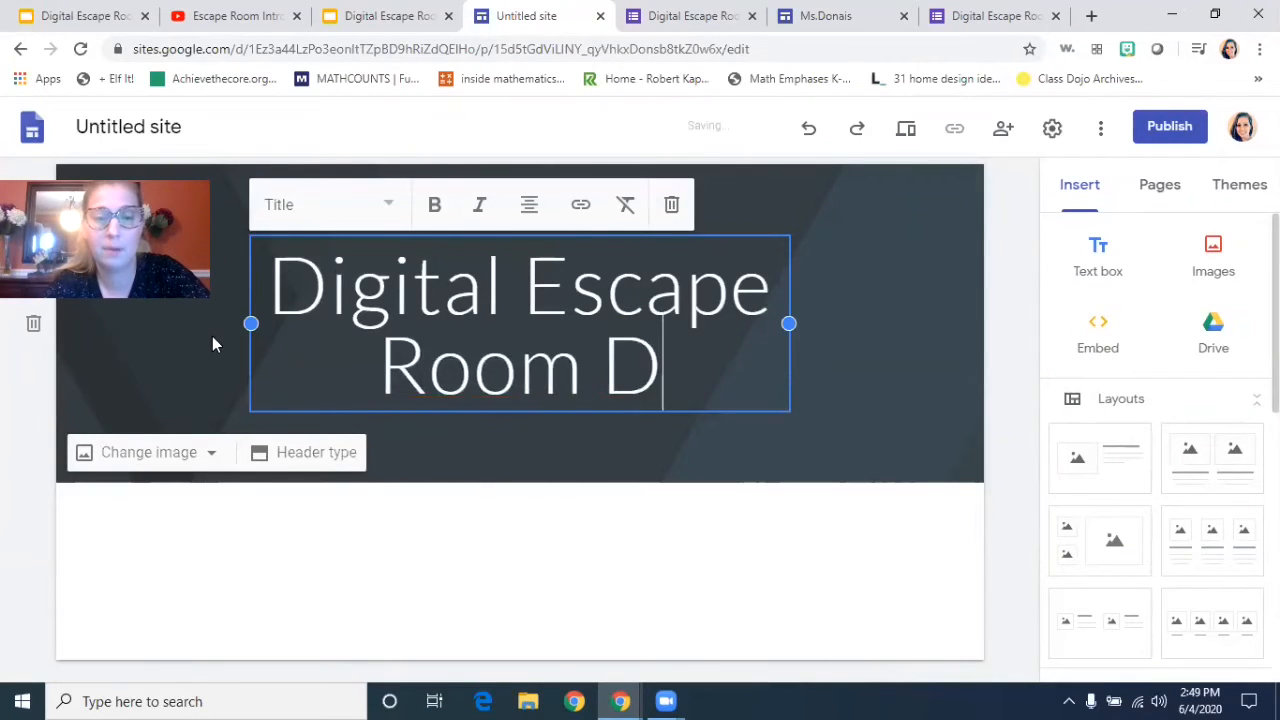
text(emo)
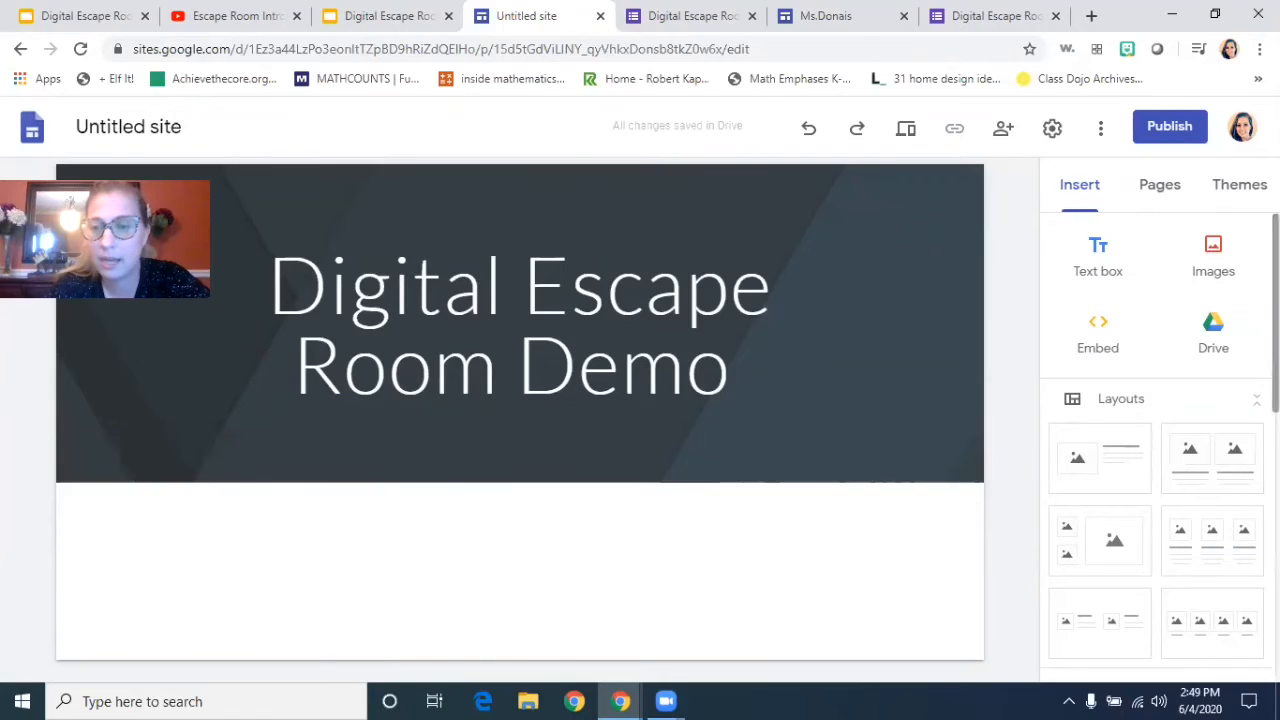
Step: Insert the Digital Escape Room presentation from Slides onto the page below the header
scroll(down, 3)
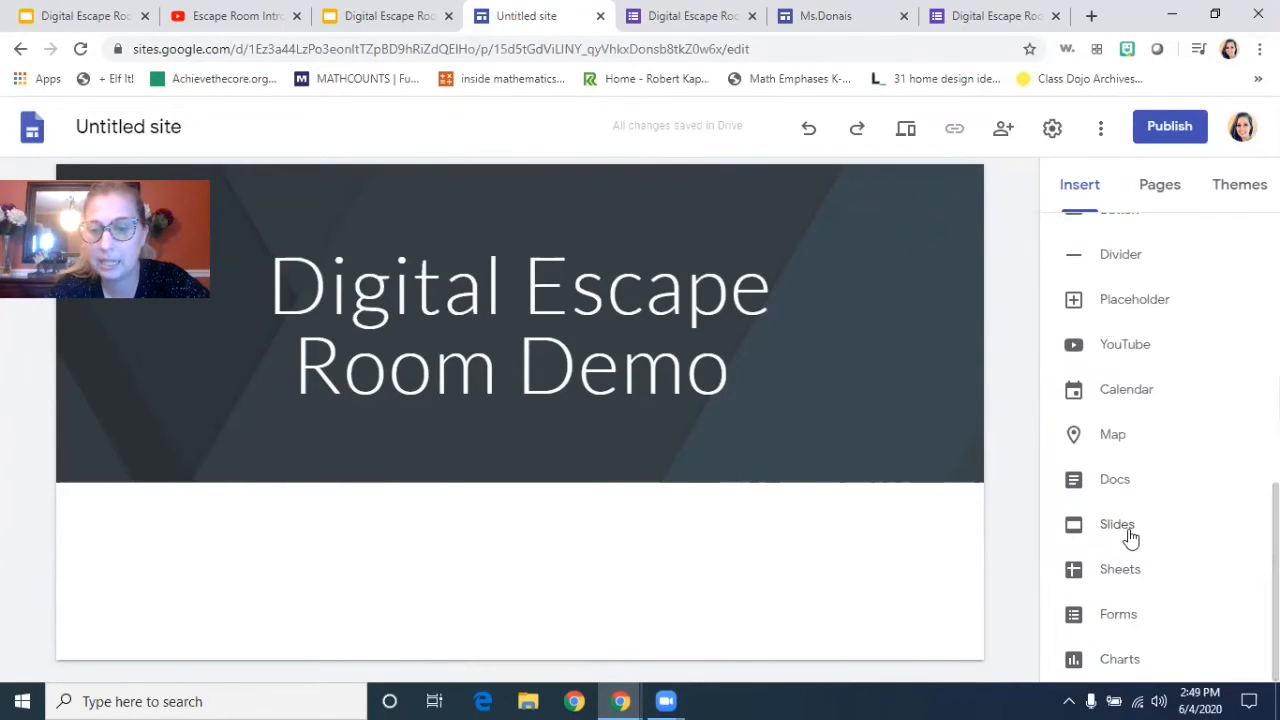
click(1116, 524)
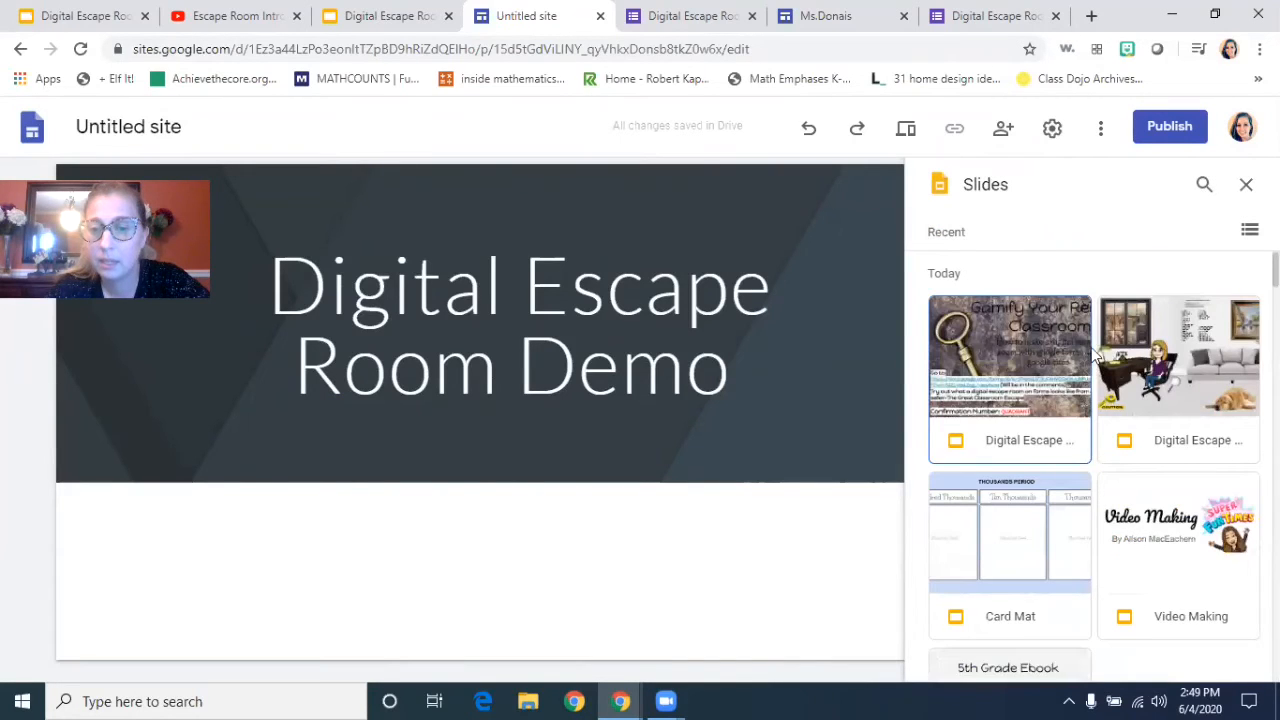
click(1178, 356)
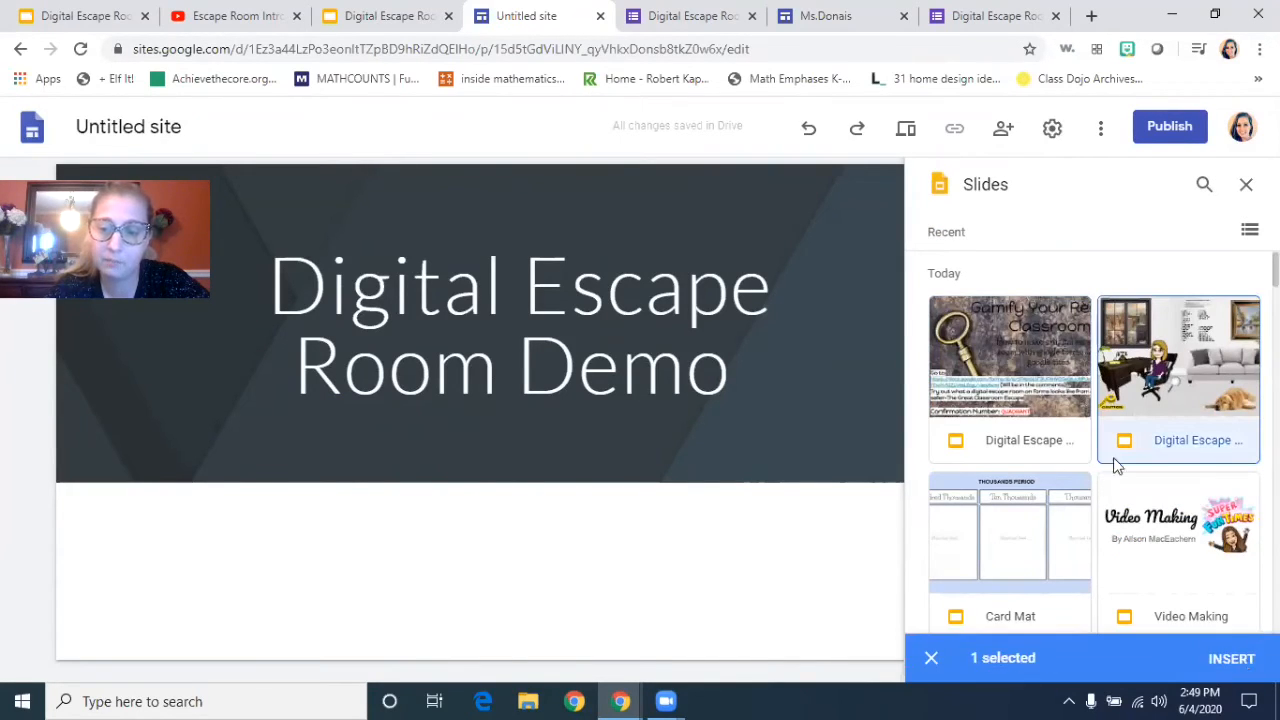
click(1232, 658)
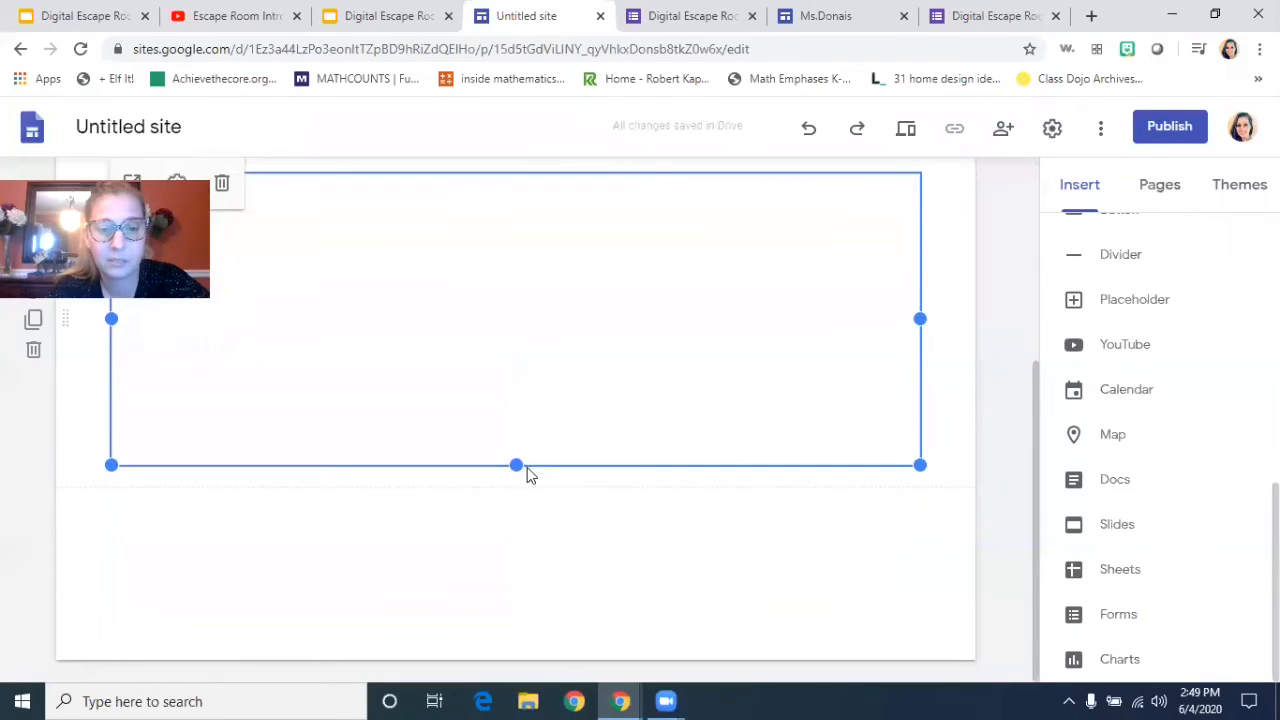
scroll(down, 3)
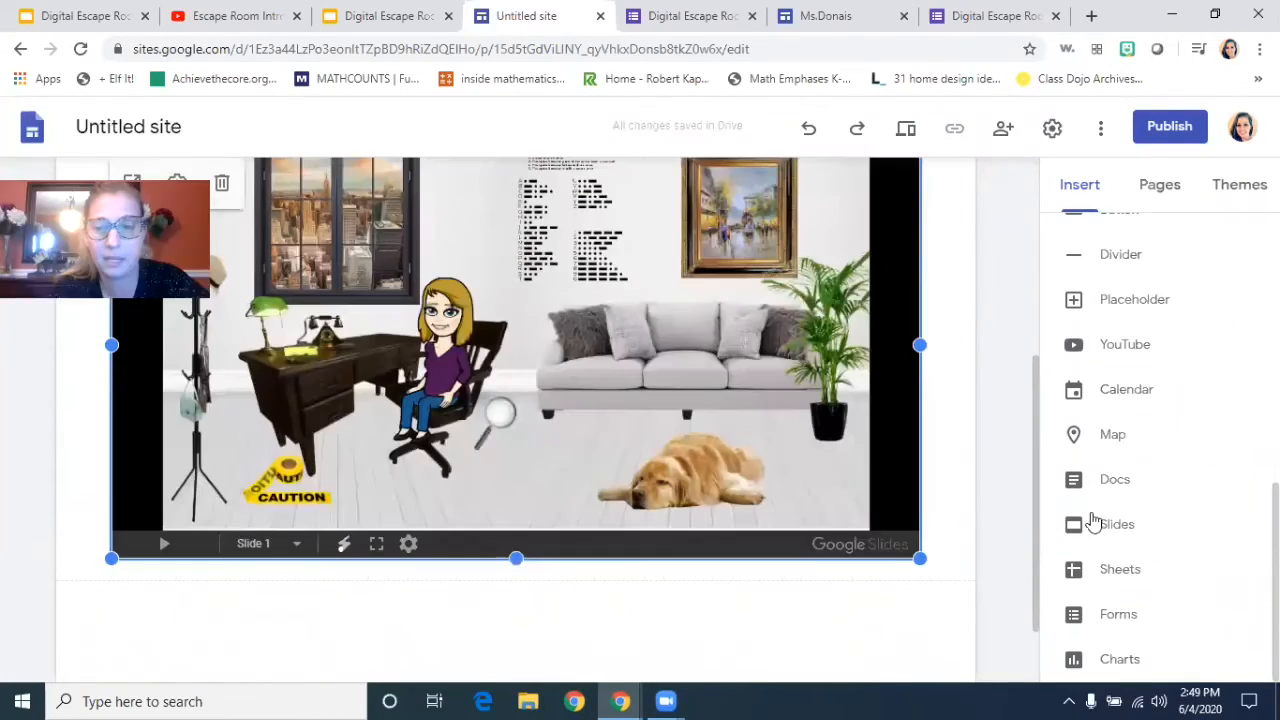
click(1116, 524)
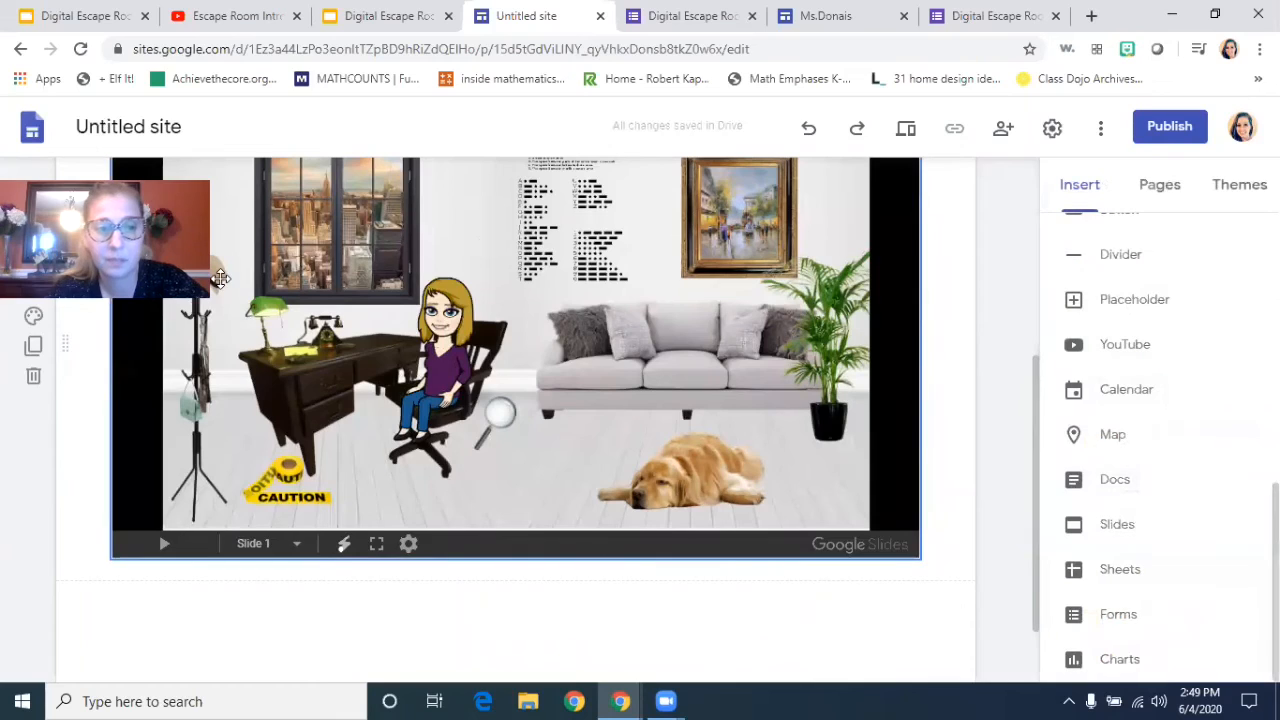
mouse_move(658, 616)
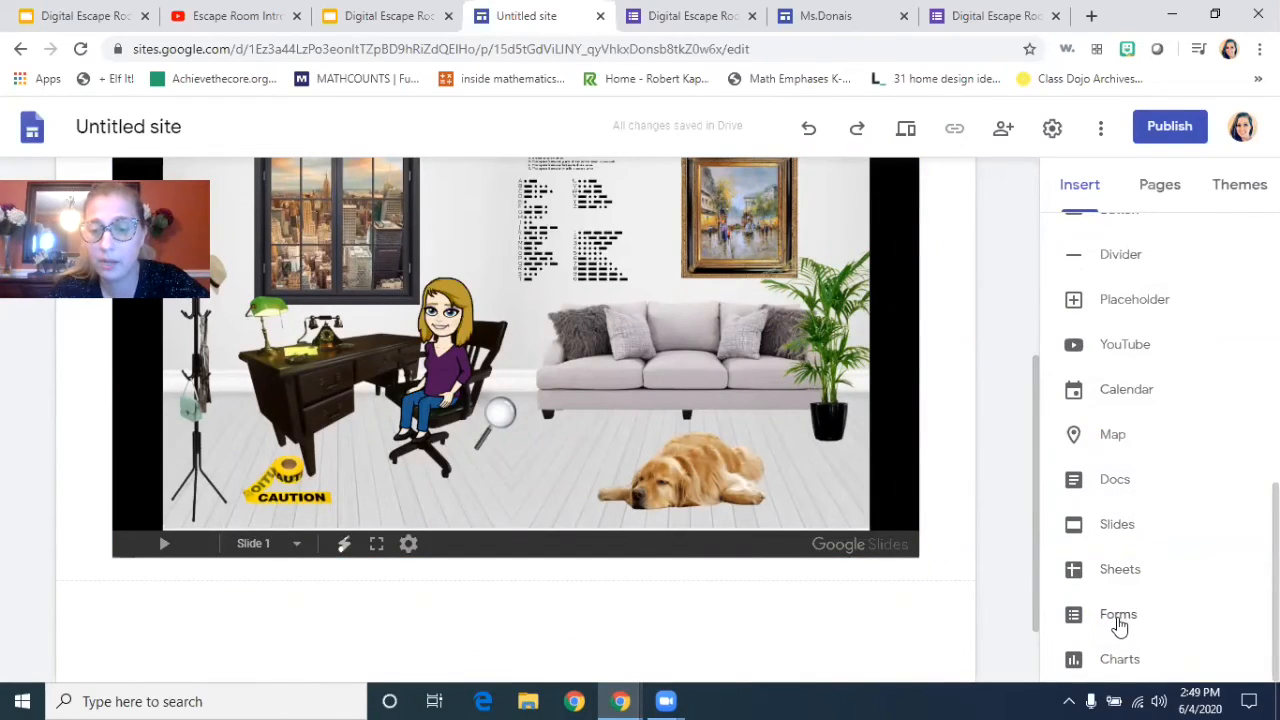
Step: Insert the Digital Escape Room form from Forms below the embedded slide scene and review the page
click(1118, 614)
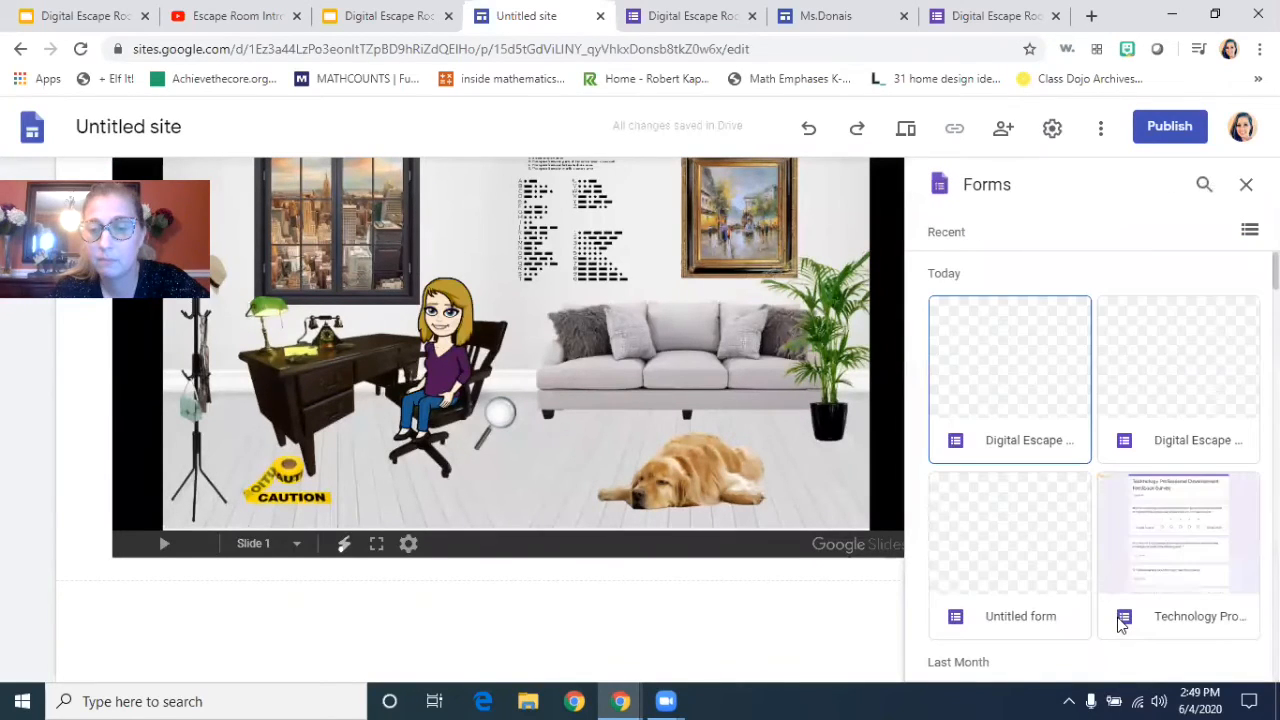
click(1008, 376)
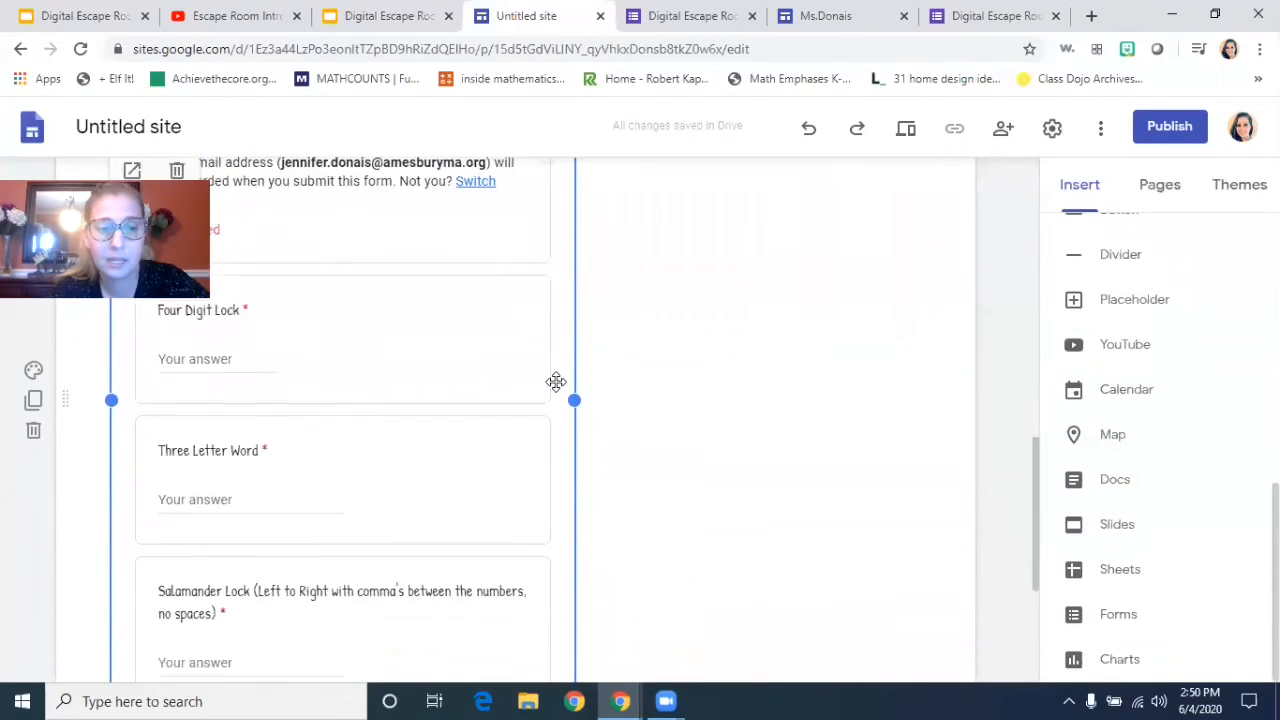
scroll(down, 3)
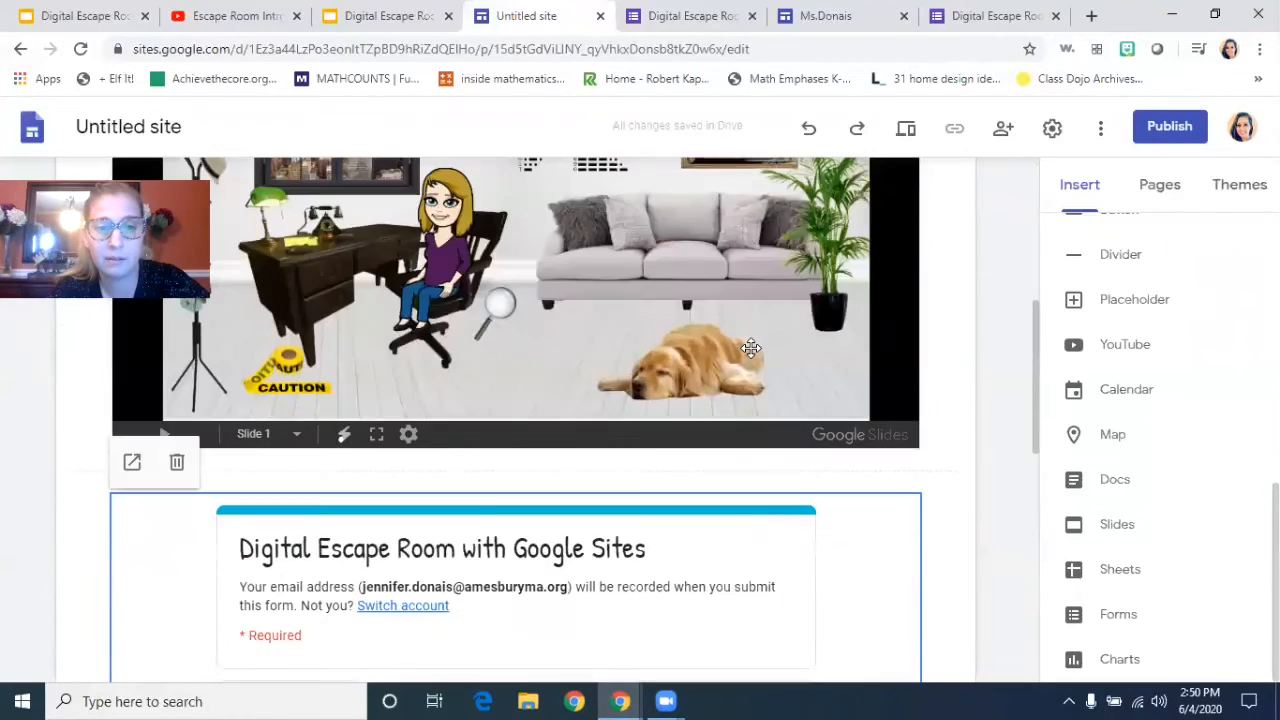
scroll(down, 3)
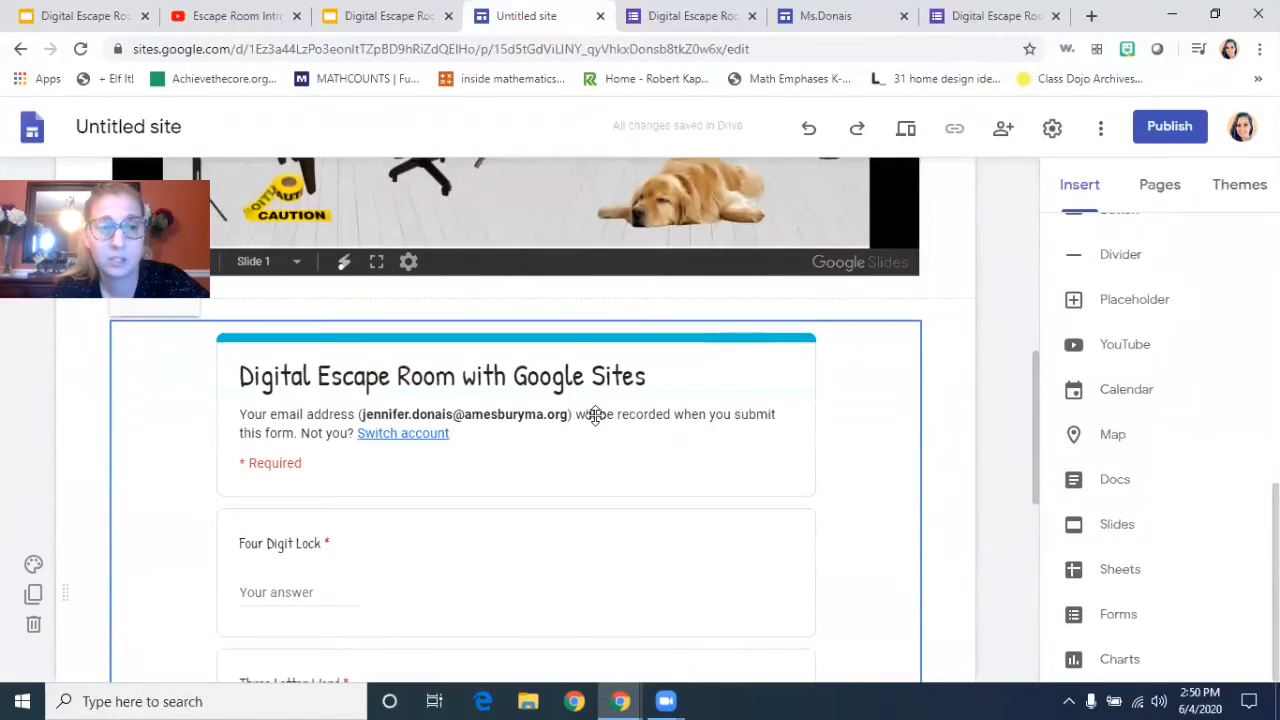
scroll(up, 3)
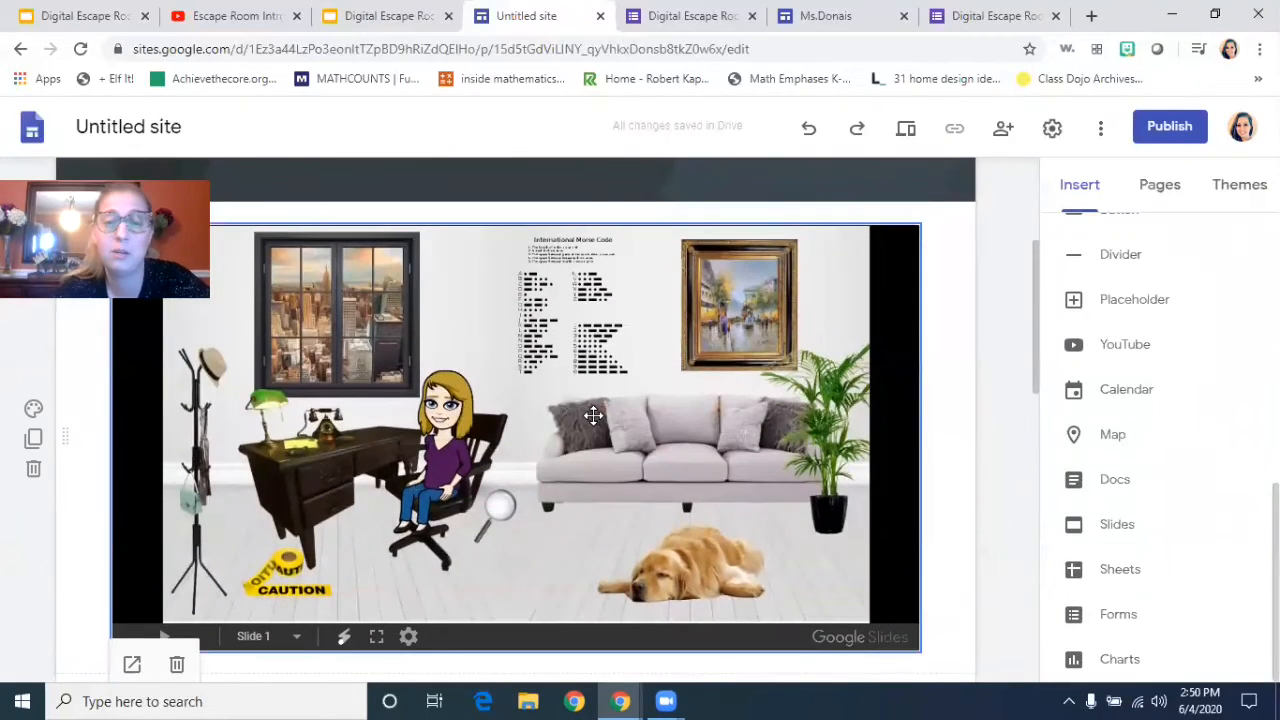
click(590, 420)
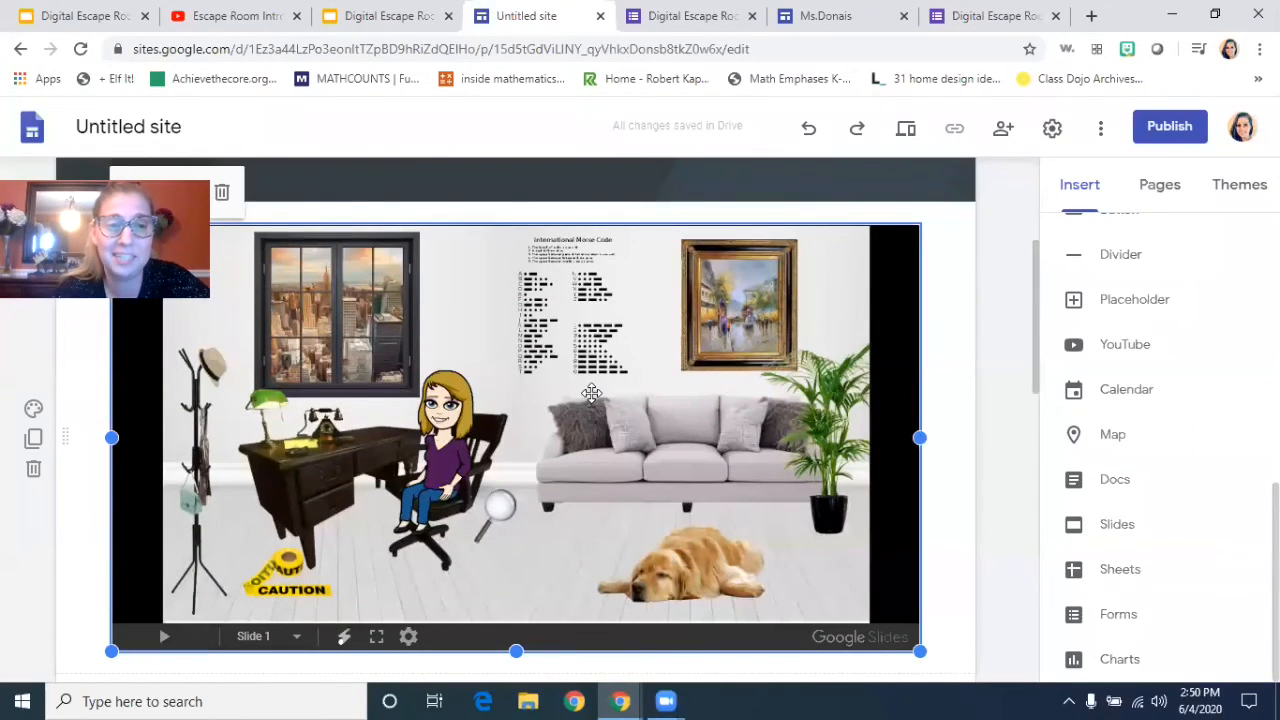
mouse_move(568, 432)
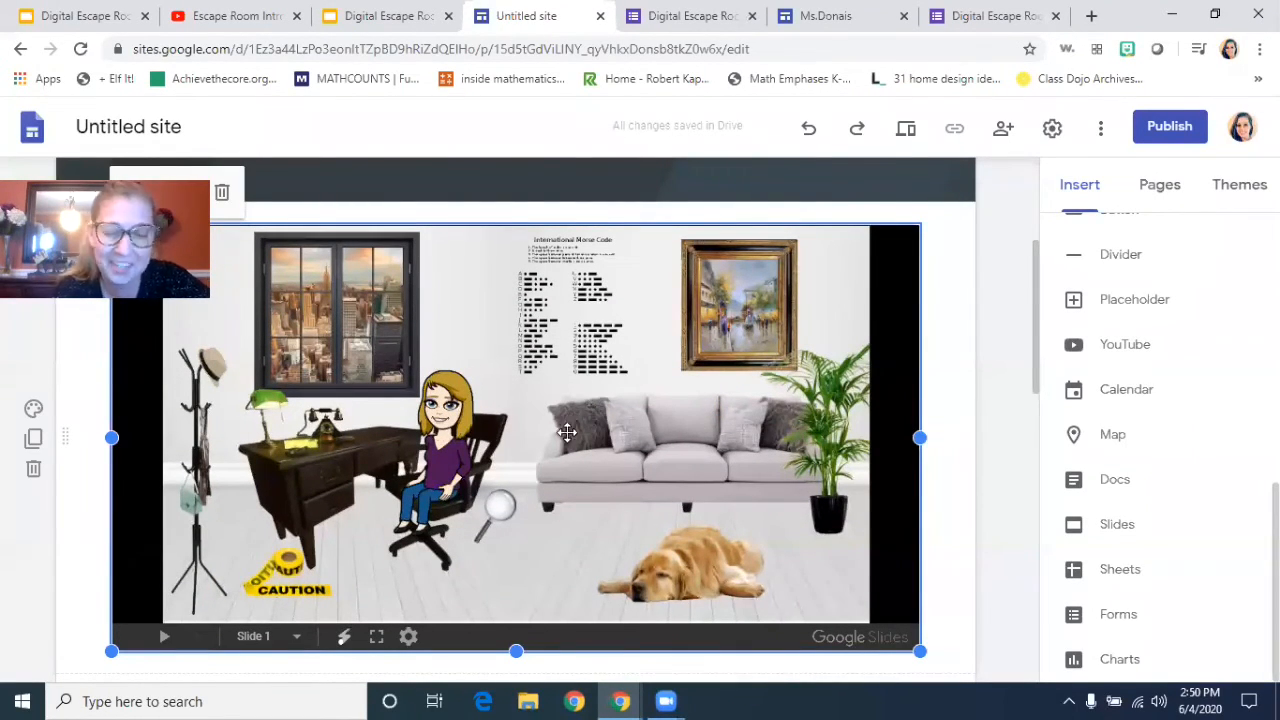
mouse_move(568, 434)
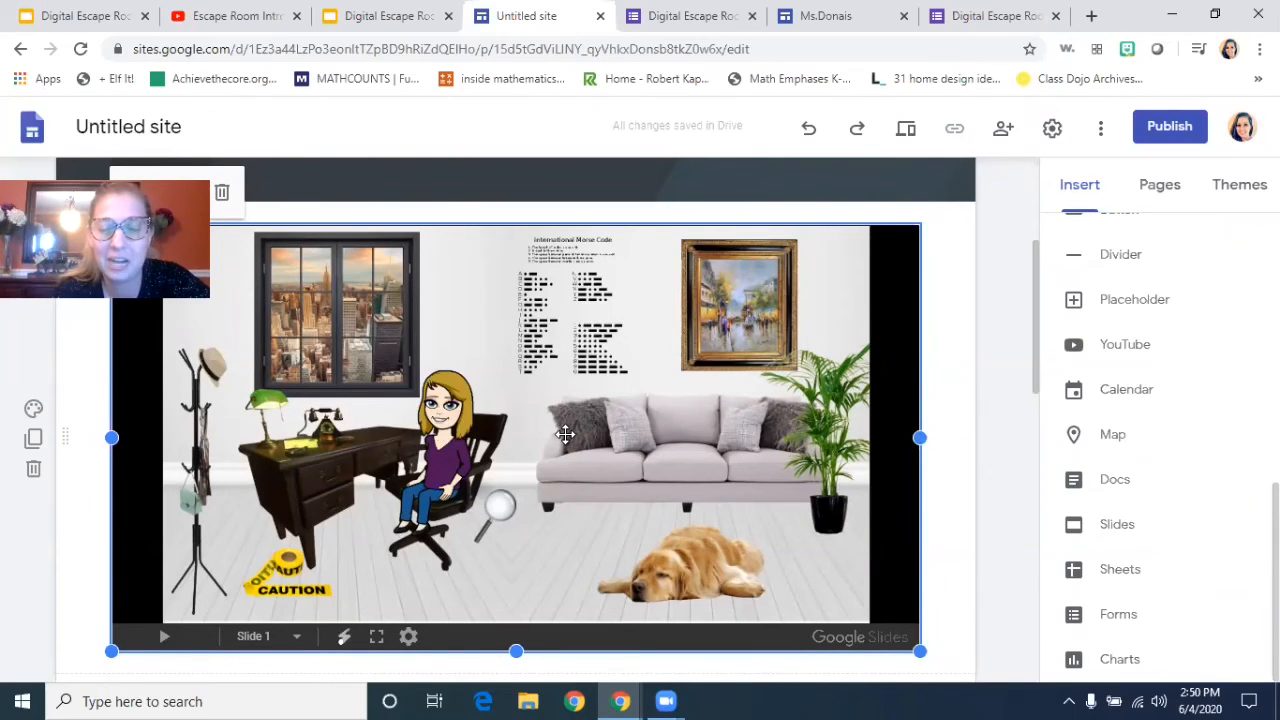
scroll(down, 3)
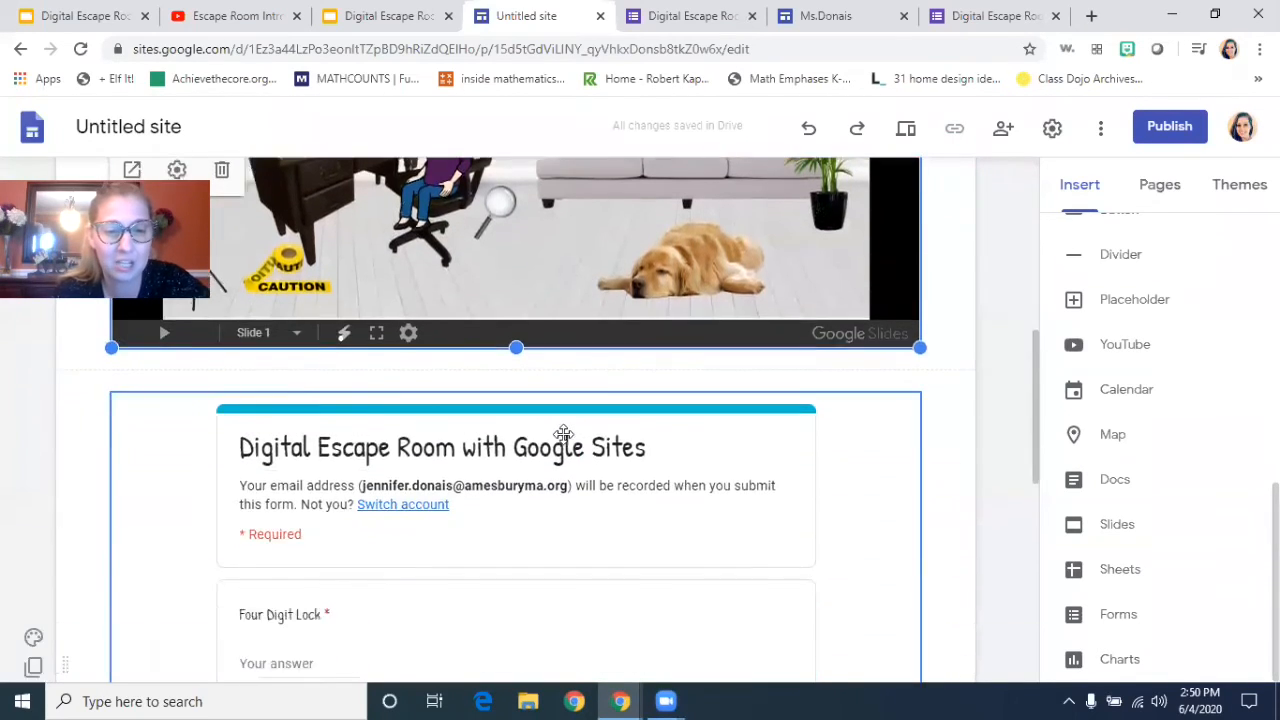
scroll(up, 3)
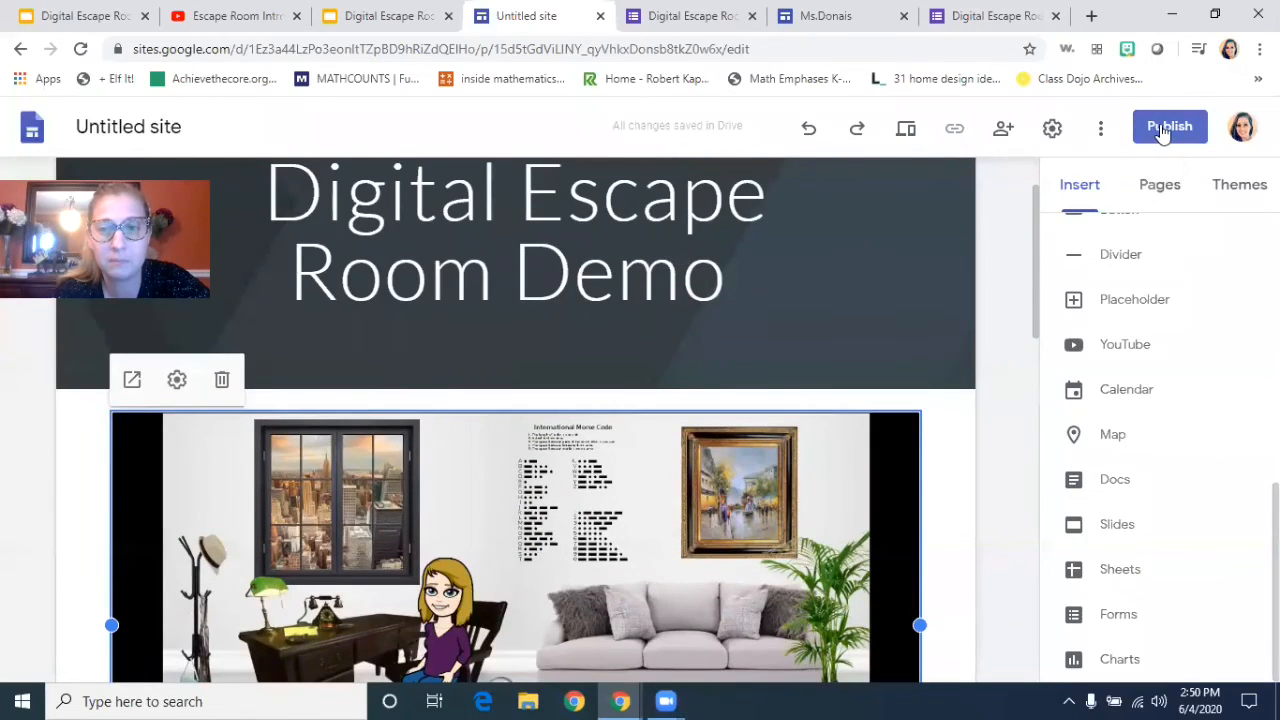
Step: Retype the 'Untitled site' name as 'Digital Escape Room', continuing toward the full demo name
click(1170, 126)
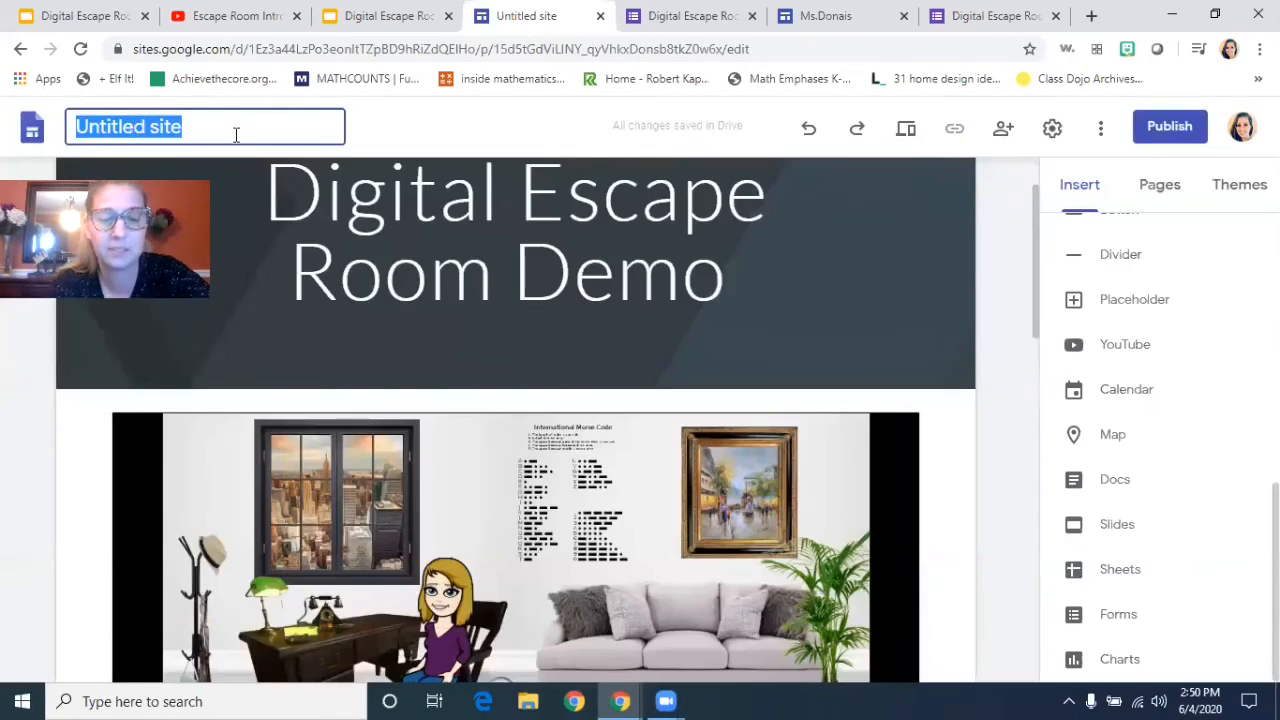
text(Digital E)
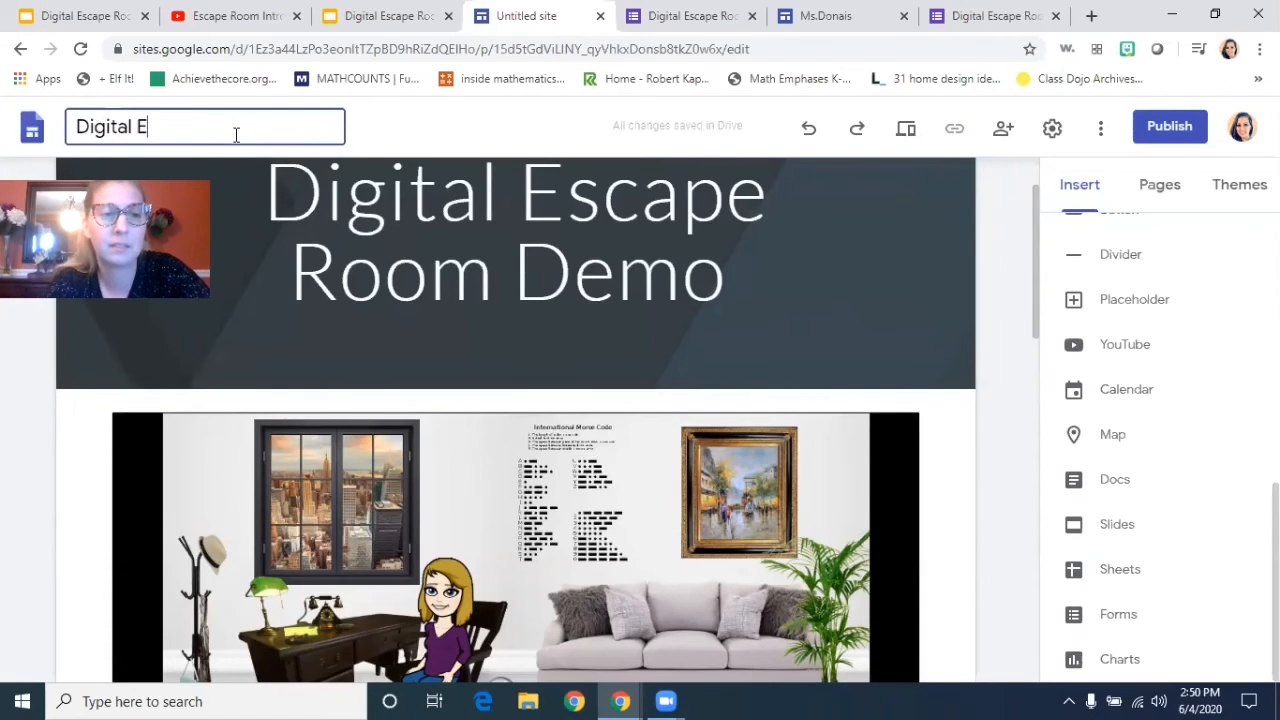
text(scape Room)
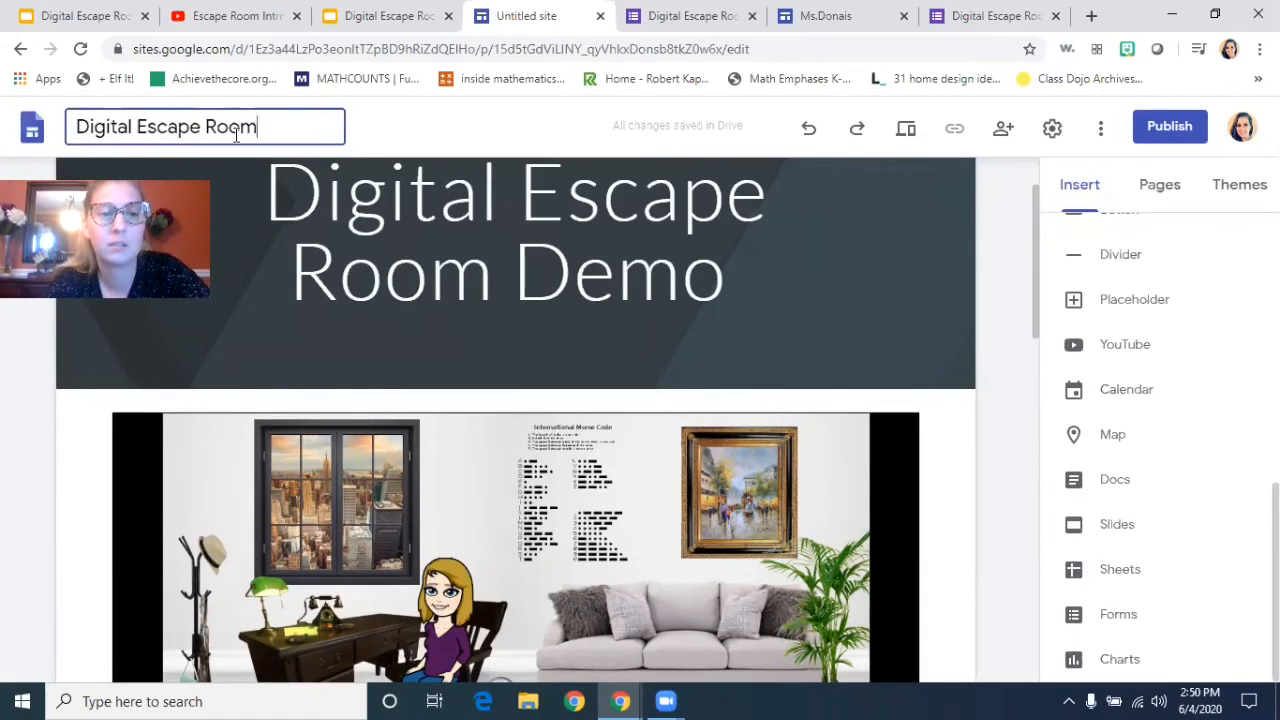
Step: Finish the site name 'Digital Escape Room Demo' and publish the site at the digitalescaperoomdemo address
text(Dem)
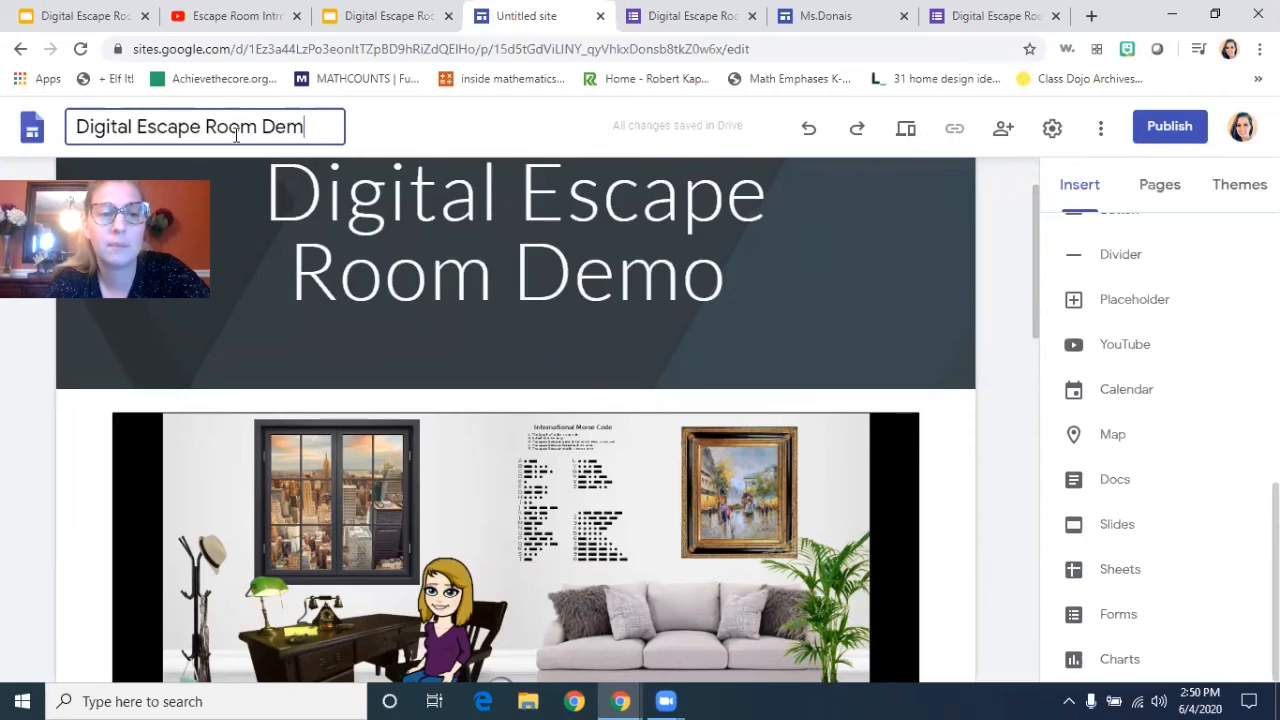
click(1168, 126)
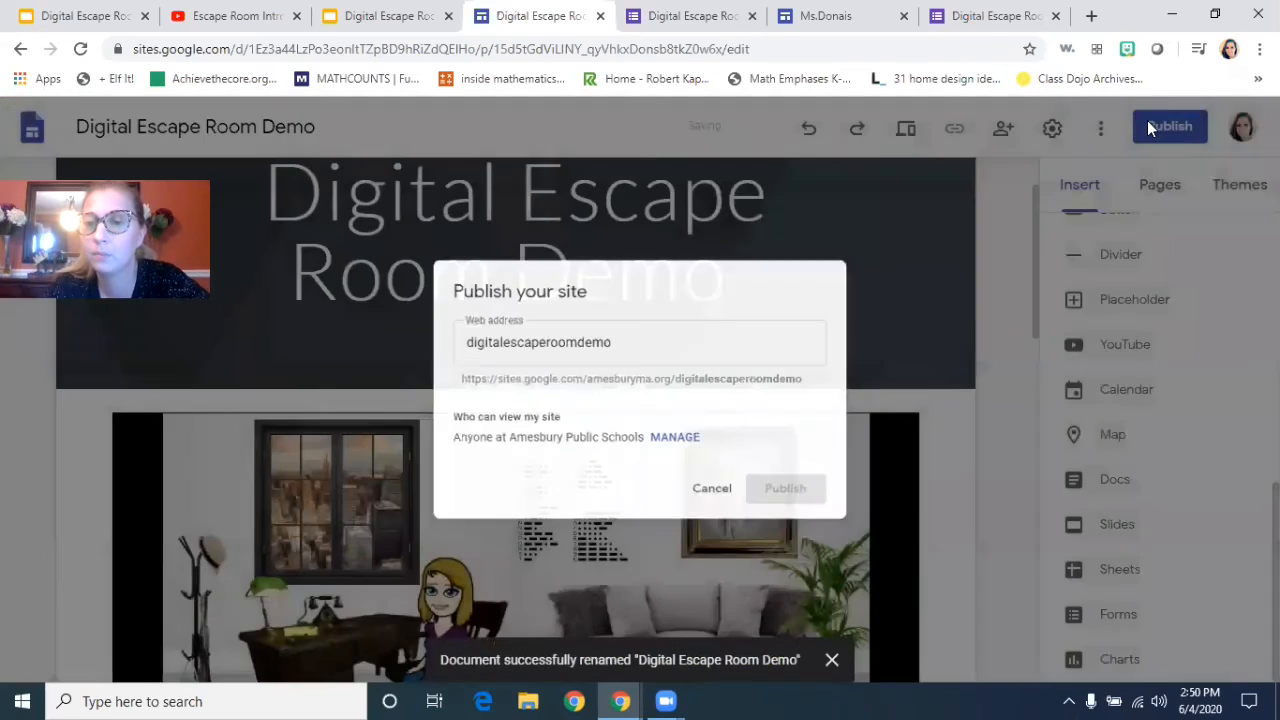
click(784, 488)
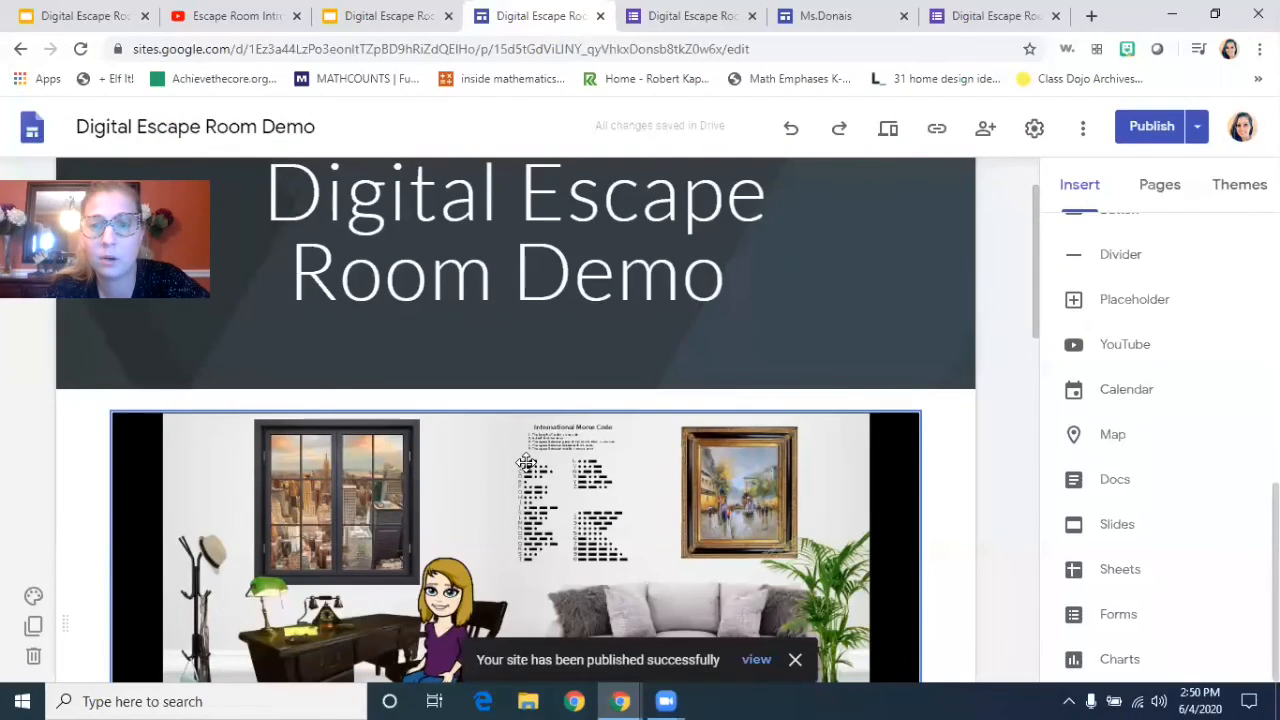
click(1196, 128)
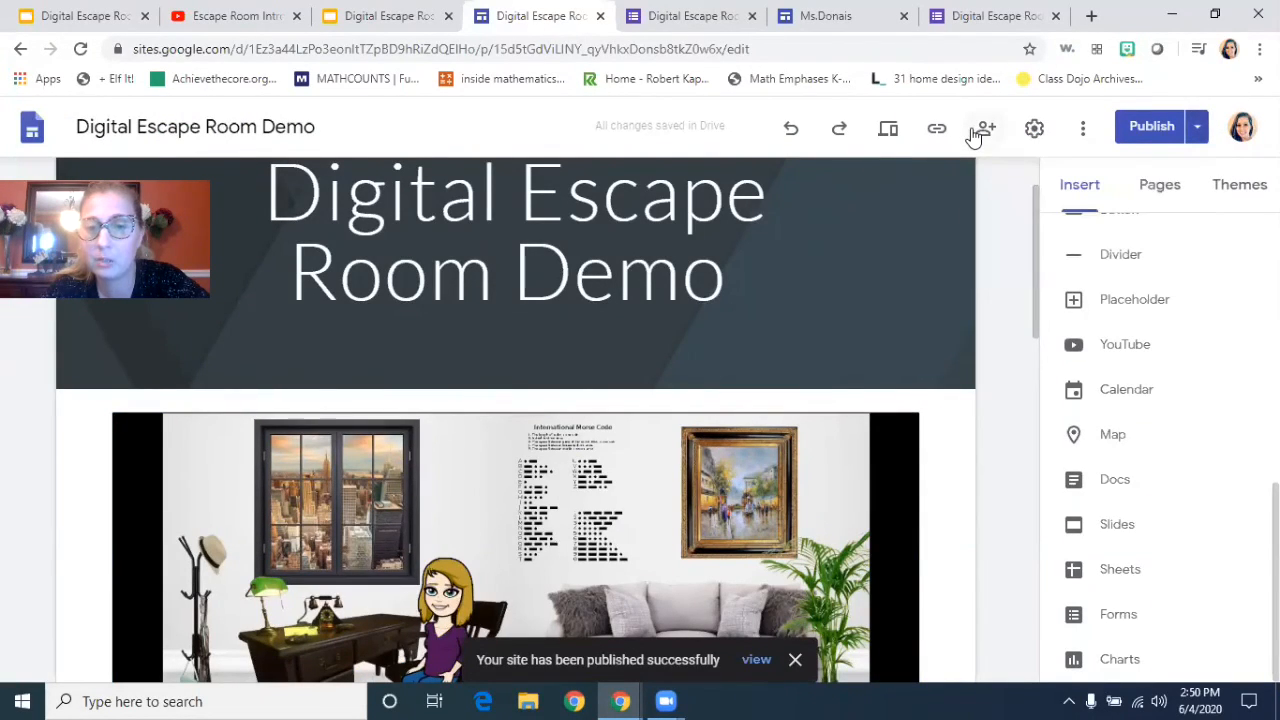
click(984, 128)
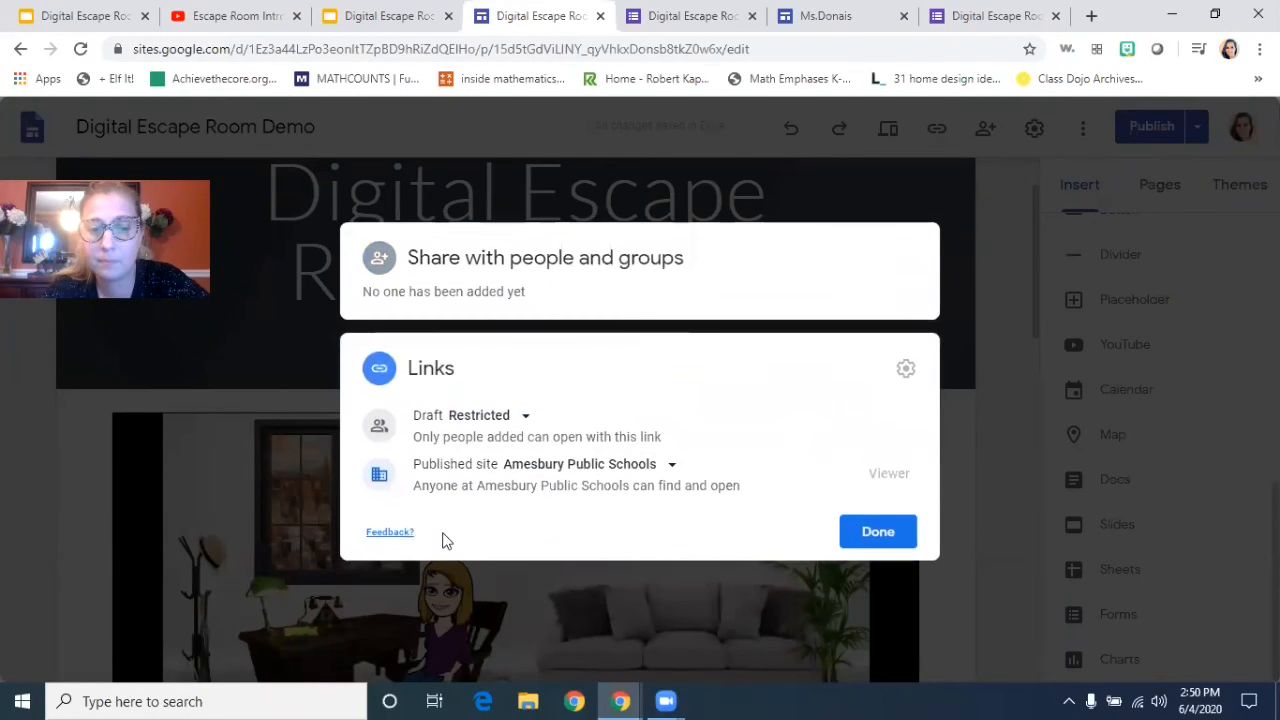
click(876, 532)
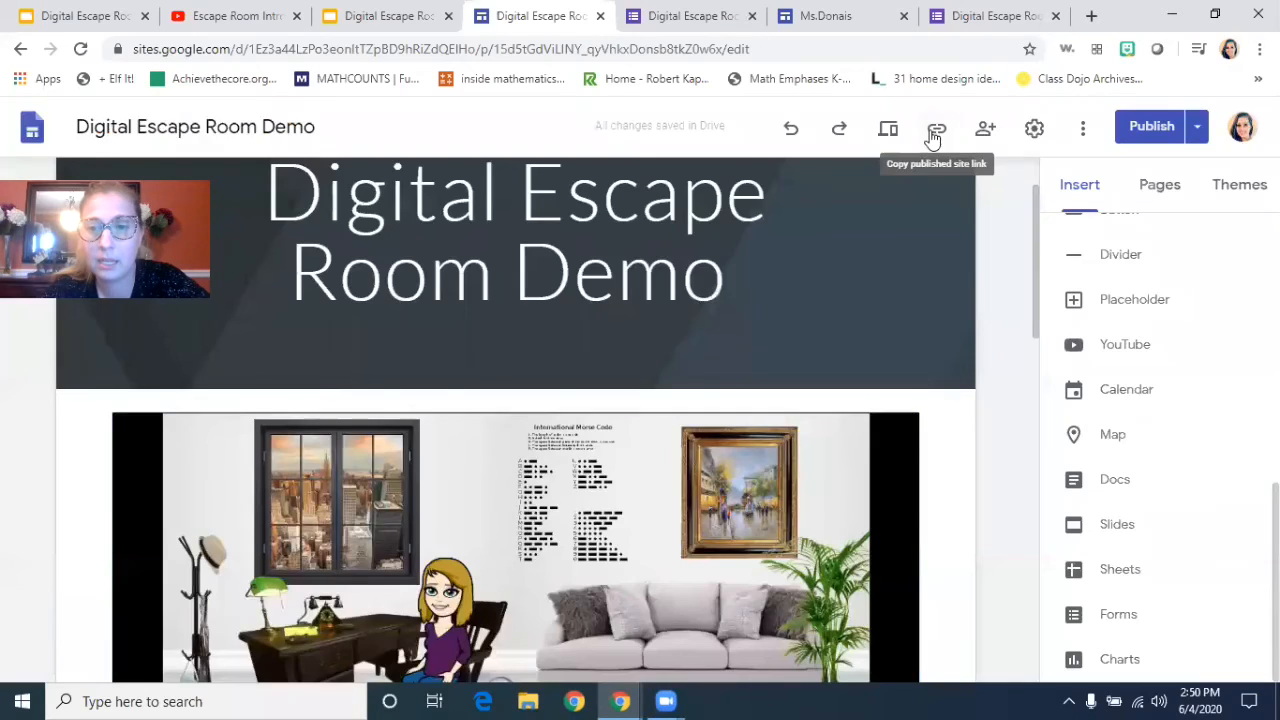
click(936, 128)
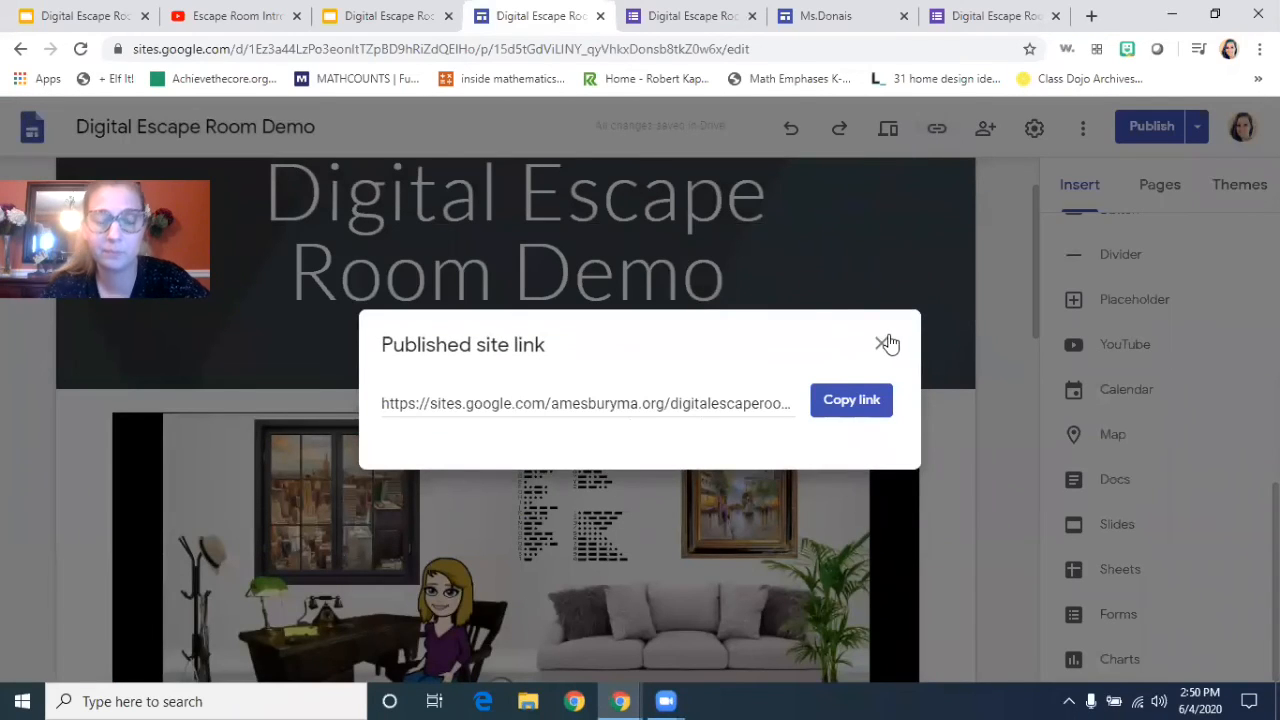
click(886, 344)
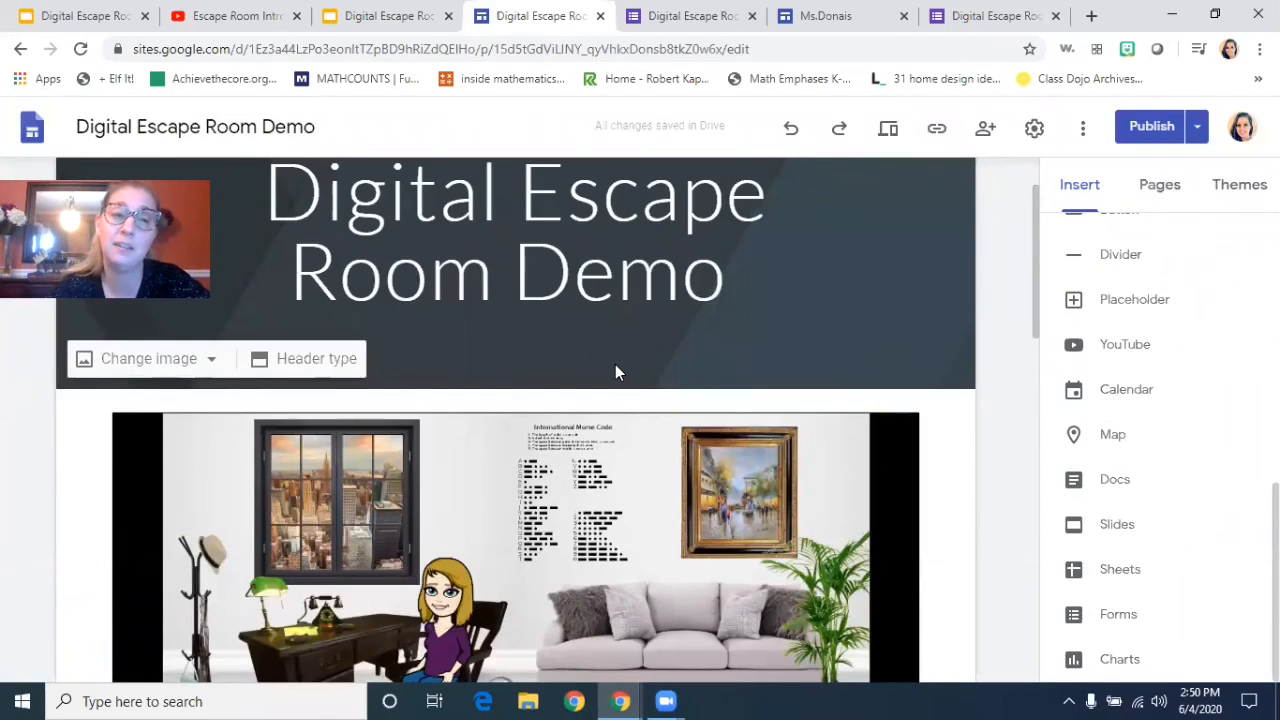
click(516, 544)
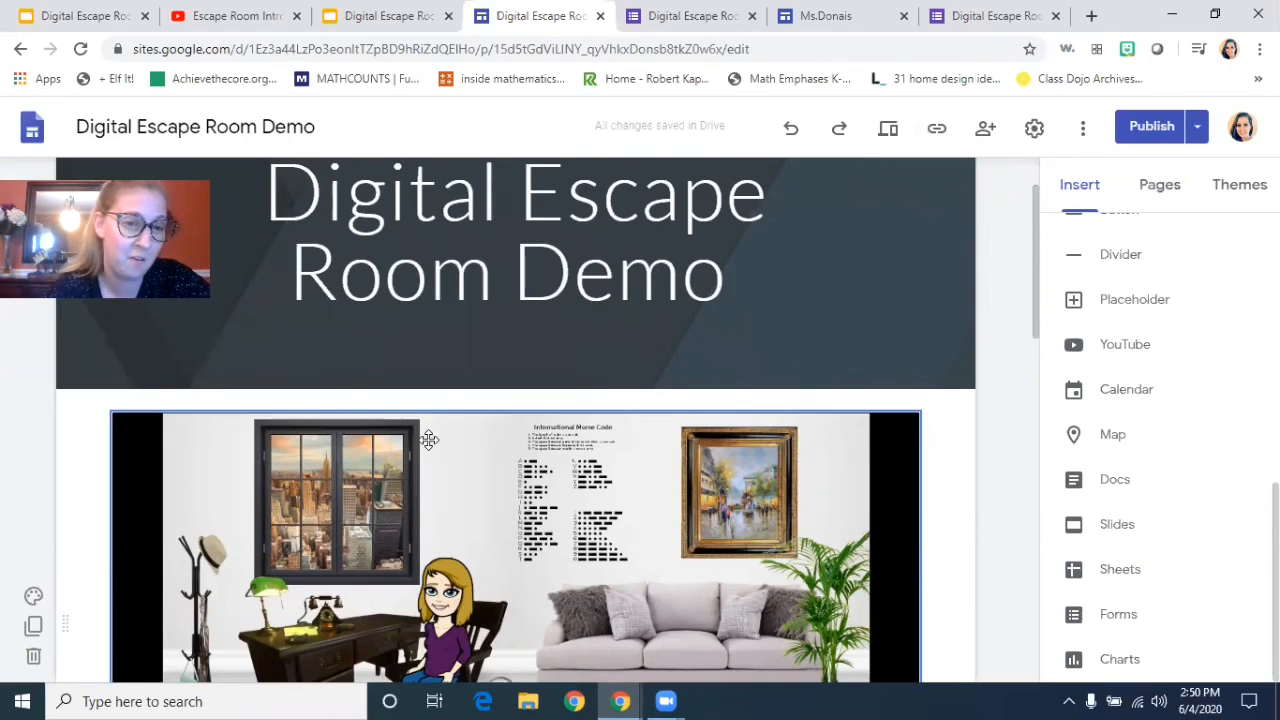
click(516, 300)
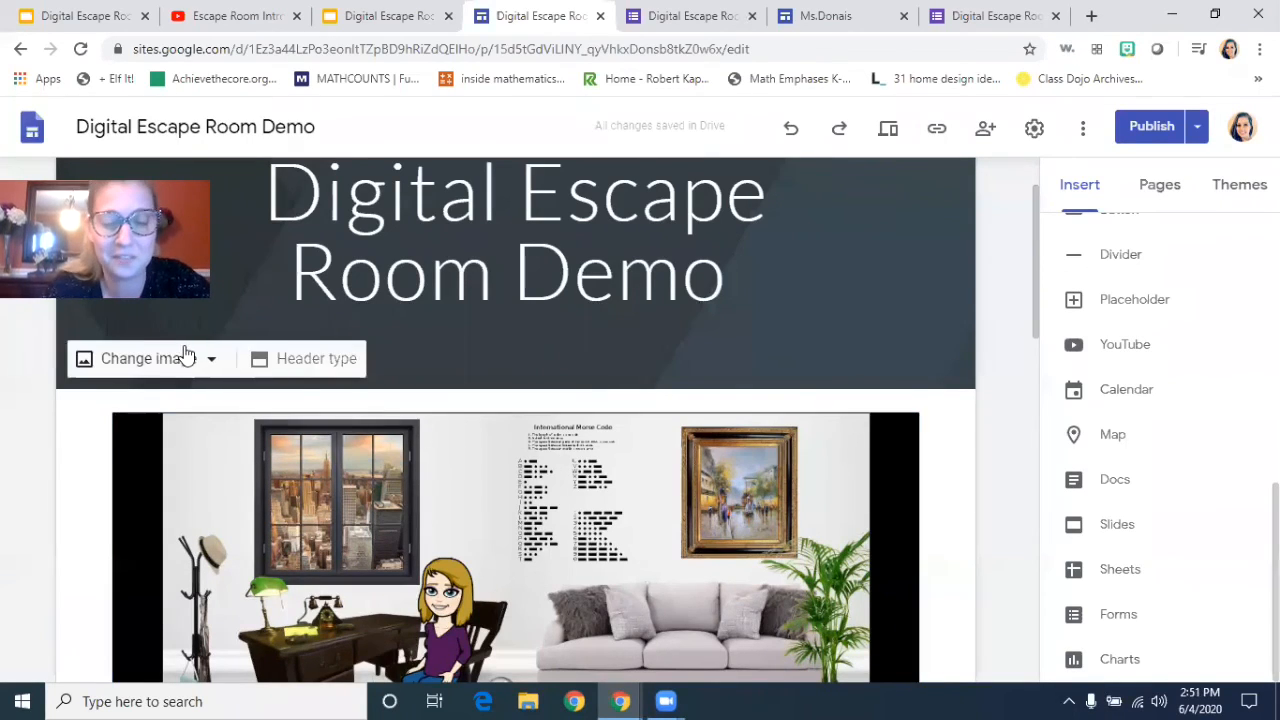
mouse_move(120, 320)
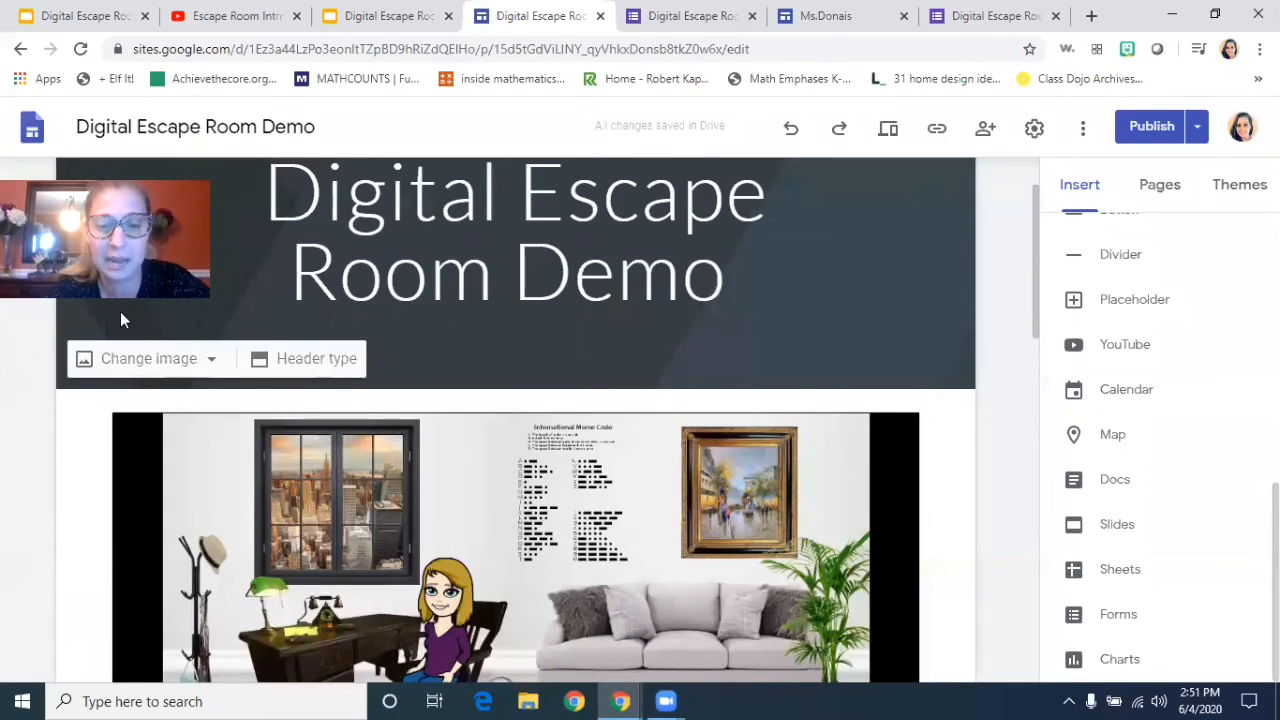